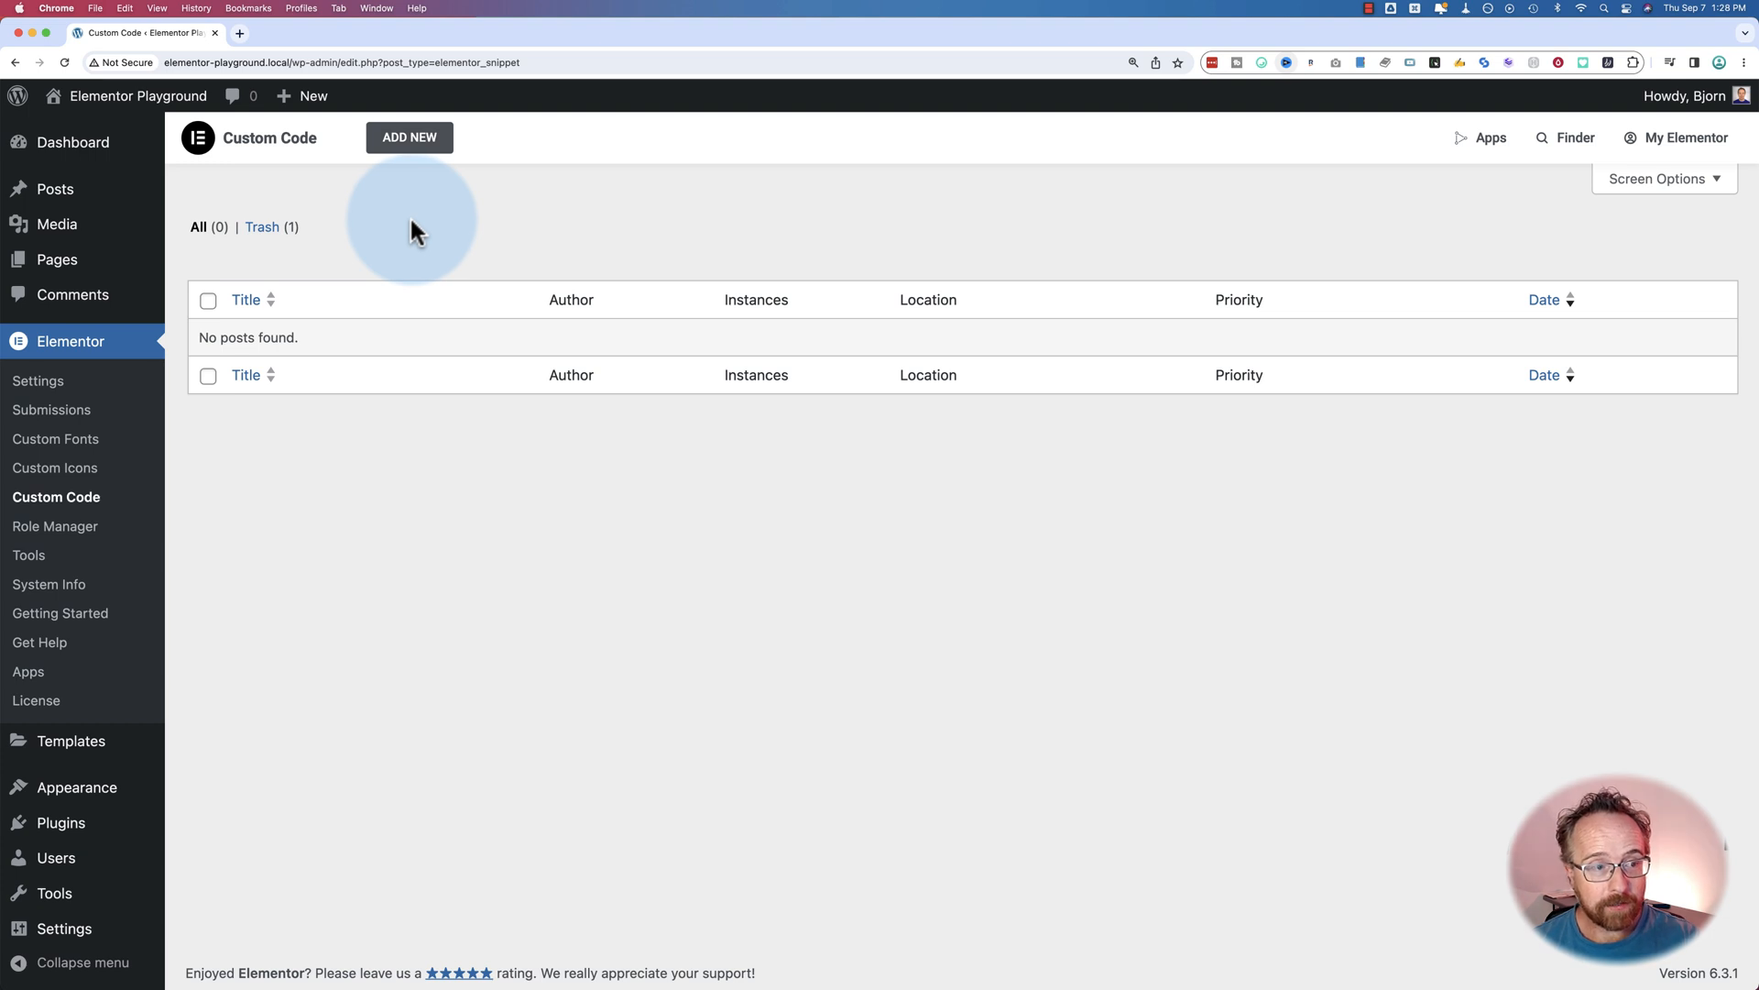
mouse_move(343, 212)
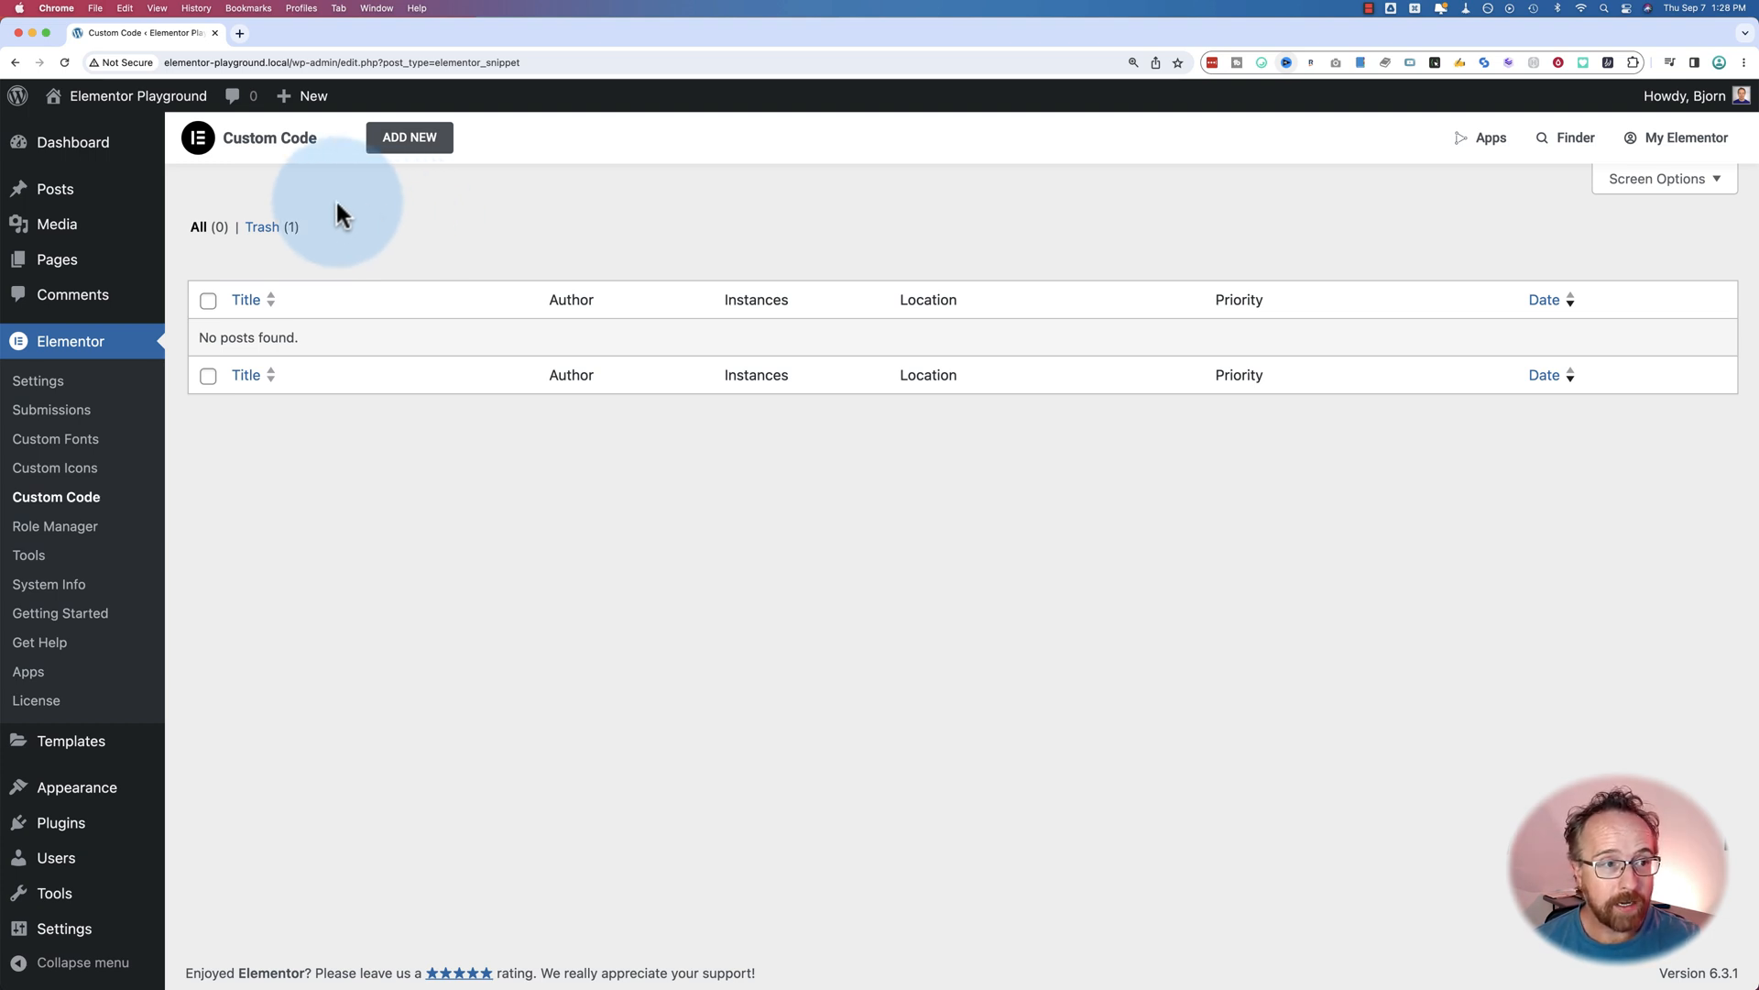
mouse_move(71, 341)
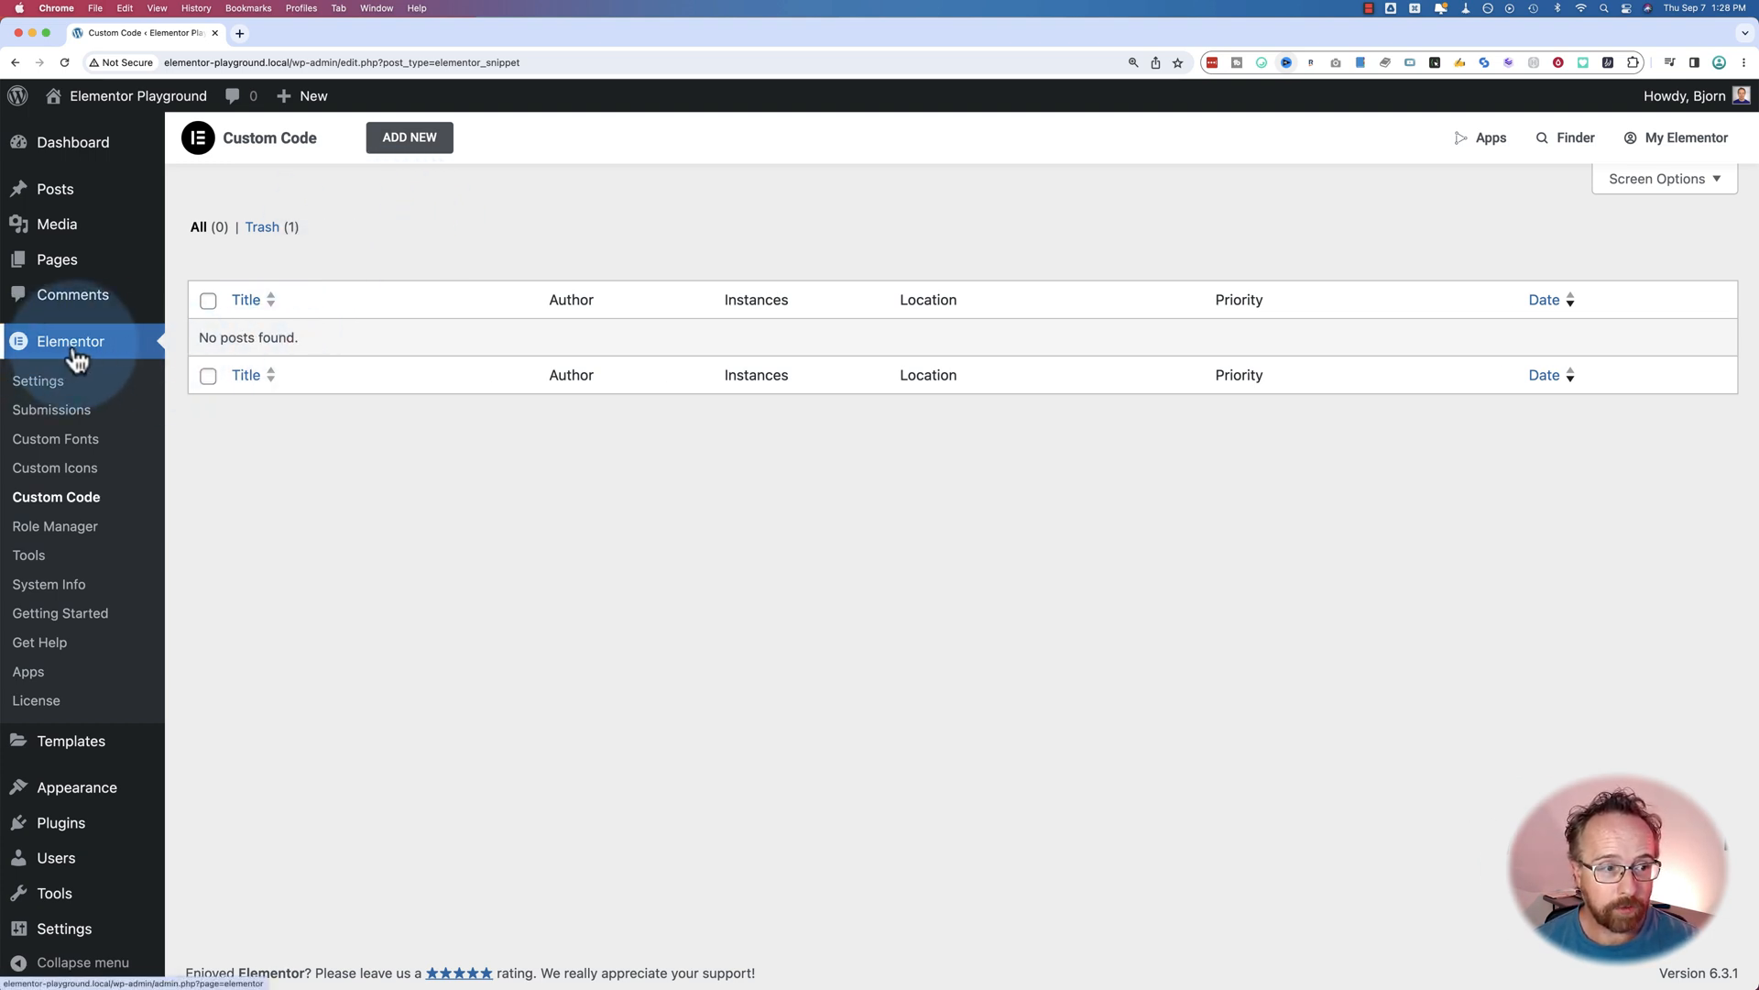
mouse_move(66, 511)
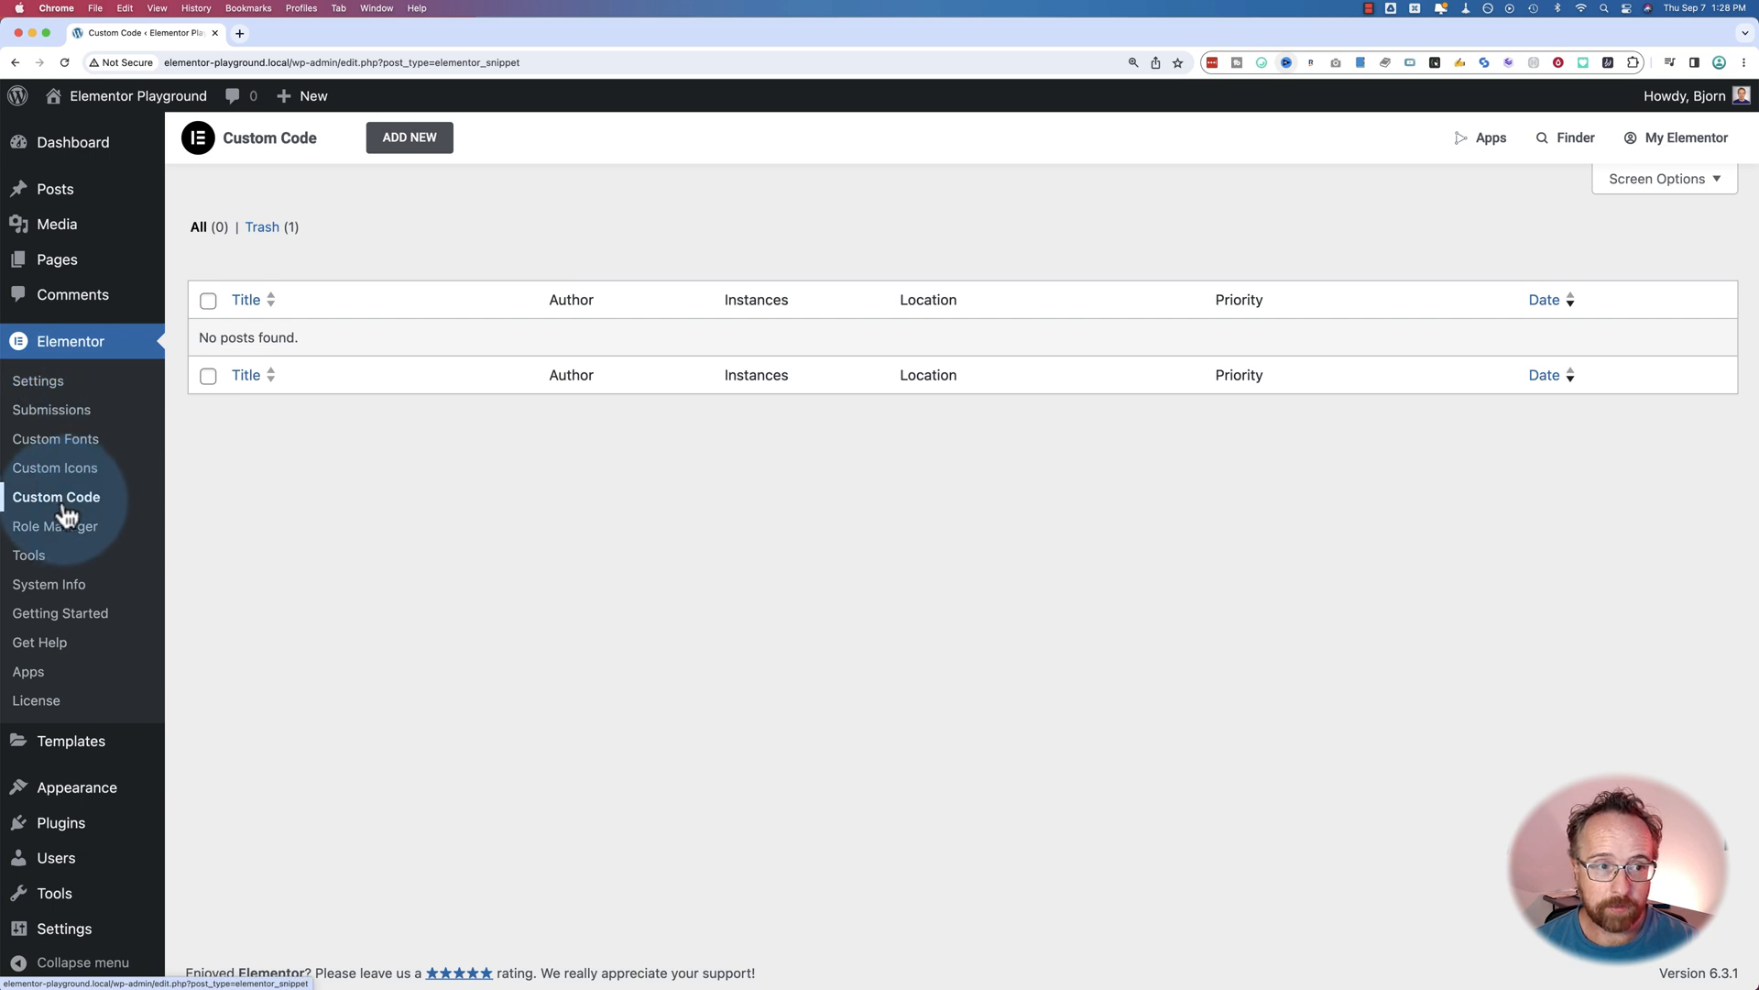
mouse_move(343, 438)
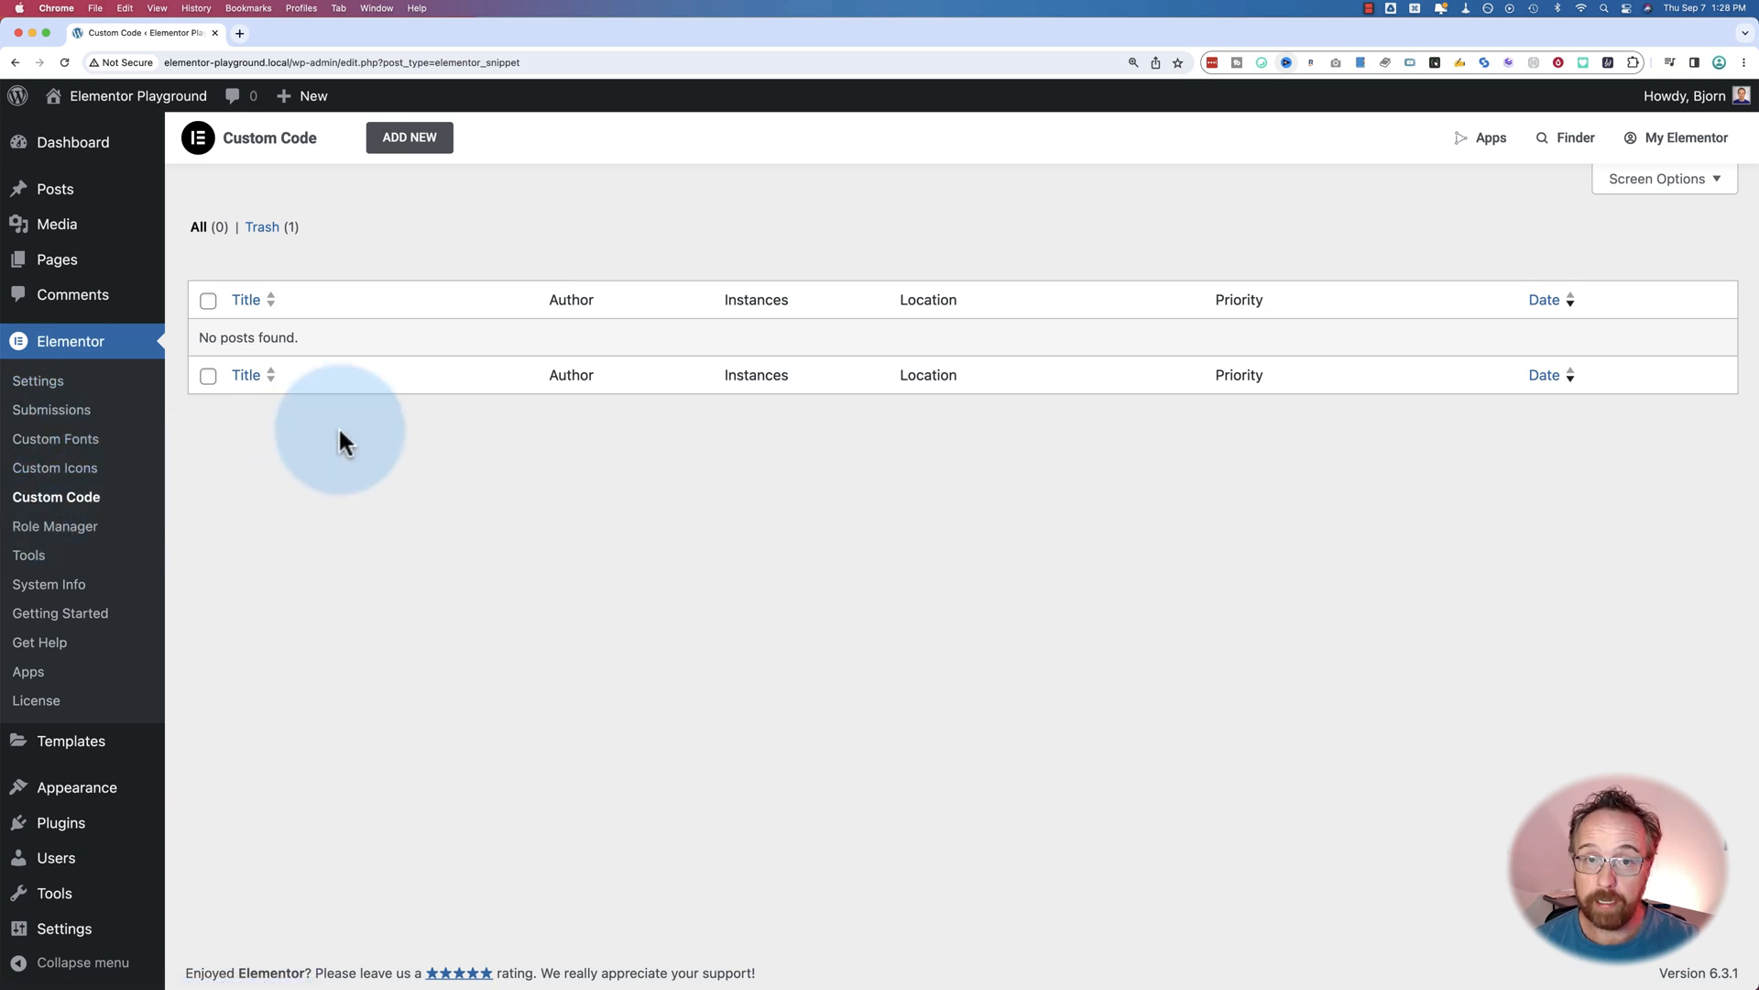
Add a new Custom Code snippet and title it 'Embed PDF'.
click(409, 137)
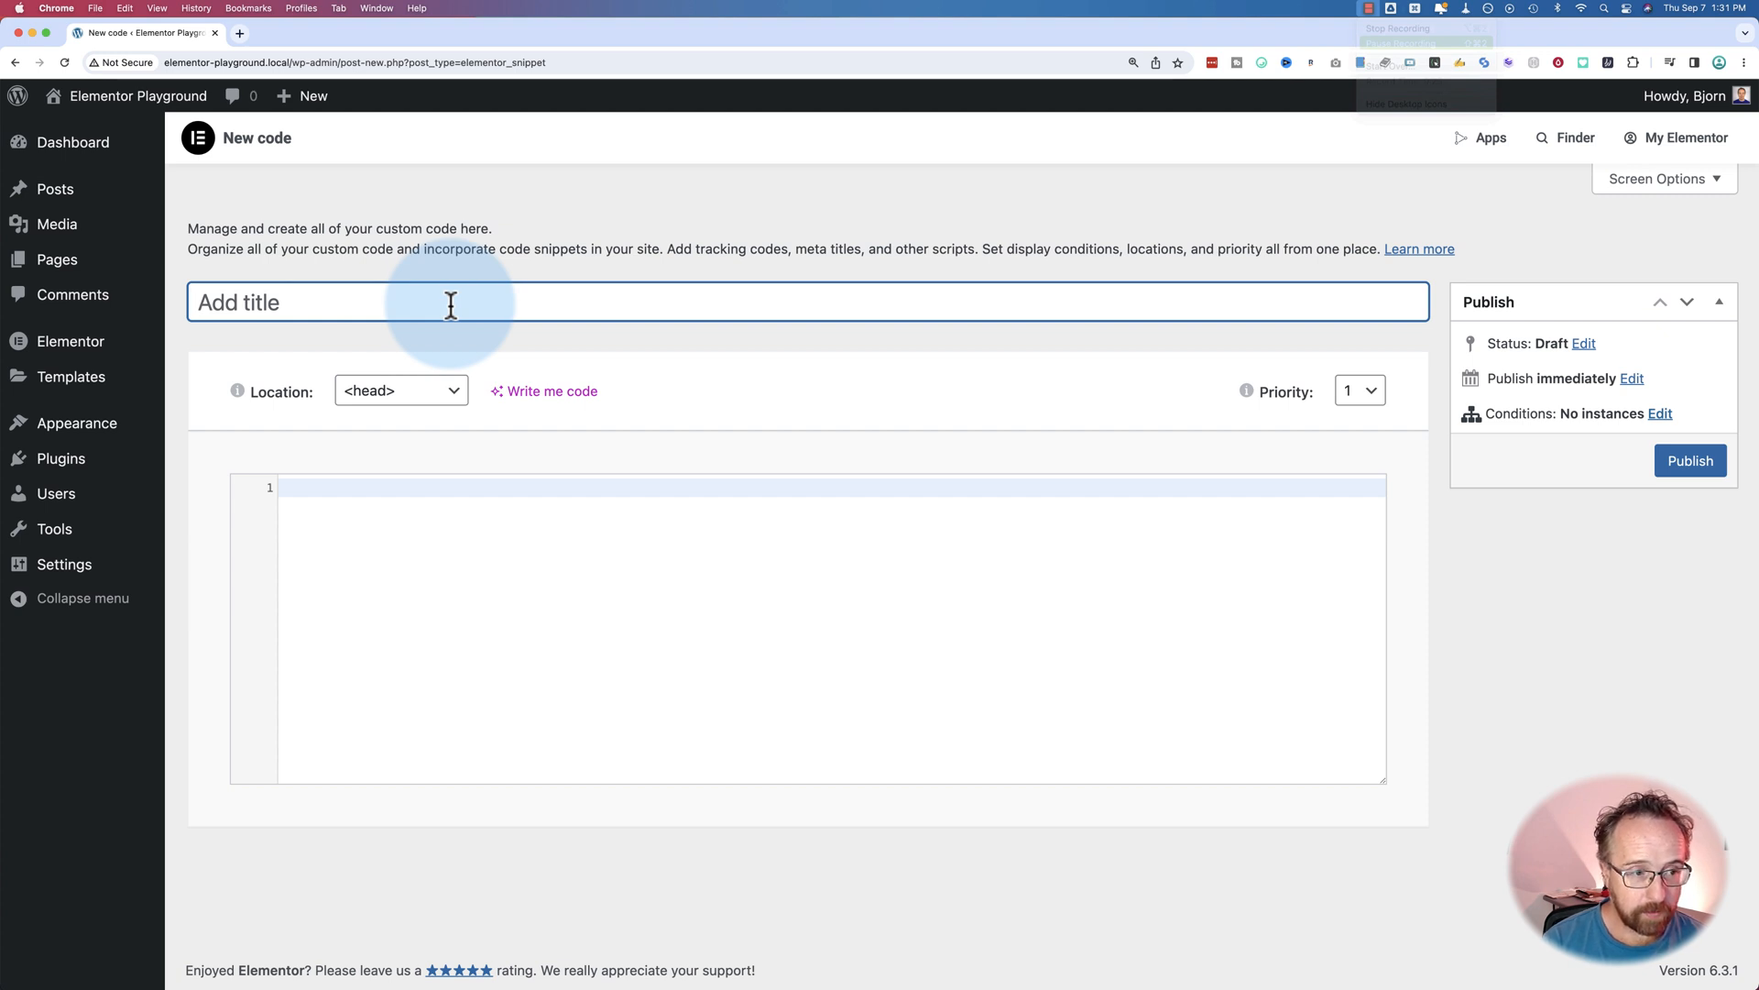
text(Embed PDF)
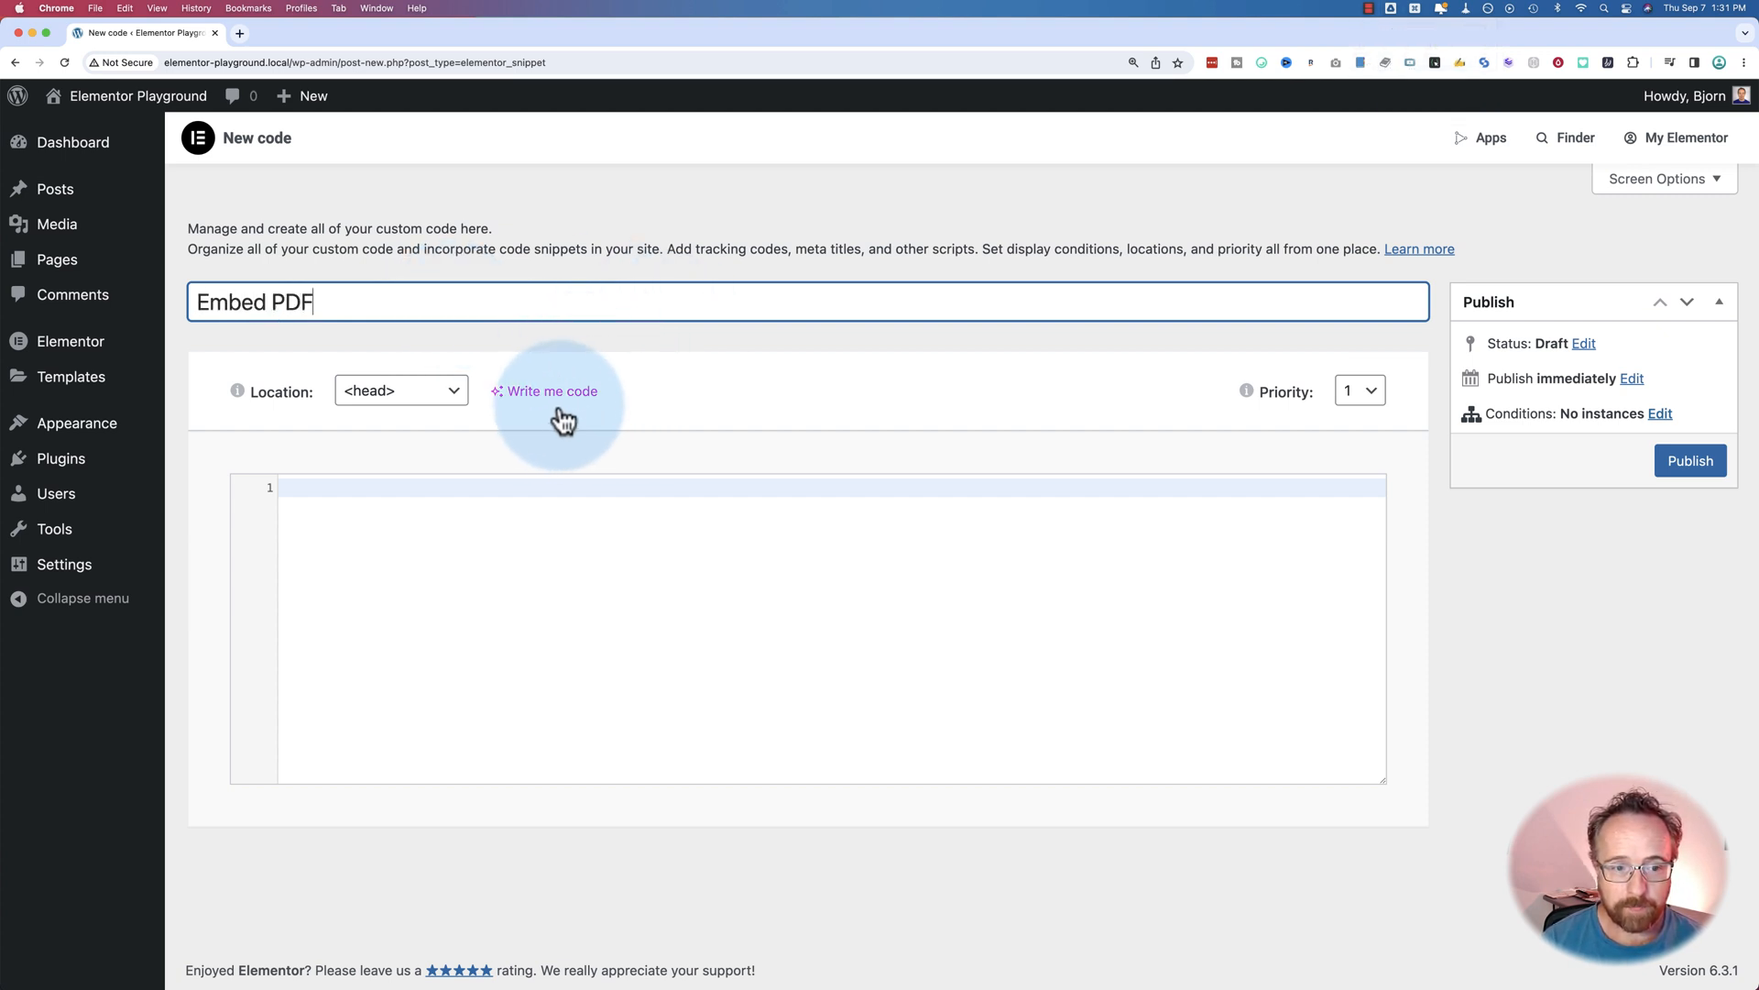
In the AI code writer, fill the PDF-embed prompt with the ebooks.wplearninglab.com launch-checklist URL.
click(551, 390)
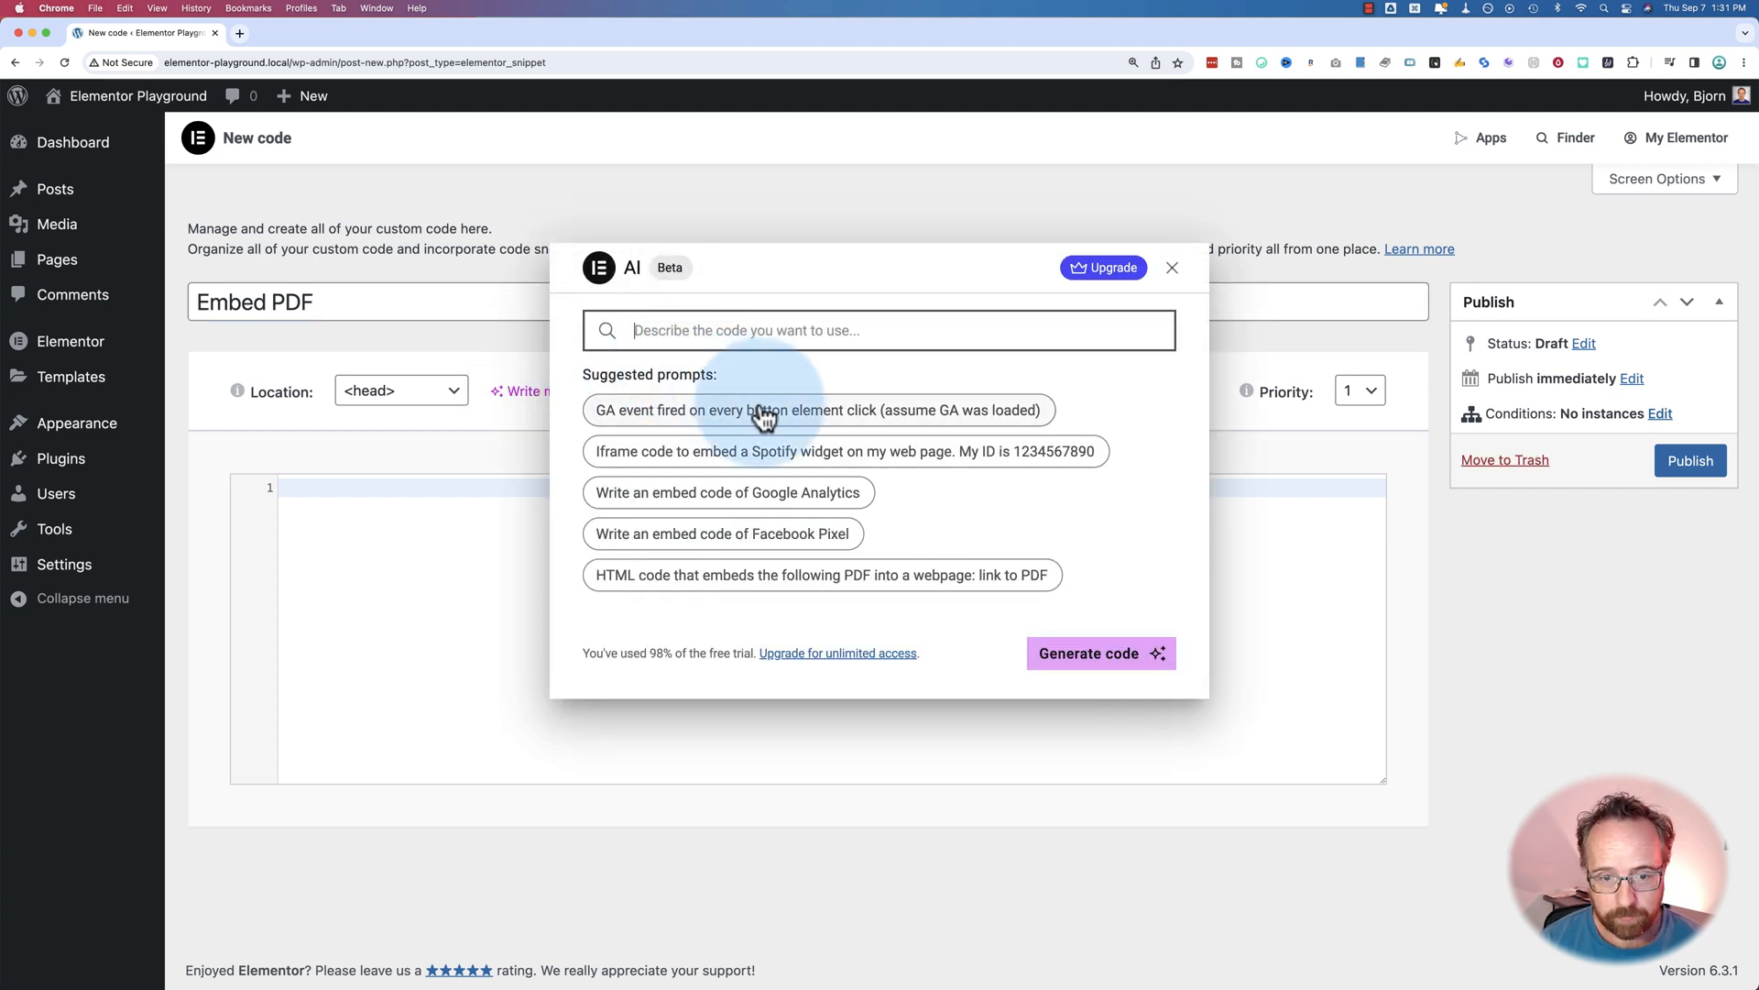
mouse_move(677, 583)
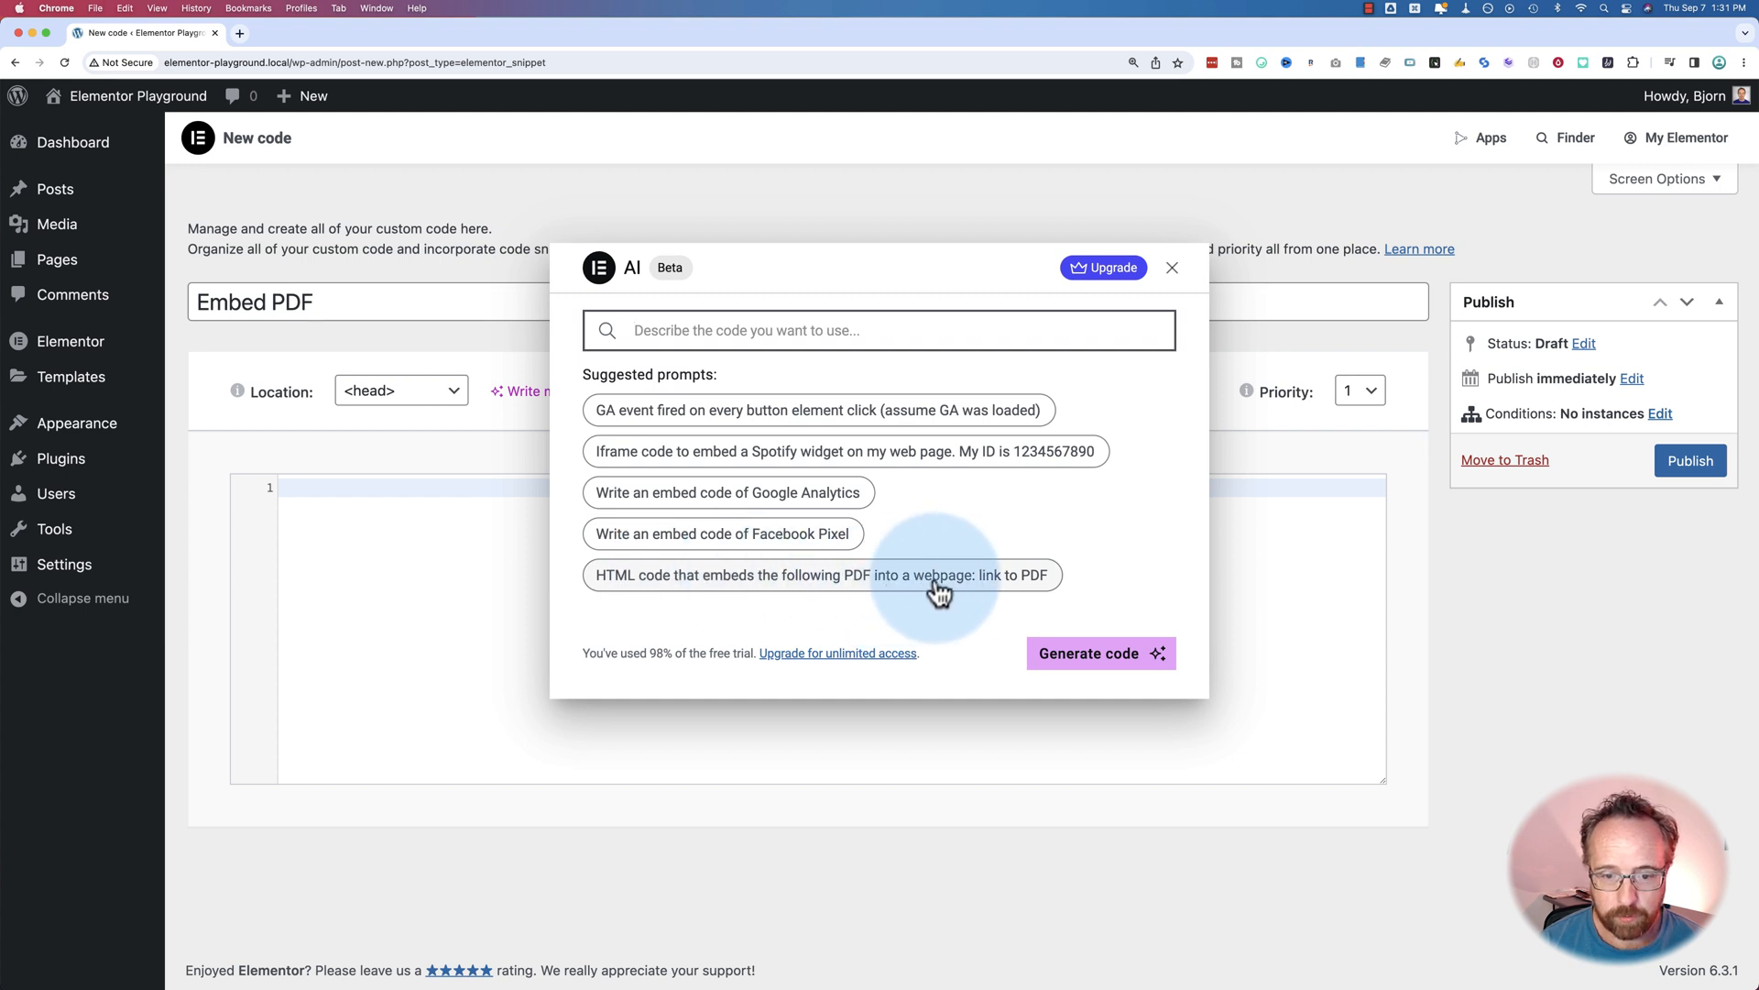
mouse_move(728, 594)
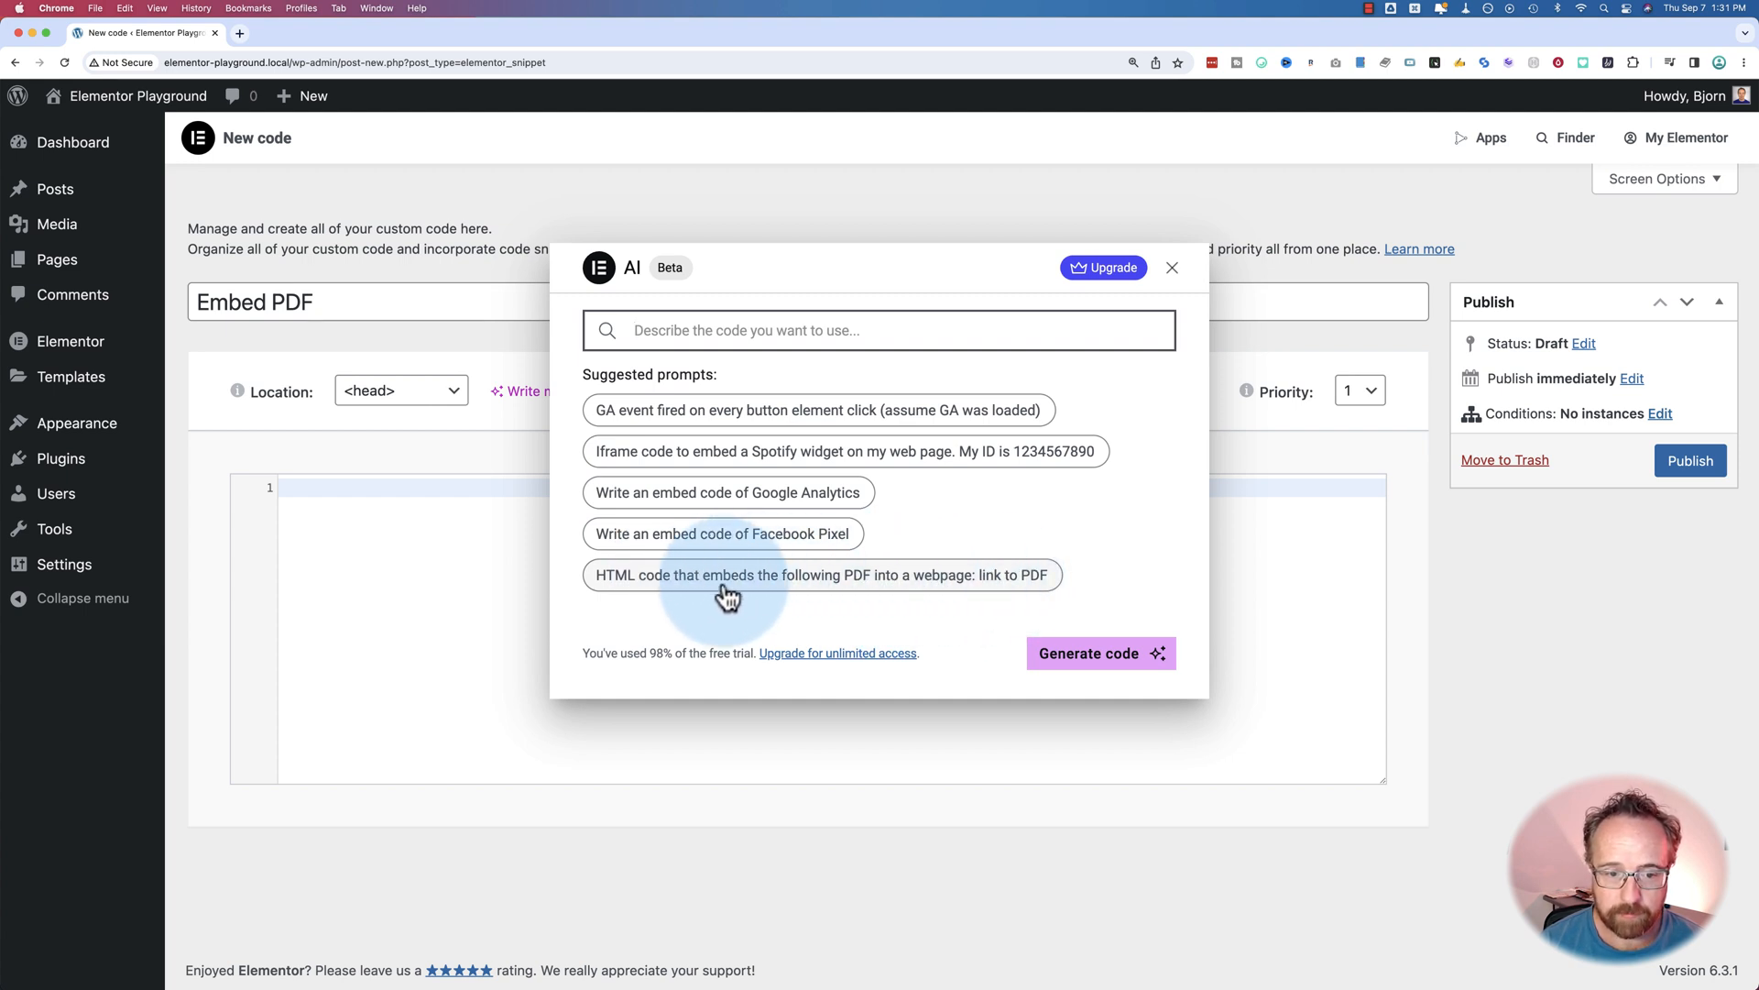
click(822, 574)
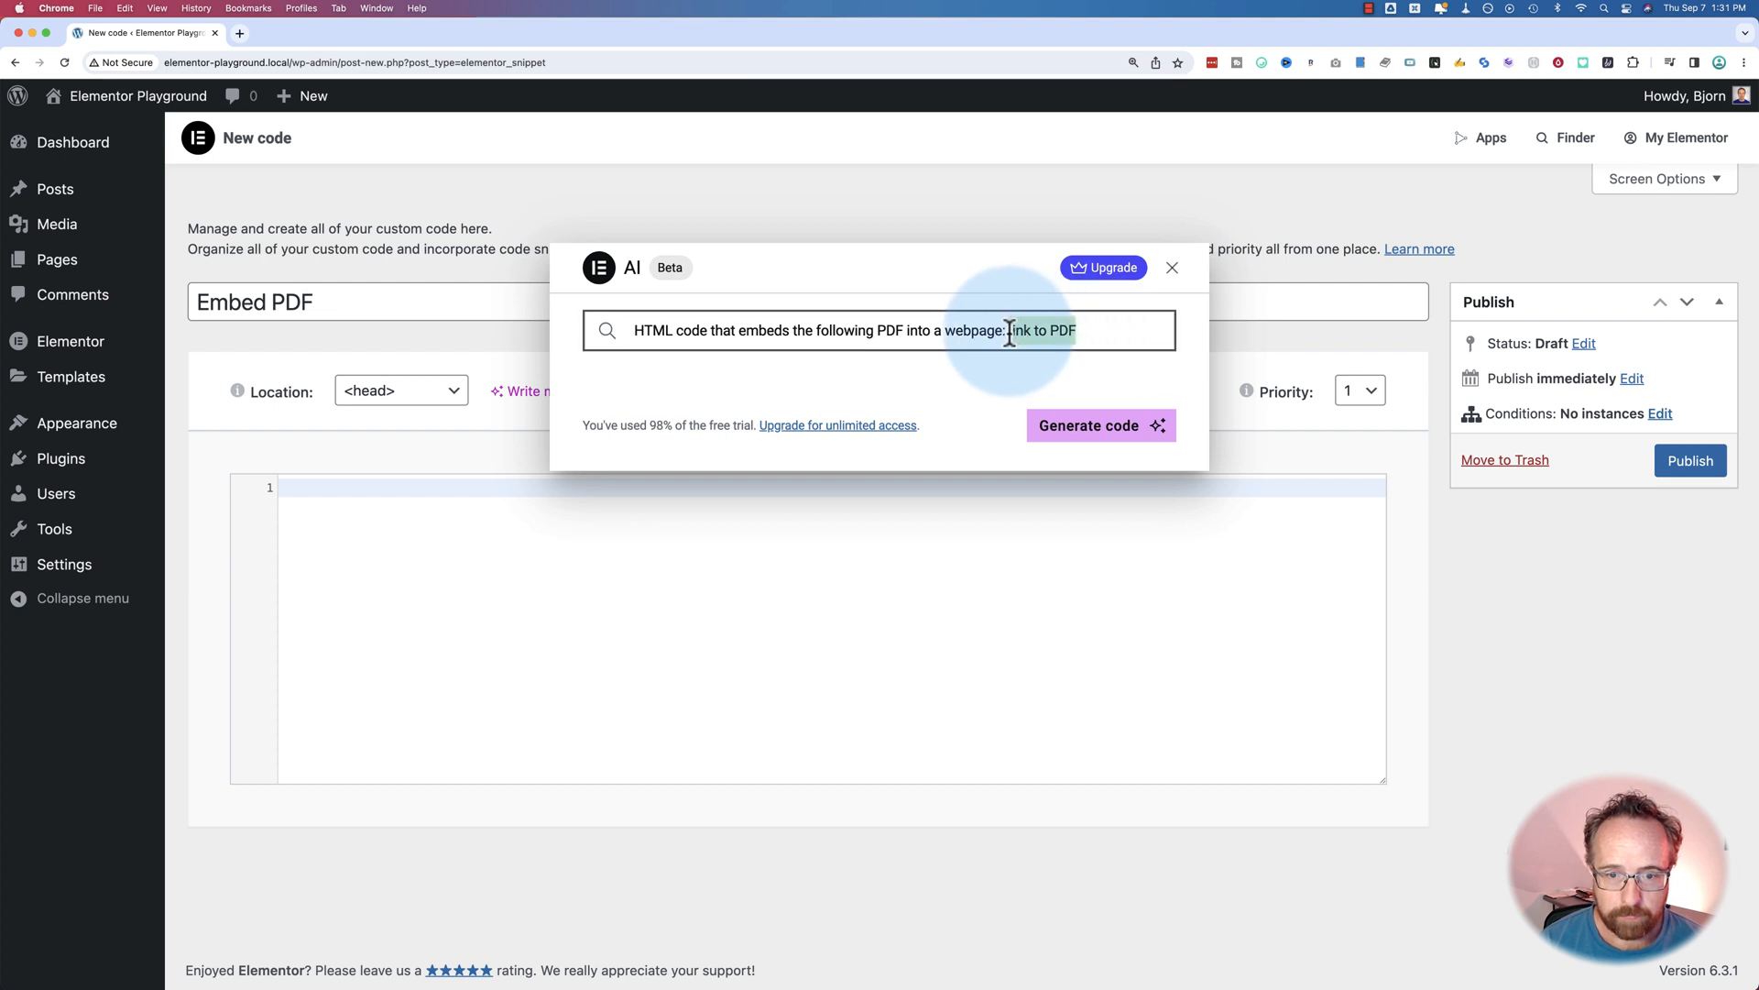
text(https://ebooks.wplearninglab.com/the-ultimate-17-point-wordpress-launch-checklist-redesign)
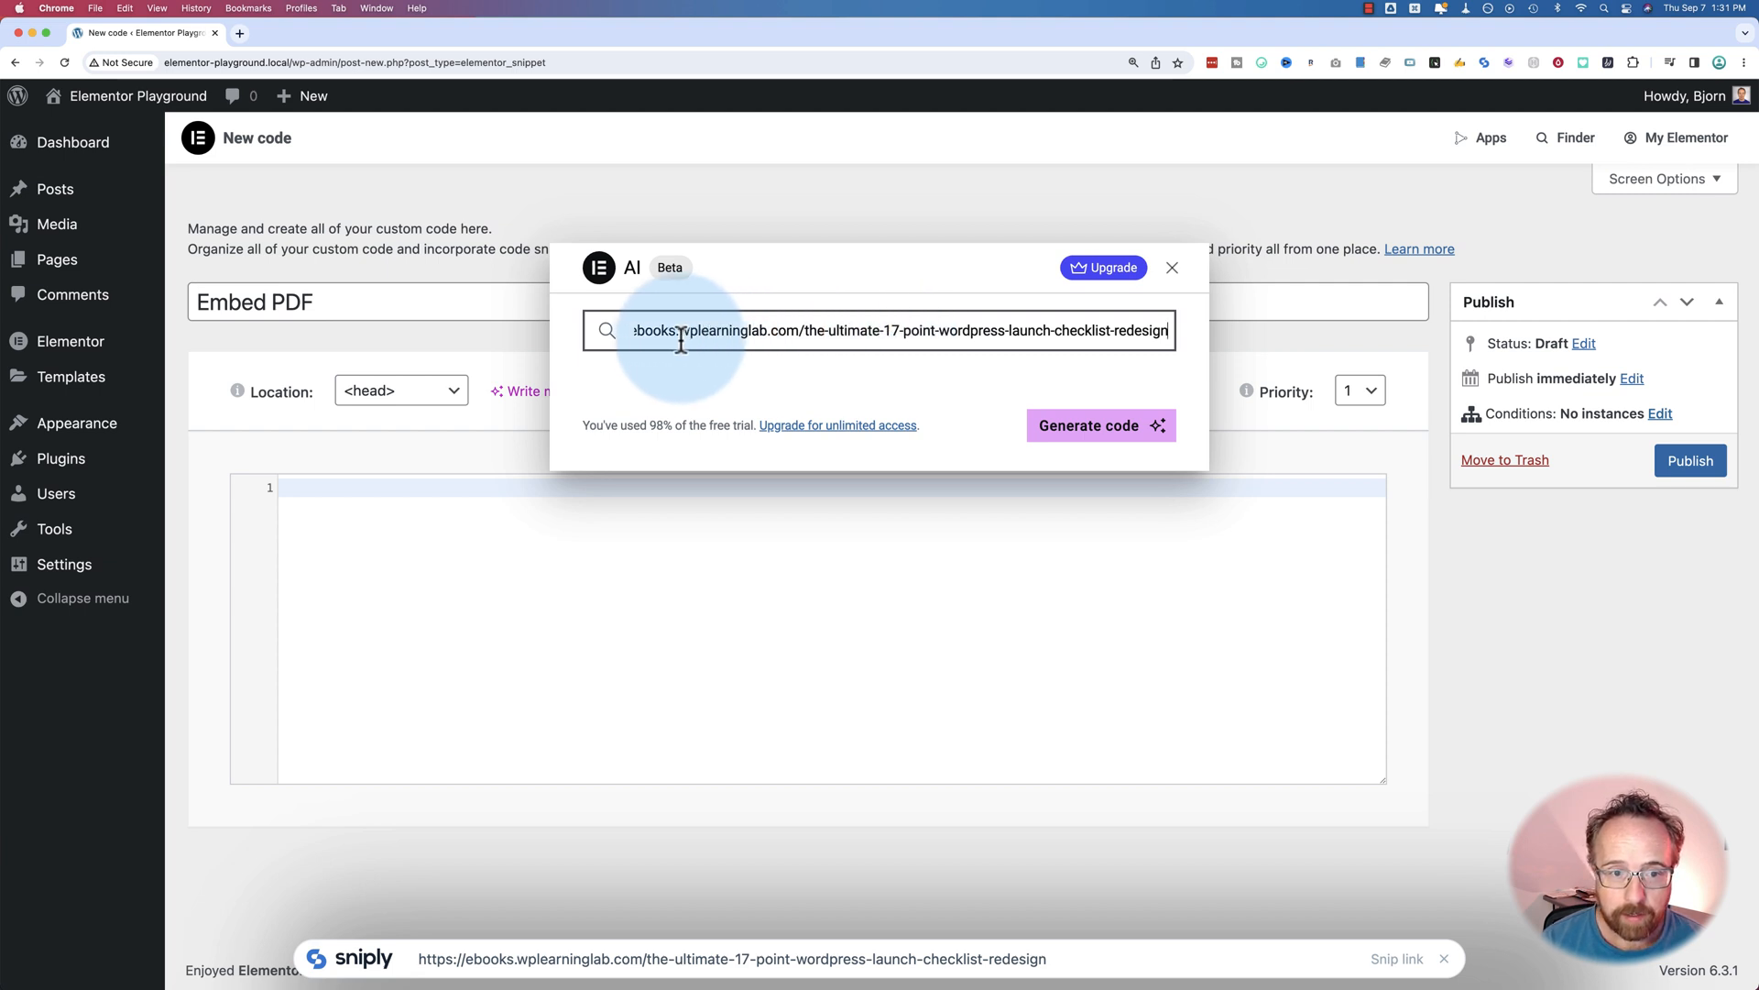
mouse_move(977, 334)
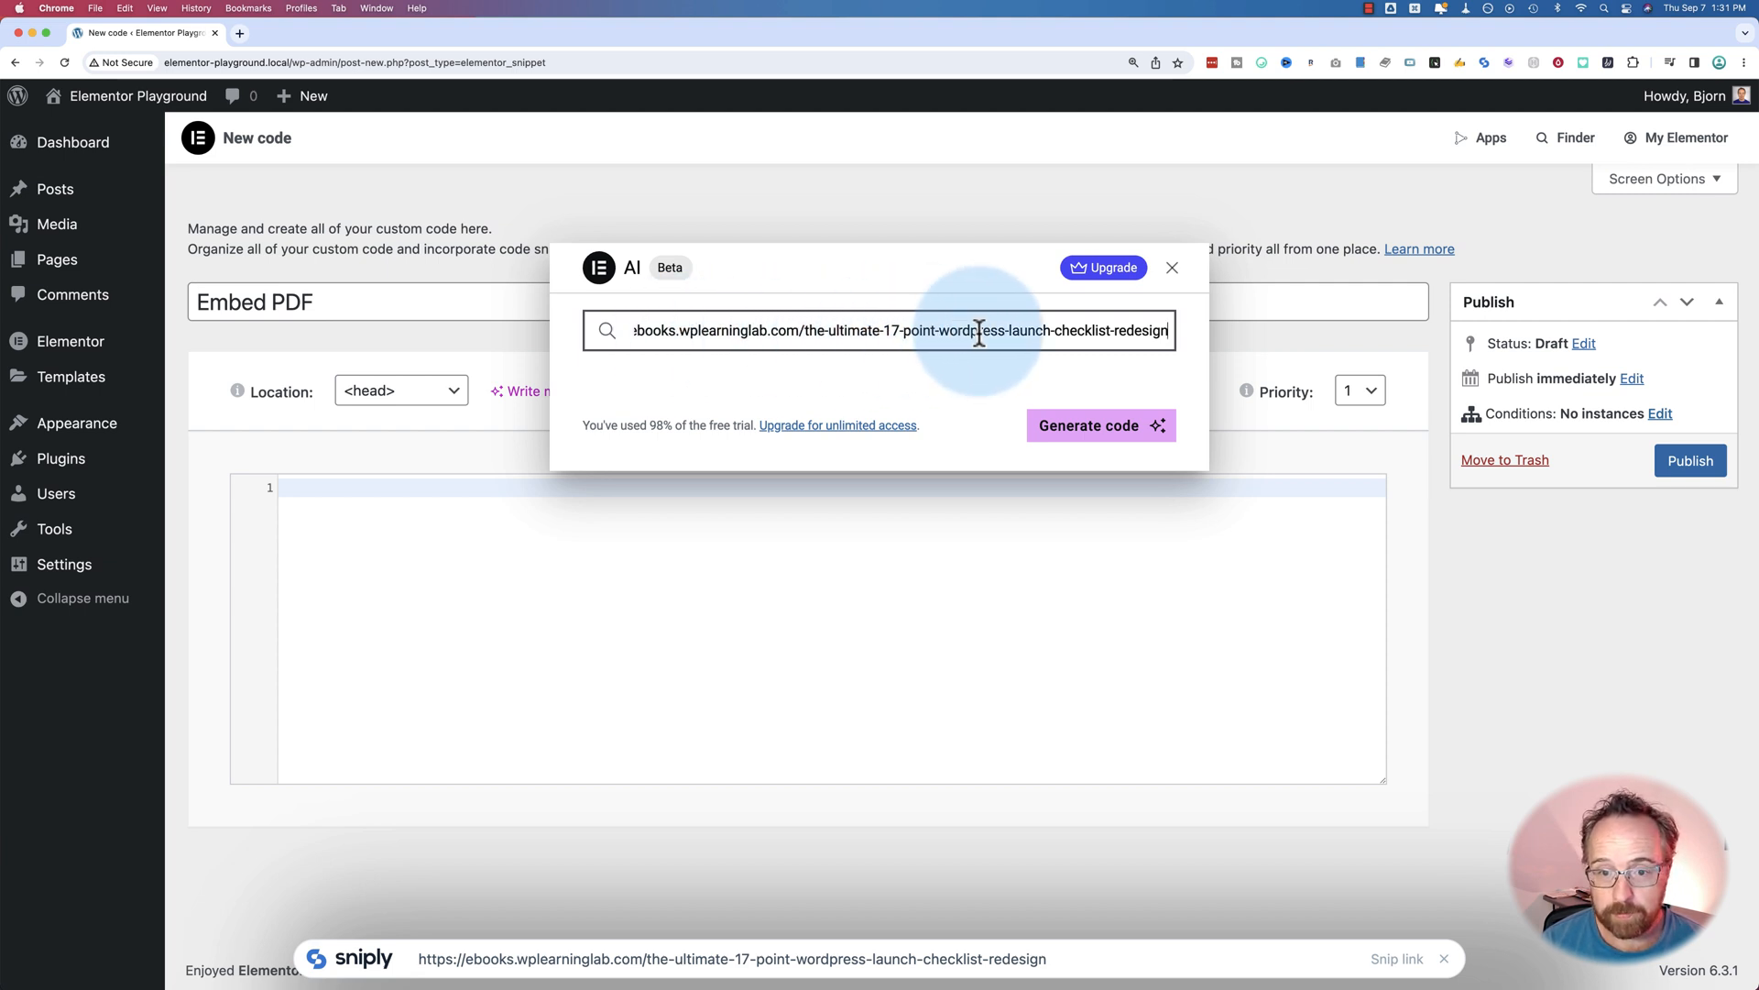
mouse_move(1052, 335)
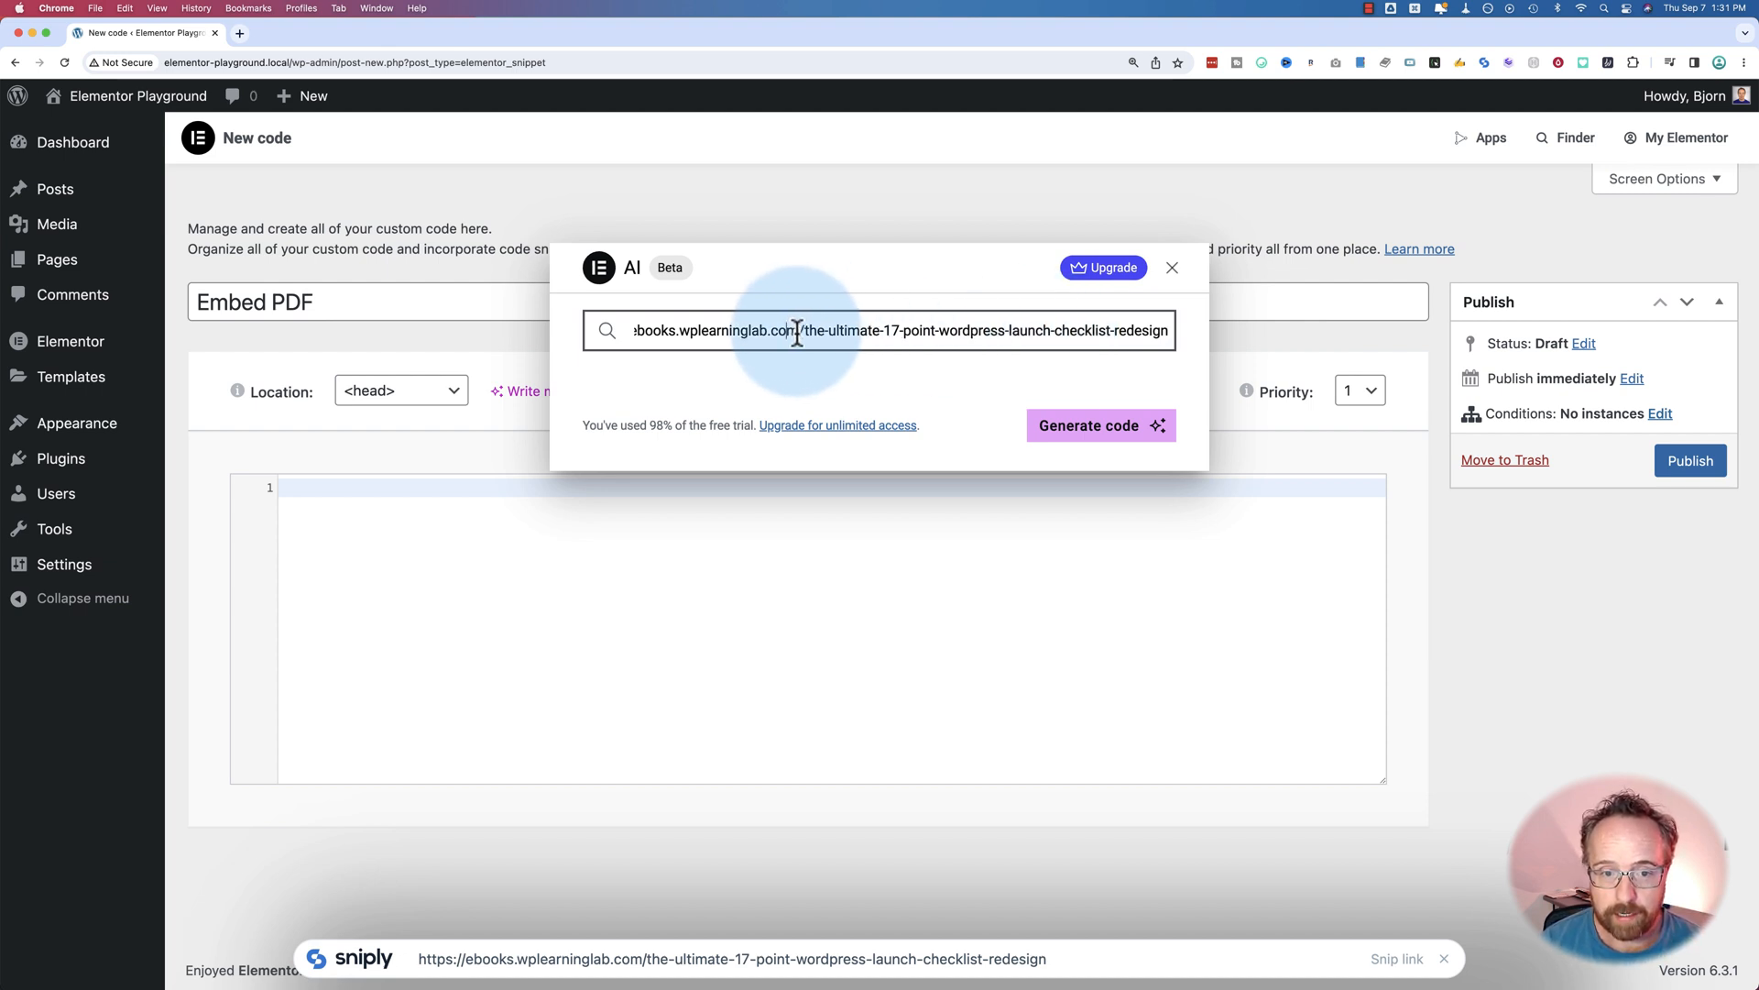
Generate the code and select the AI's download-link anchor snippet it offered instead of an embed.
click(1100, 425)
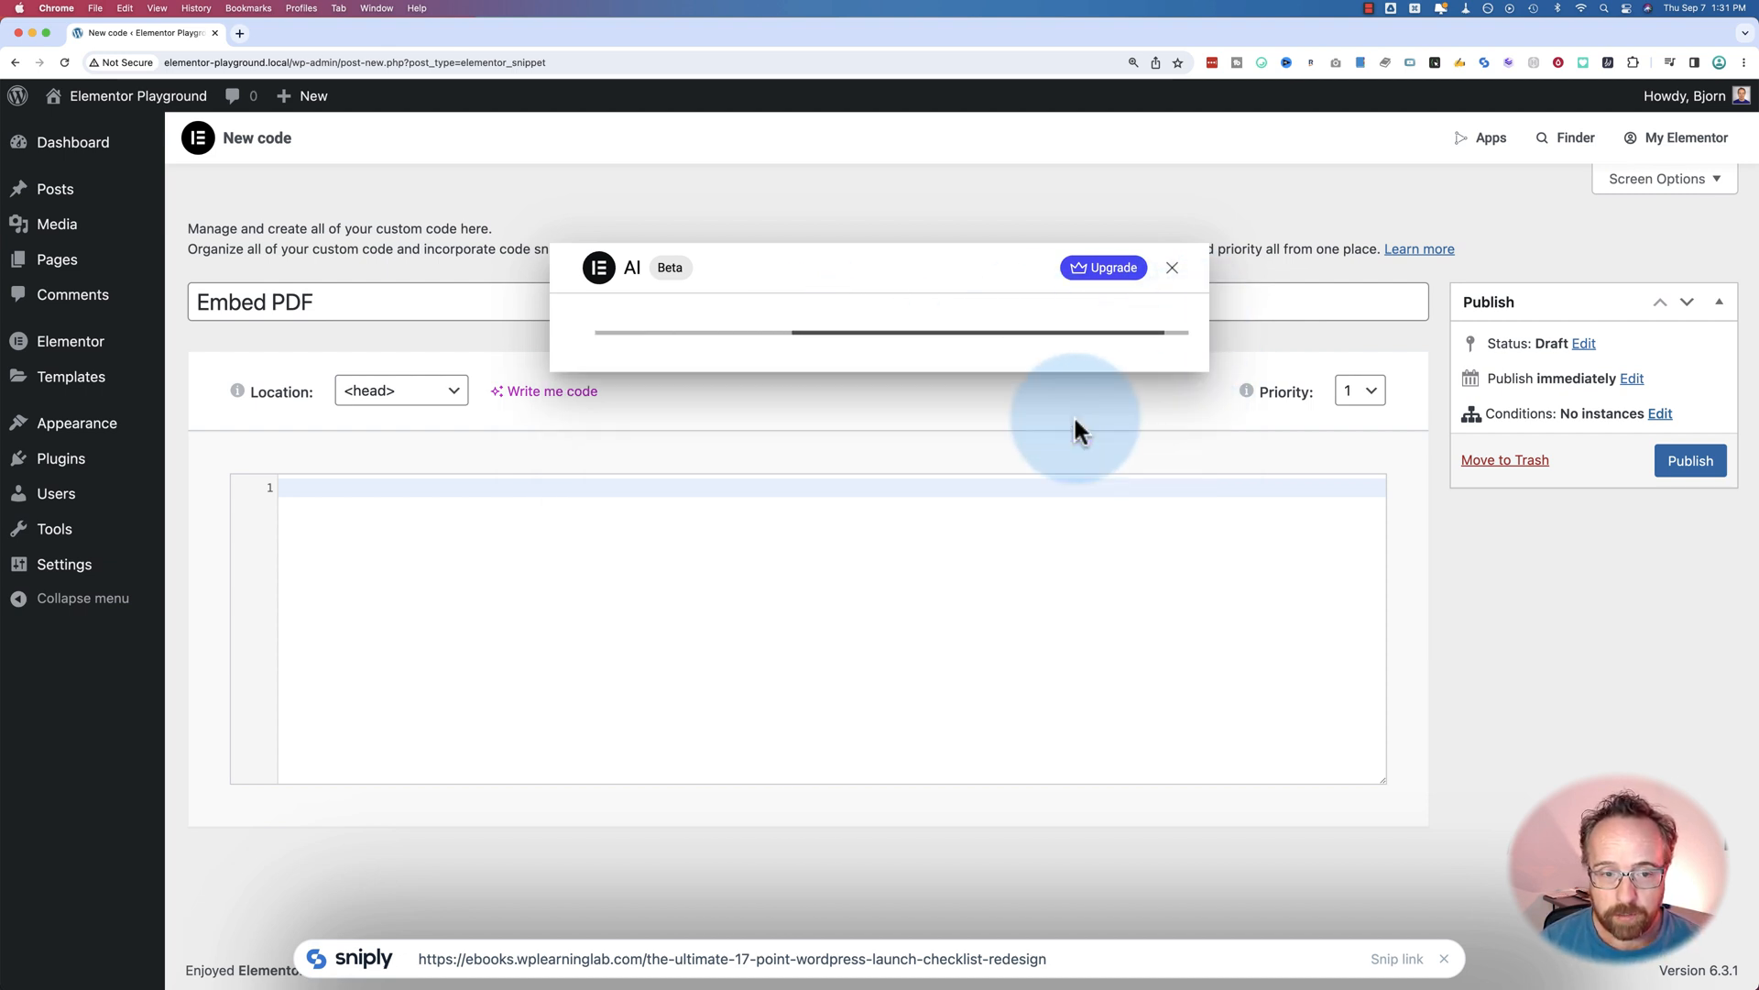
mouse_move(791, 427)
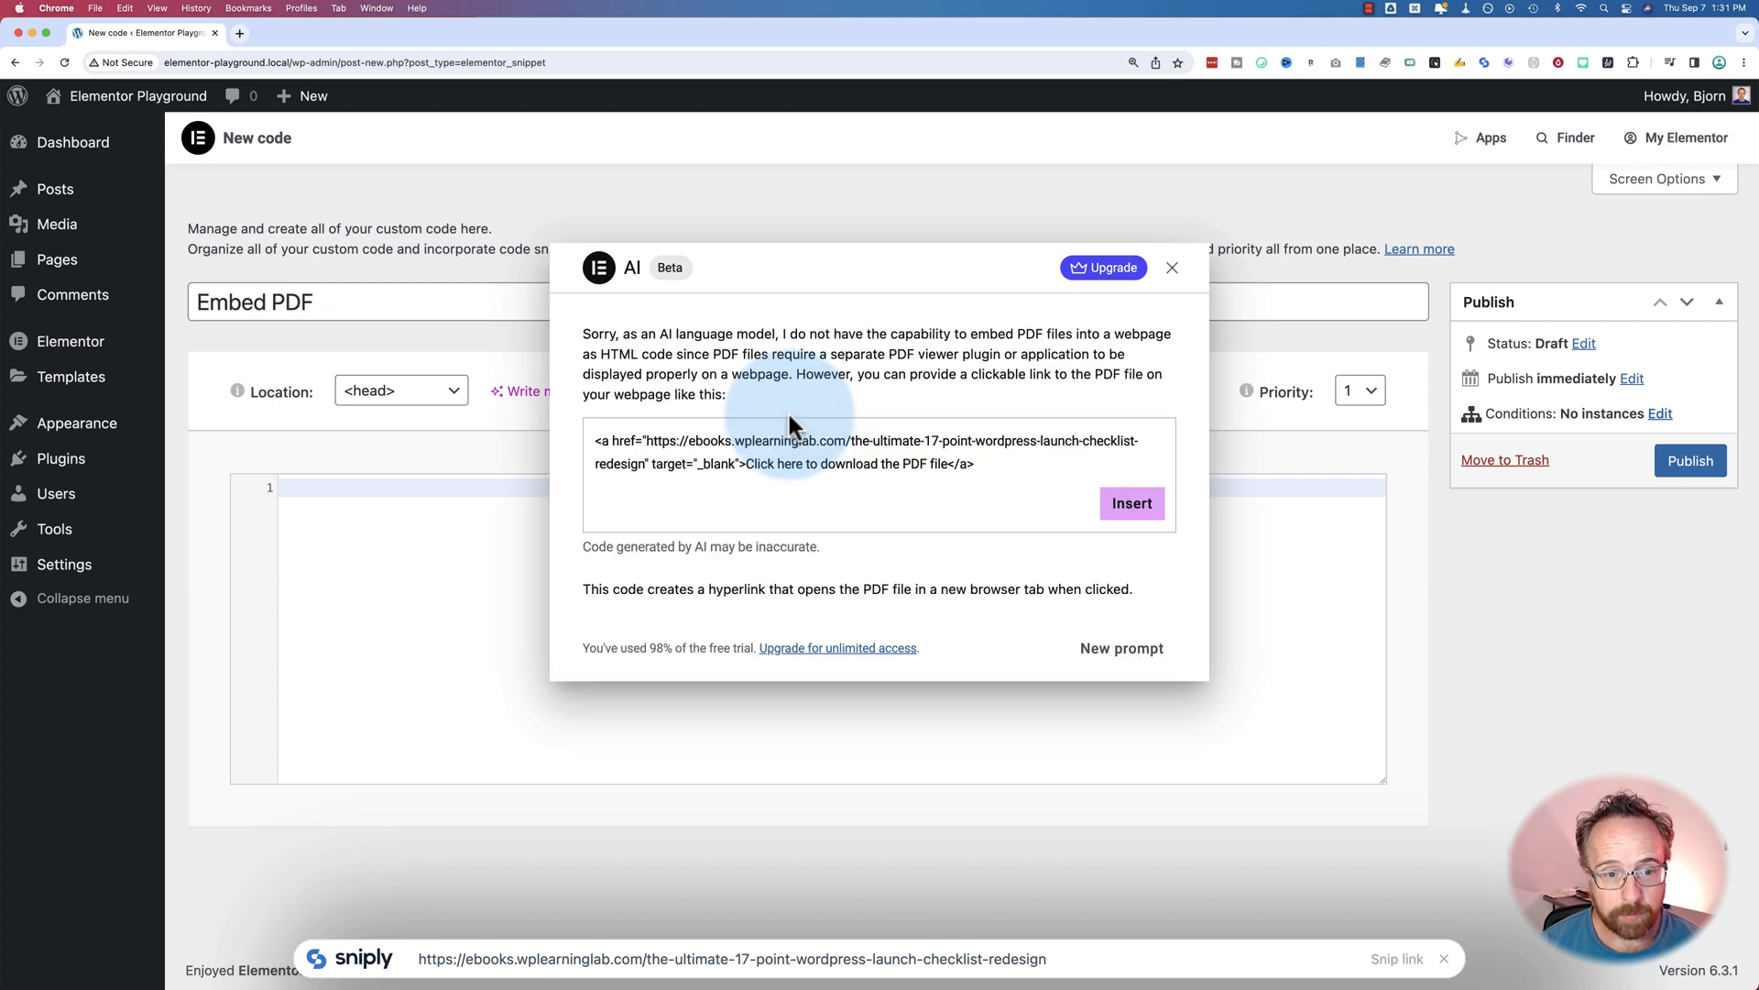
mouse_move(658, 333)
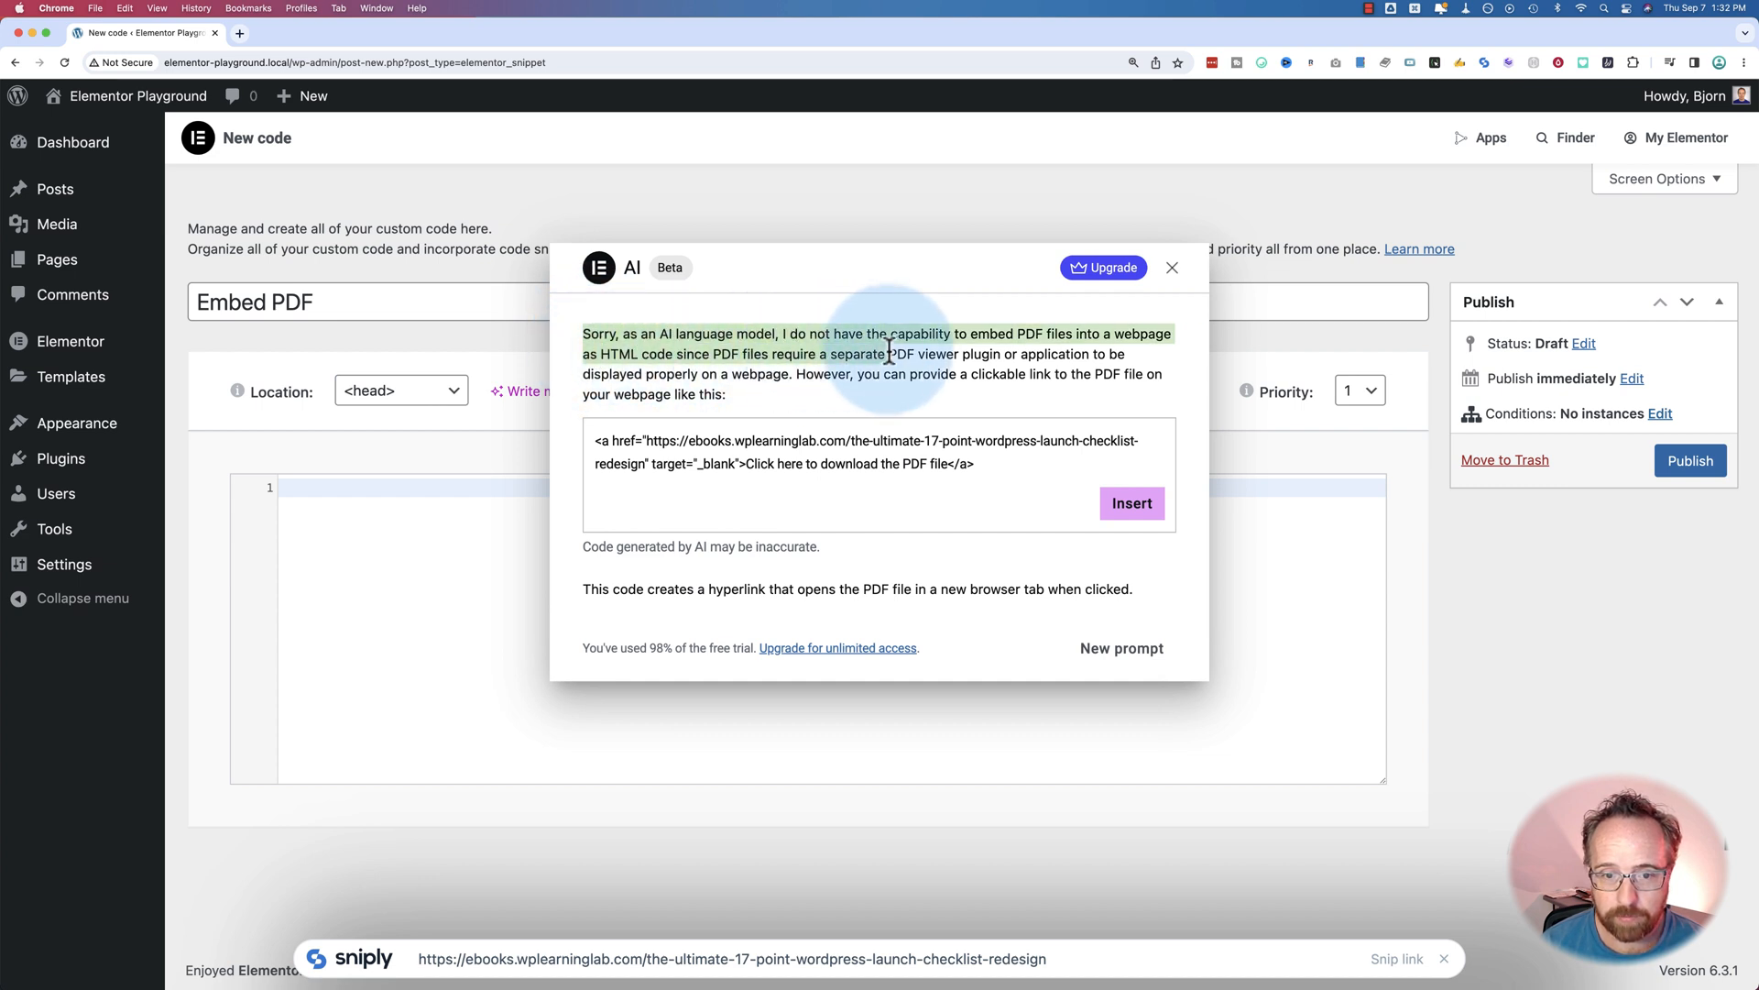
mouse_move(721, 370)
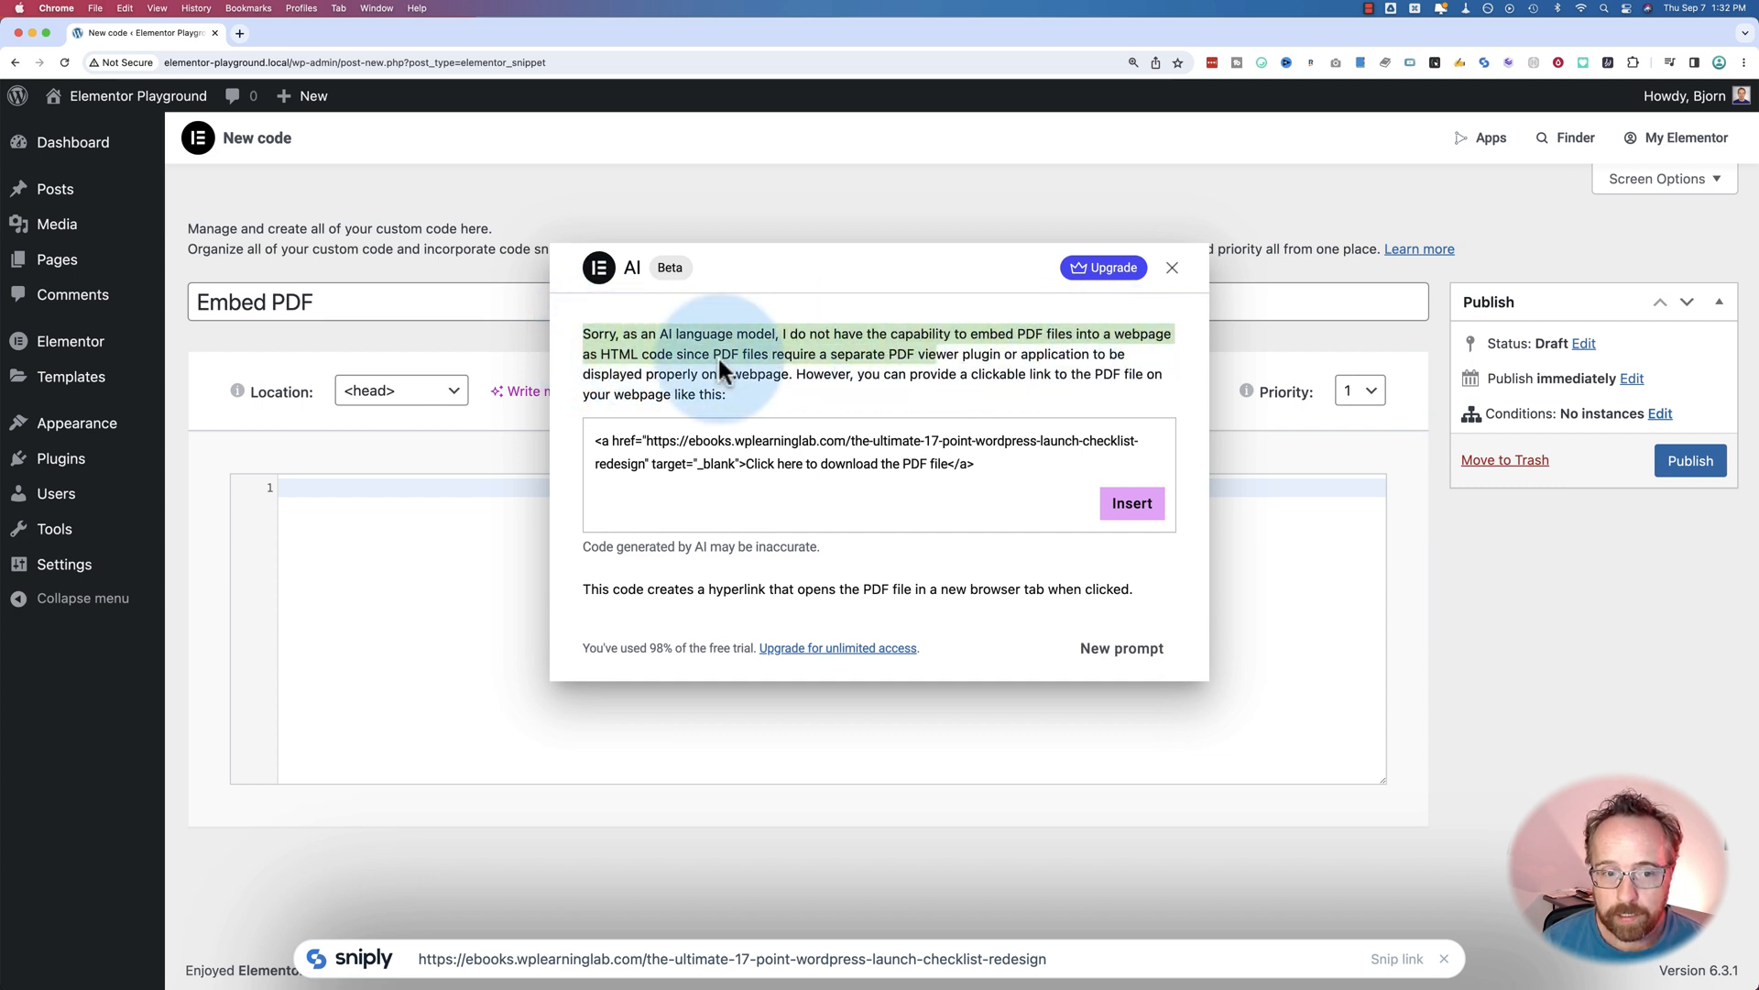
mouse_move(798, 371)
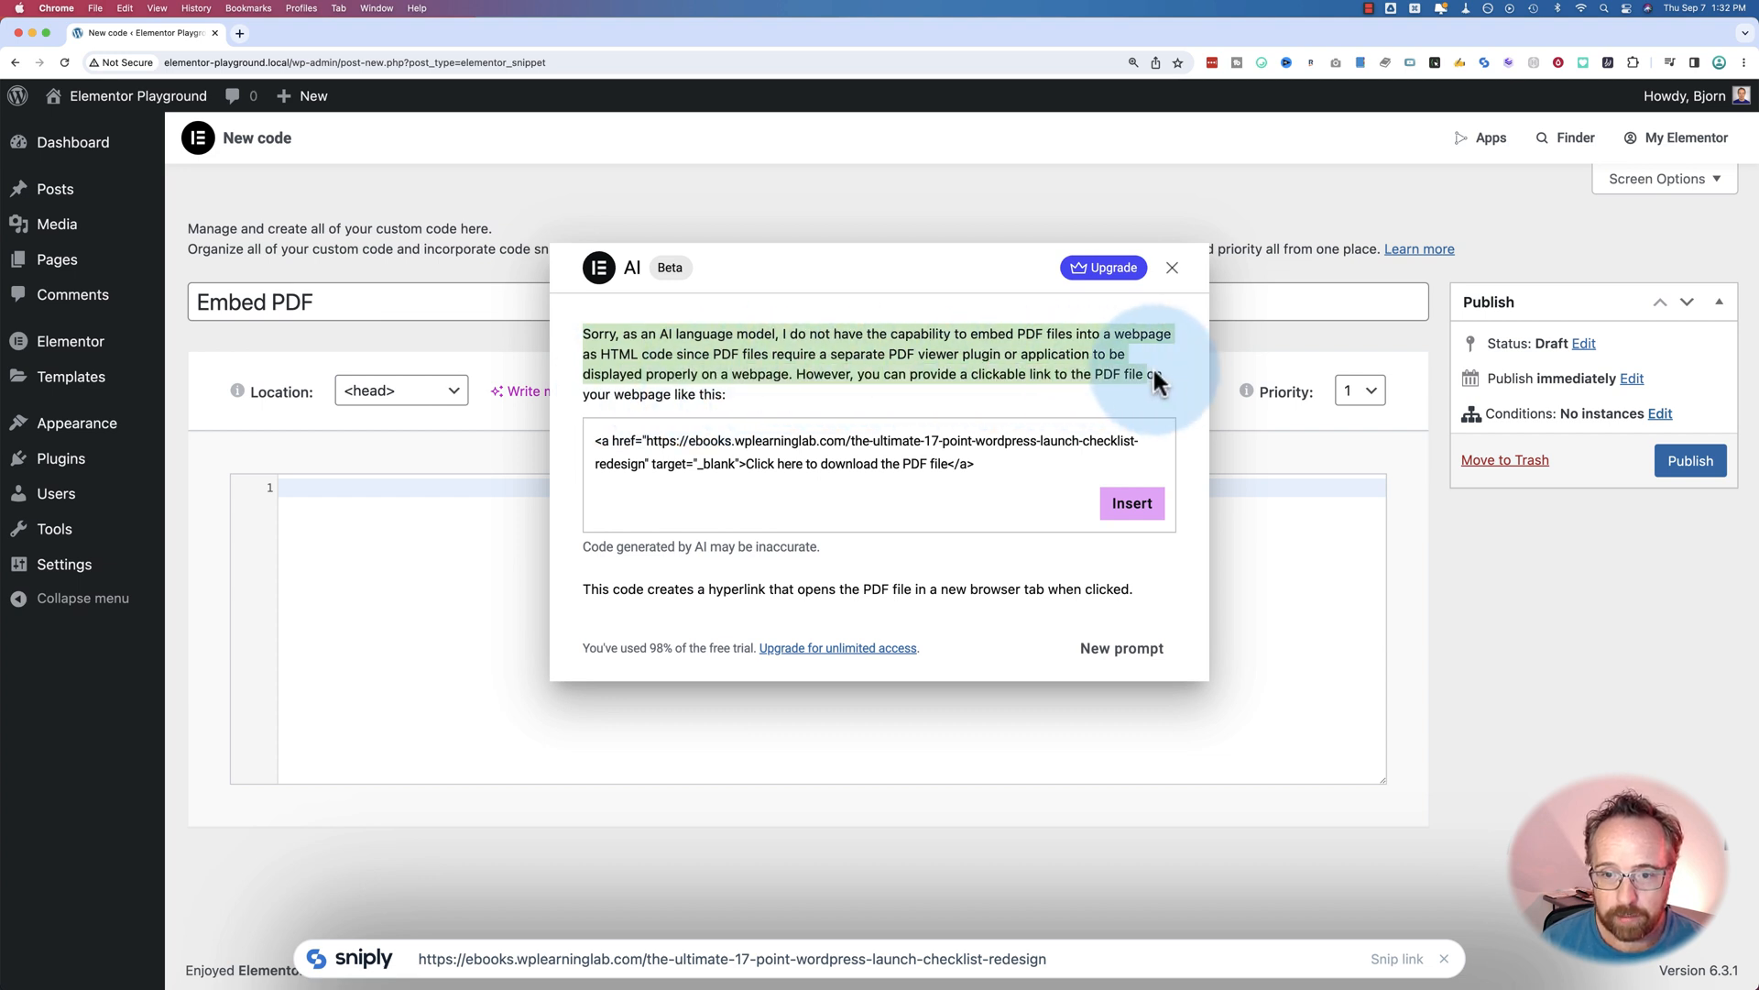
triple_click(863, 452)
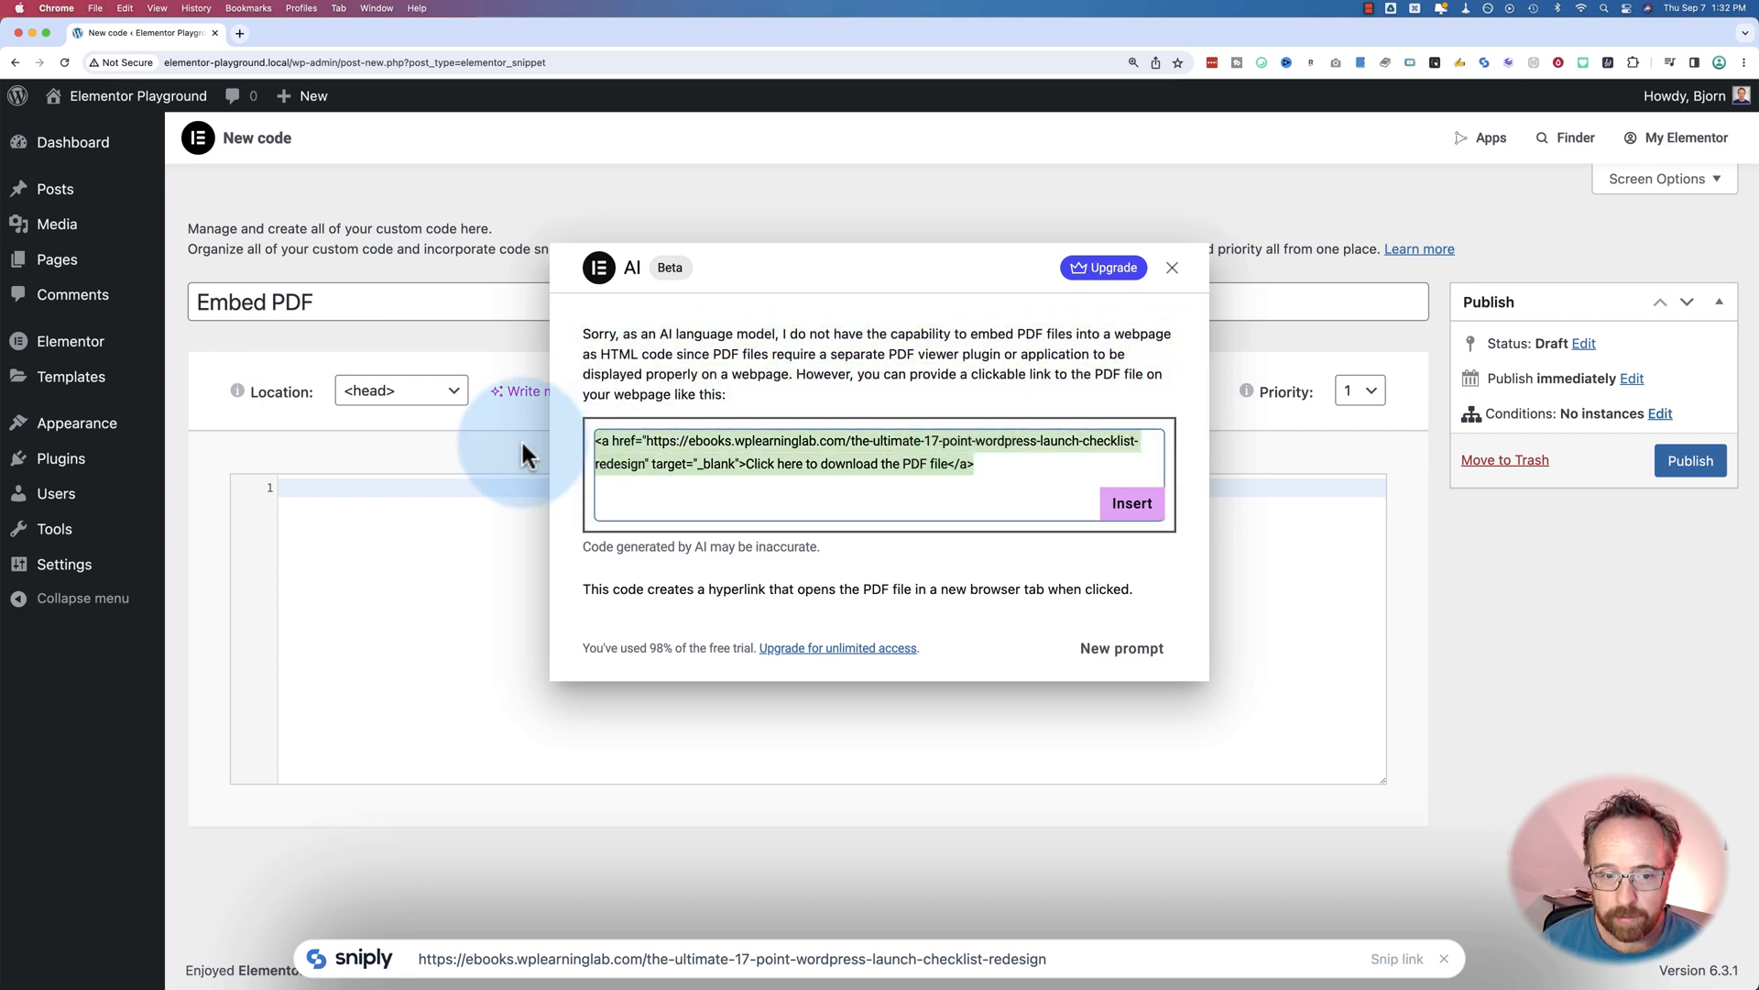
mouse_move(625, 424)
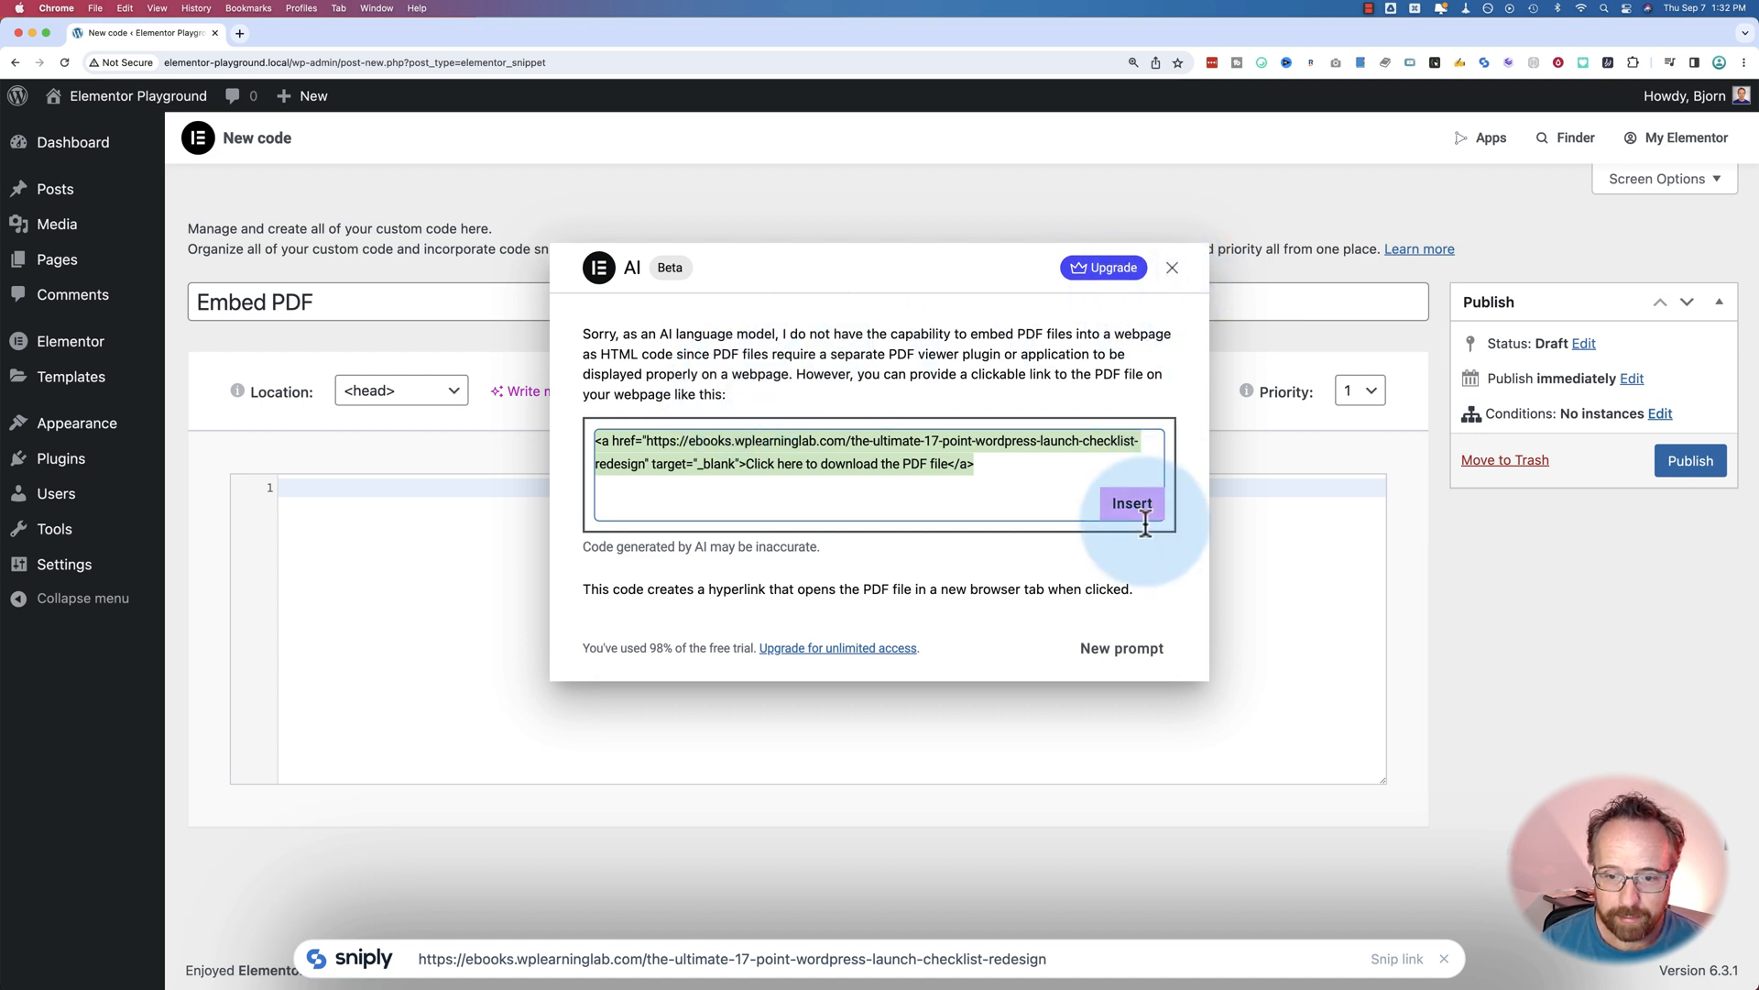
Dismiss the link result, reopen the AI writer and request the Spotify widget iframe suggestion.
click(1171, 268)
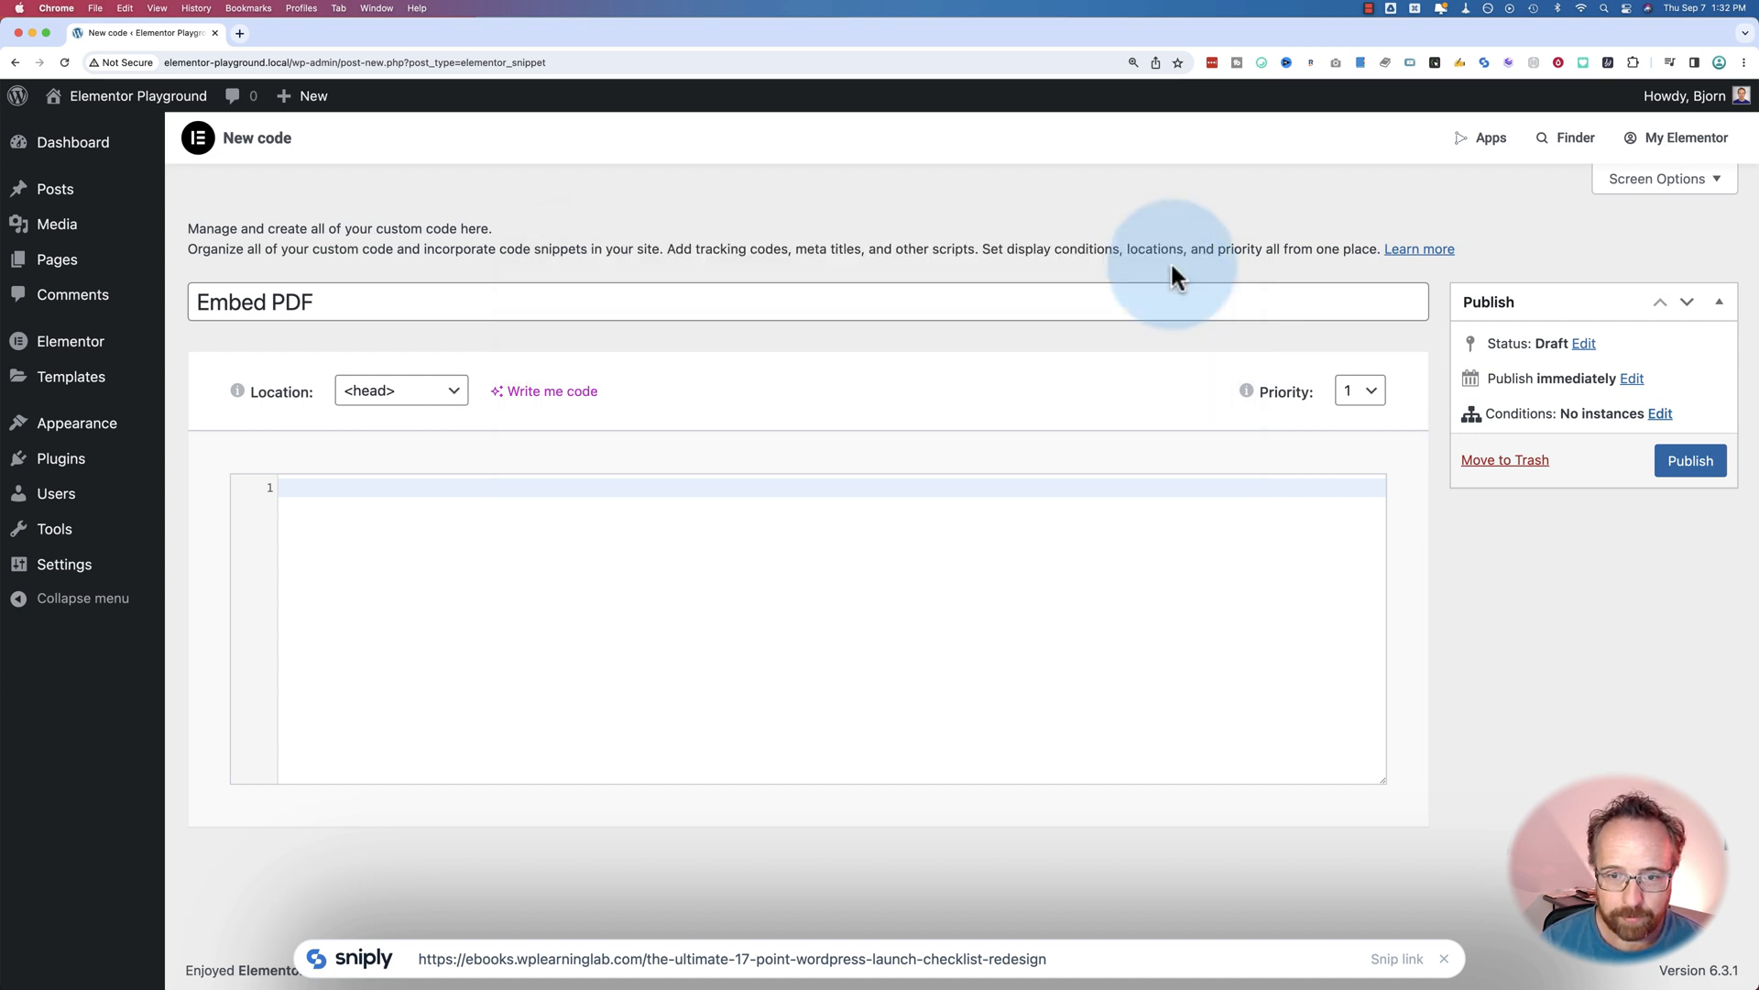
click(552, 391)
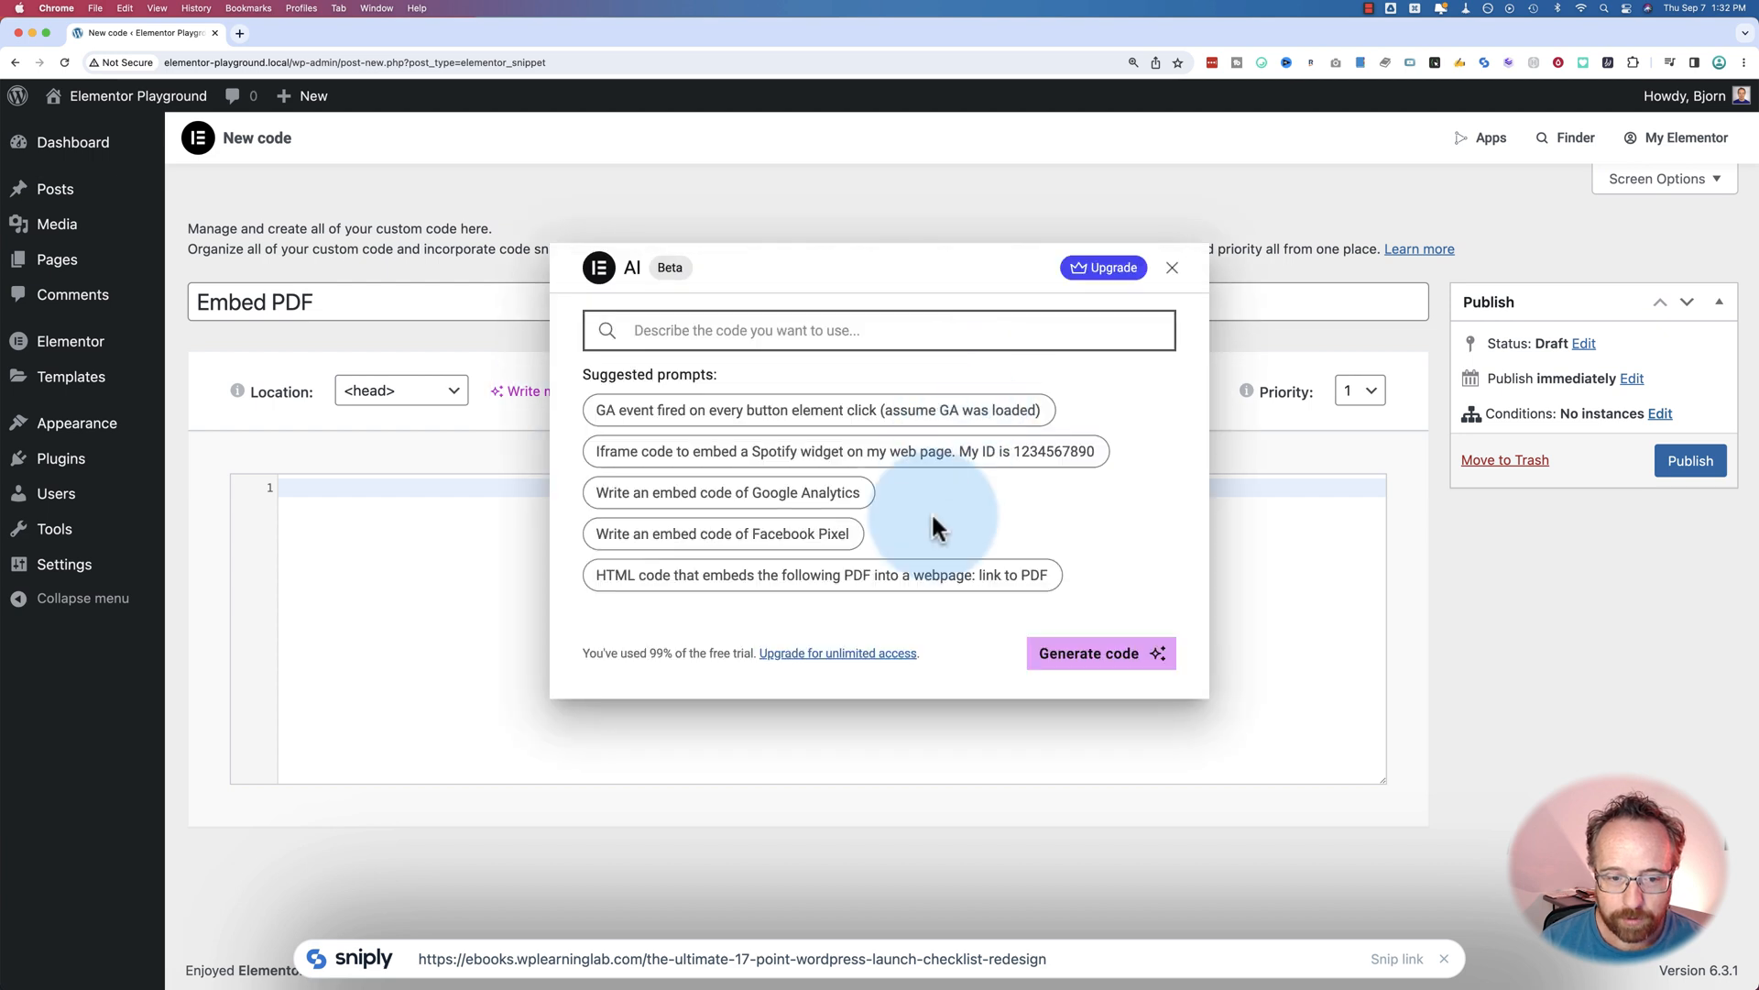
mouse_move(937, 587)
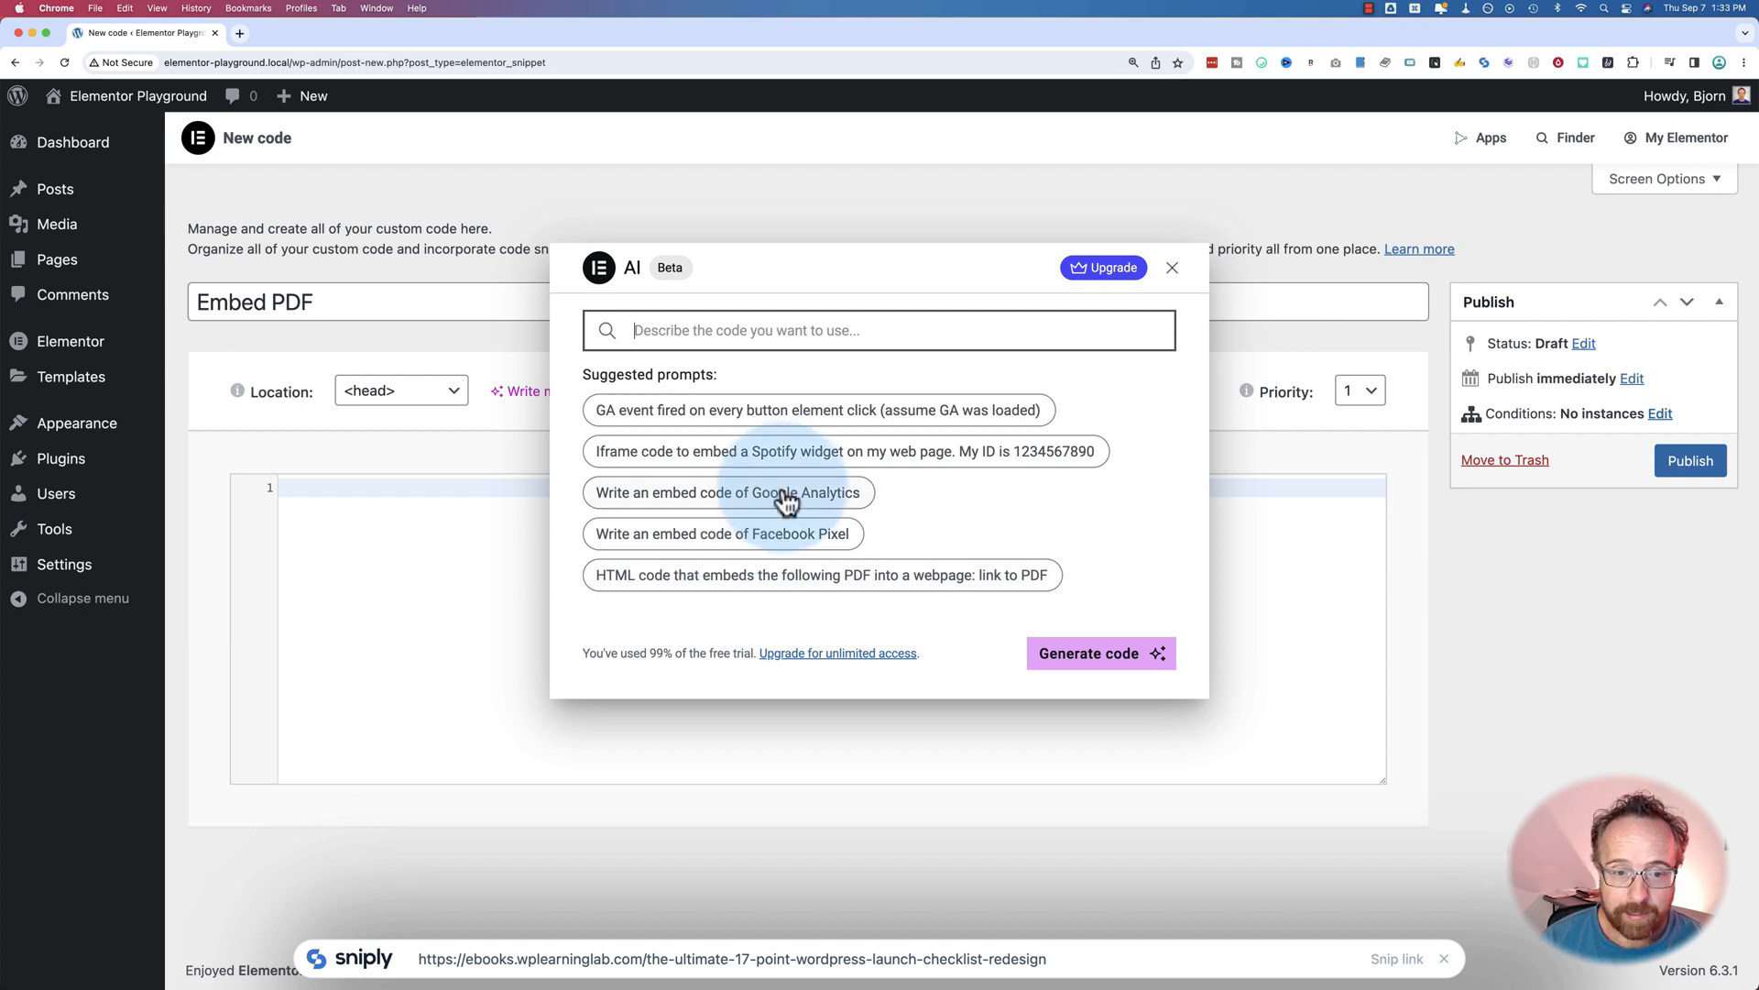
click(1098, 653)
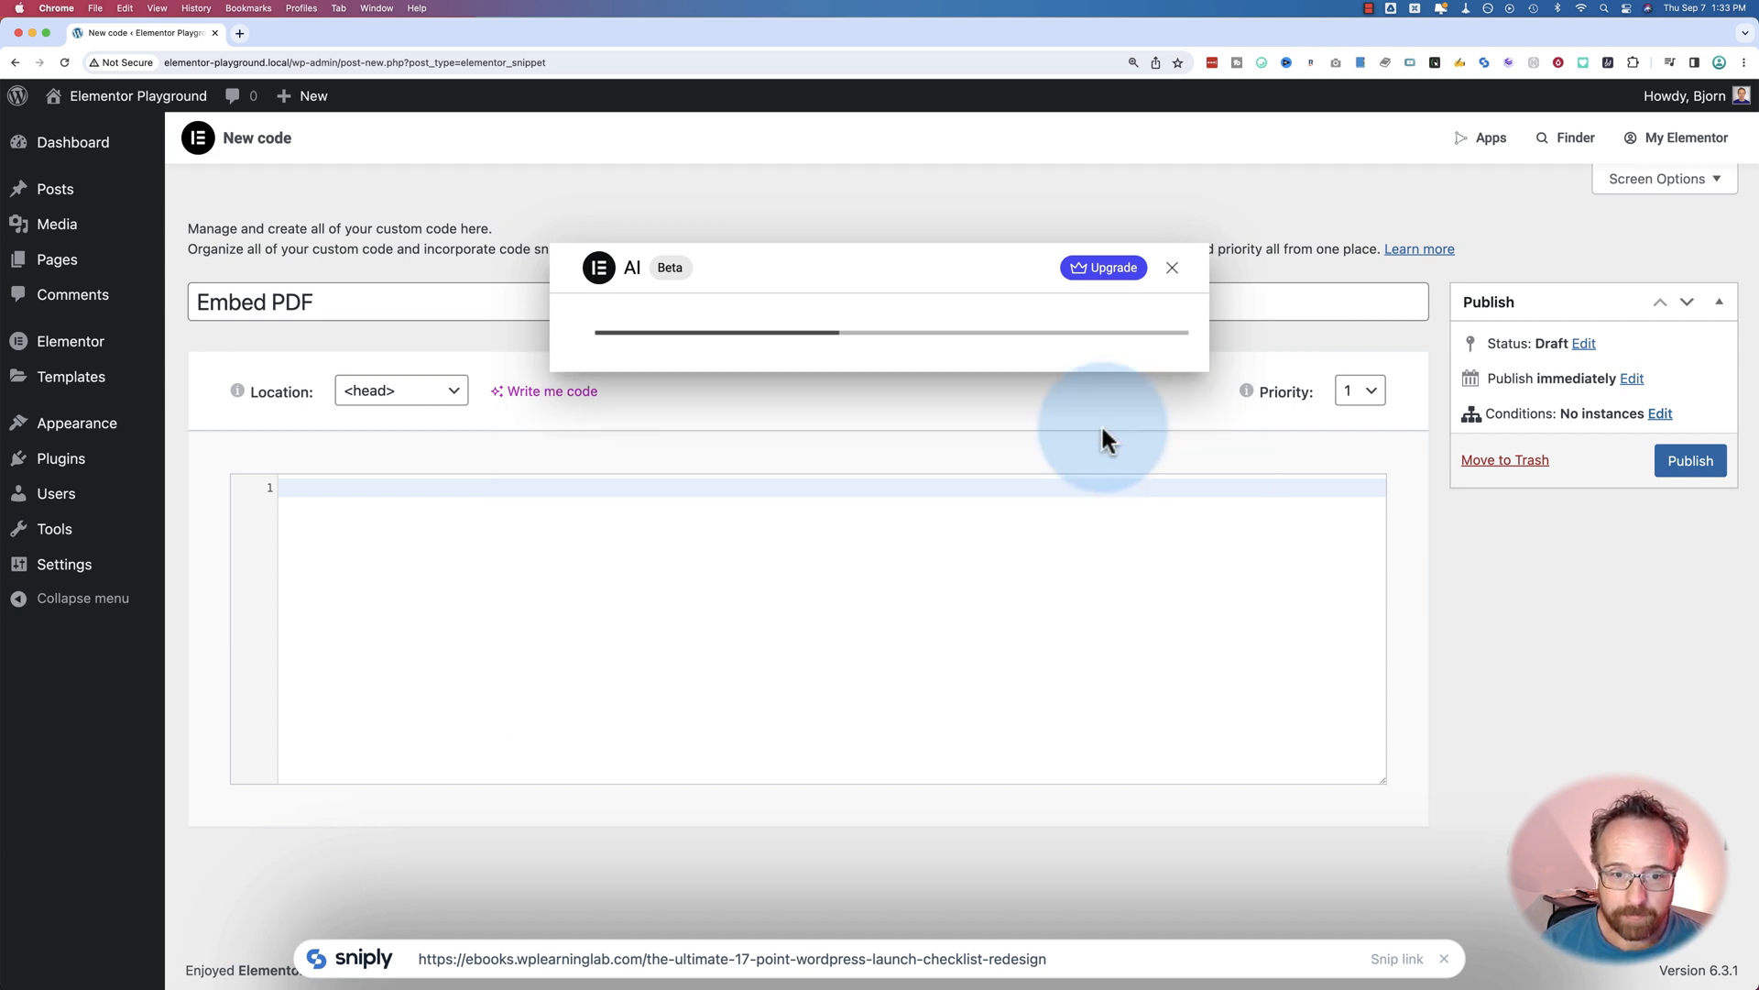
mouse_move(971, 519)
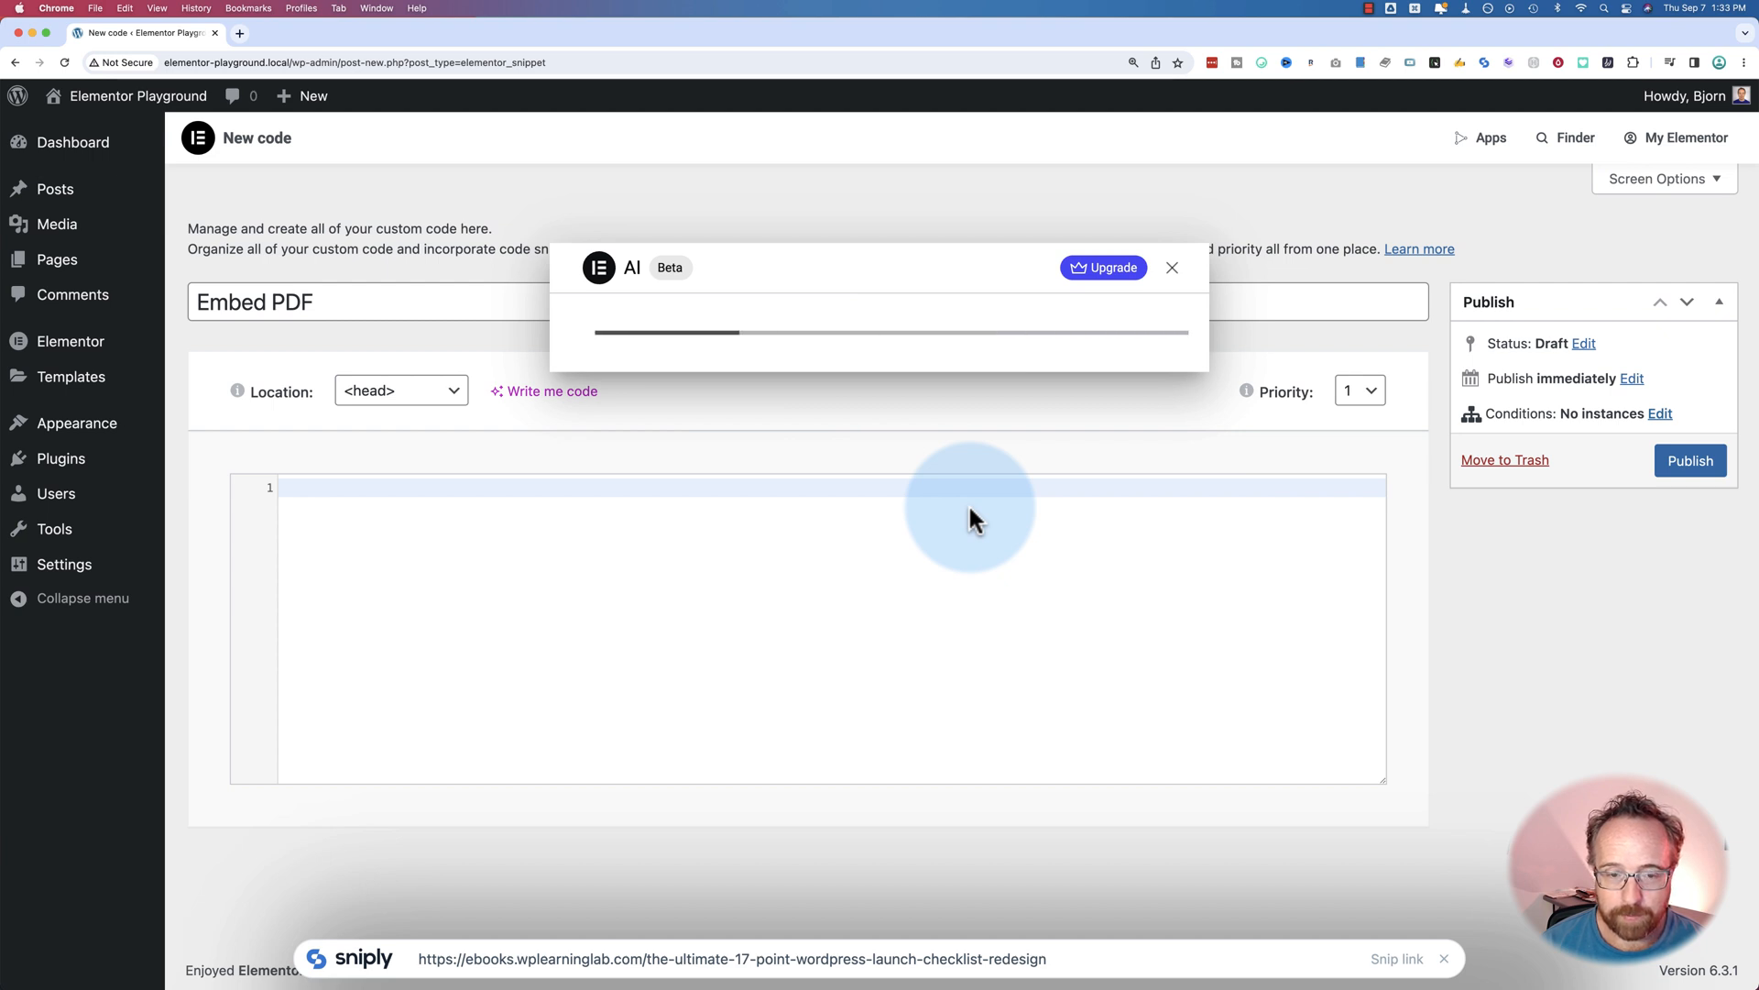
mouse_move(763, 326)
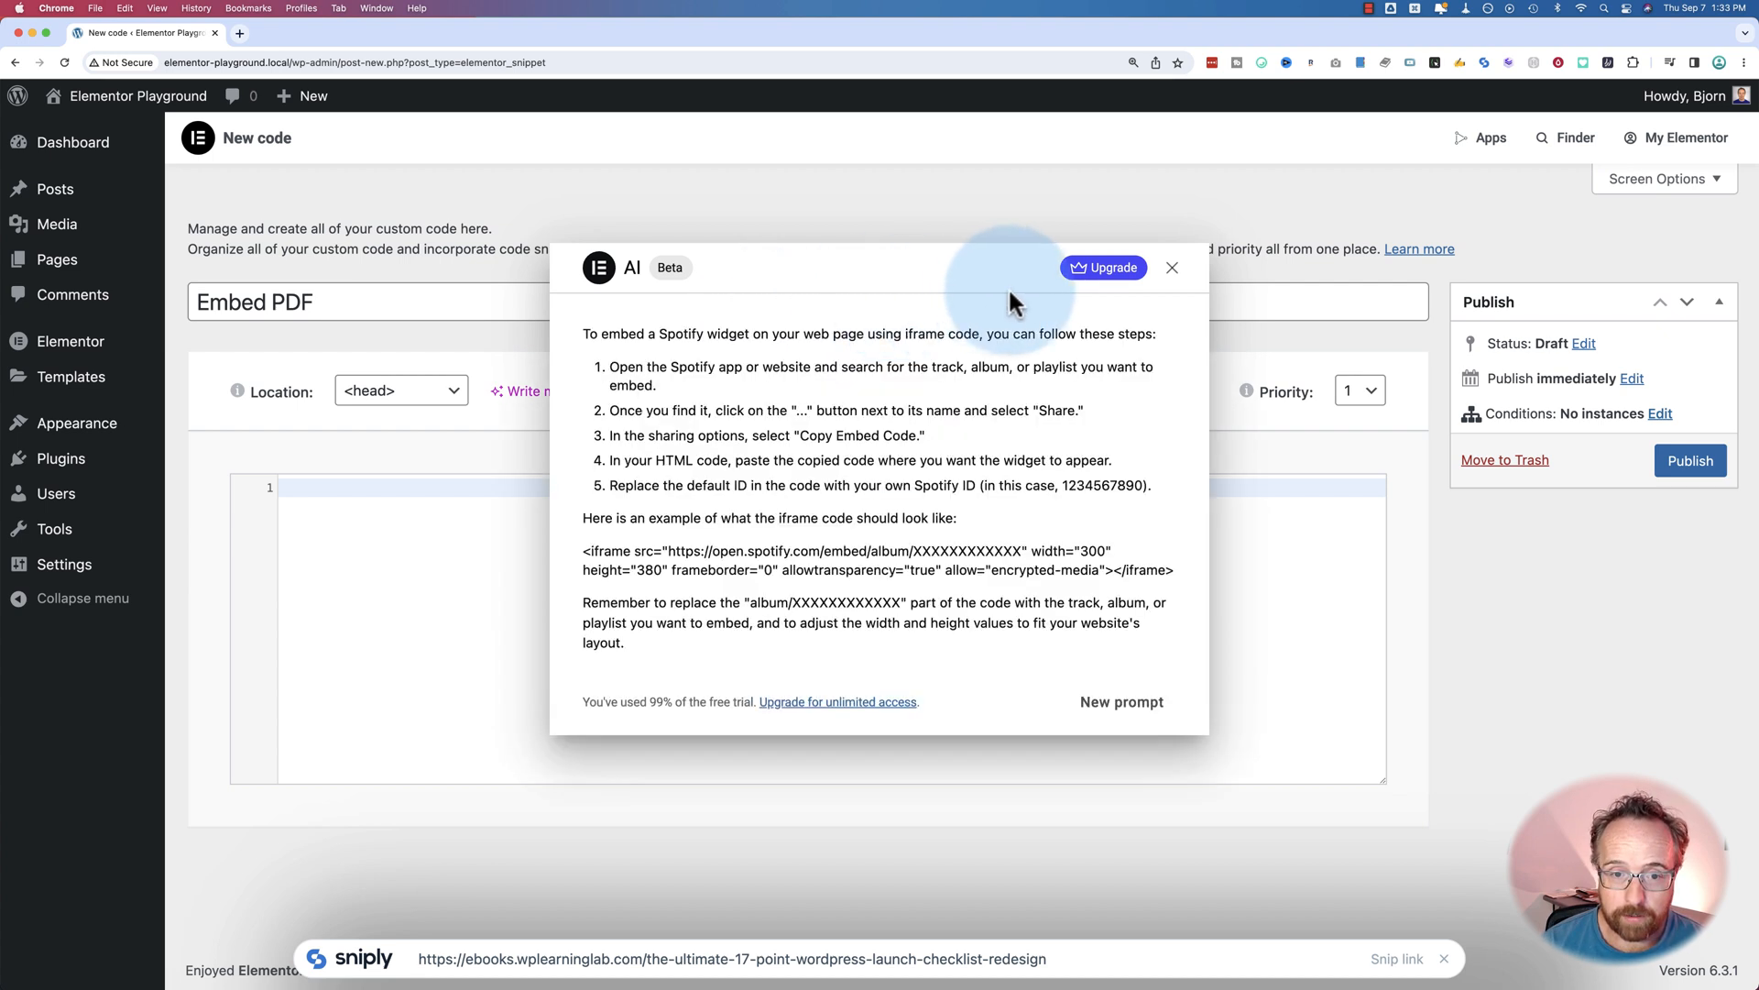
mouse_move(1157, 576)
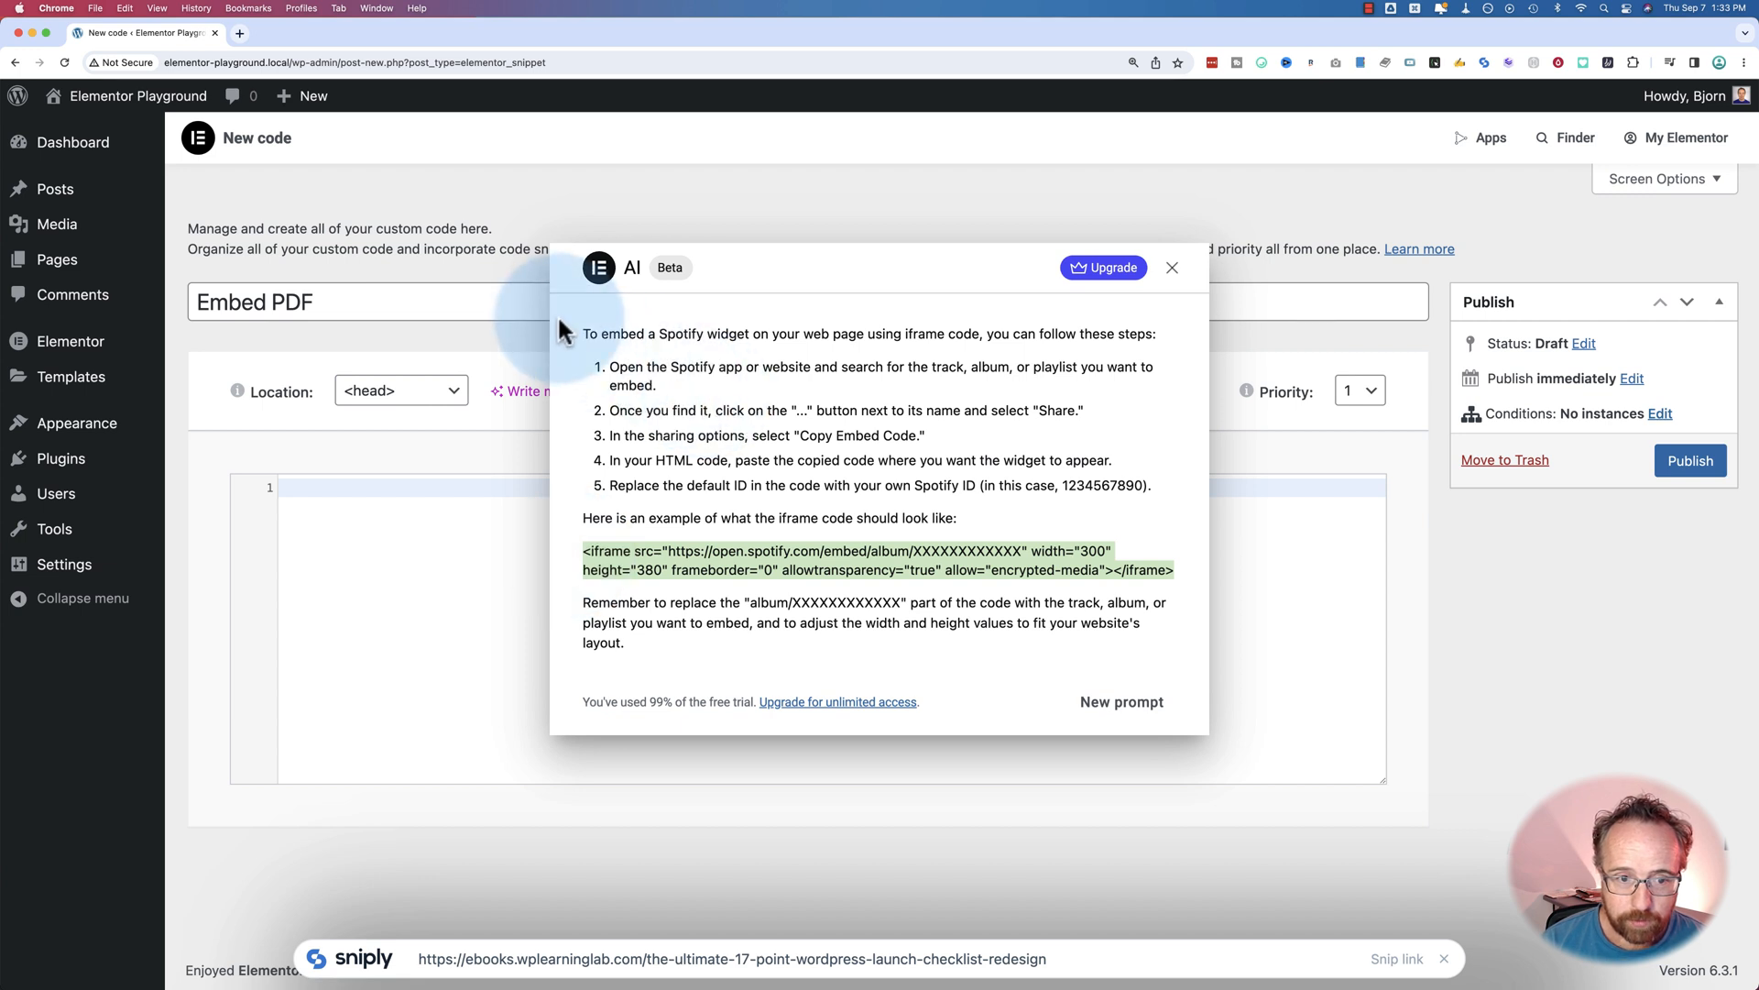
mouse_move(977, 341)
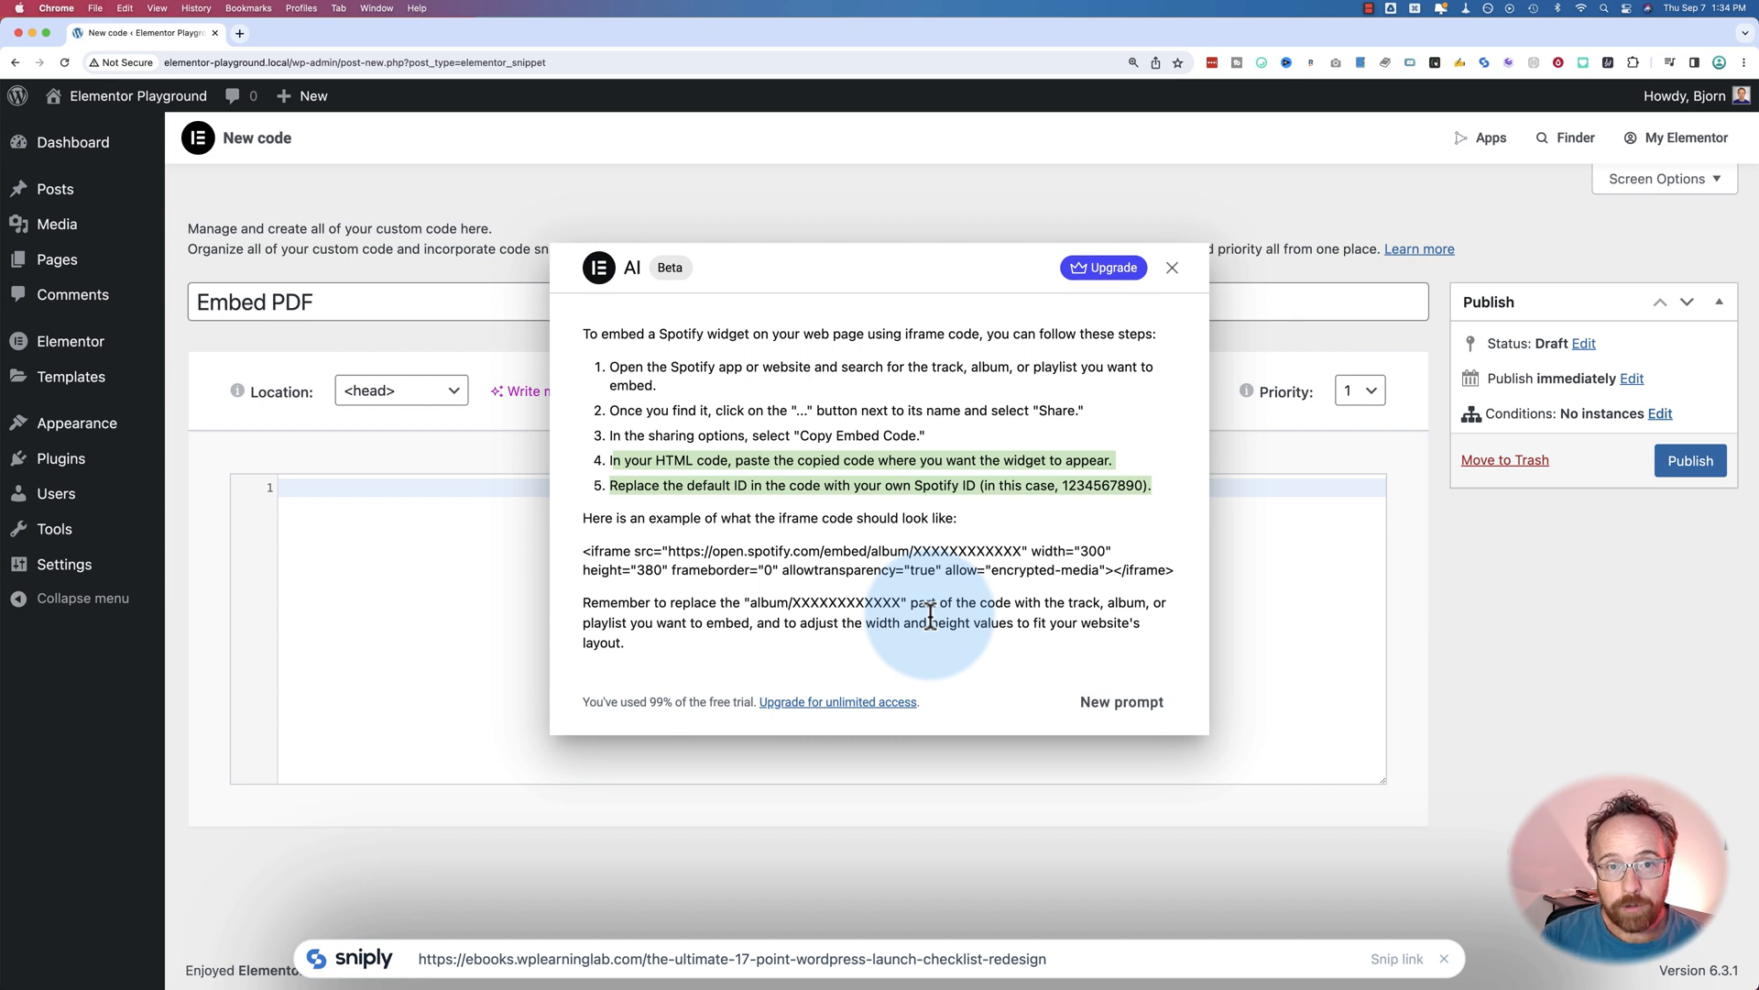
mouse_move(946, 693)
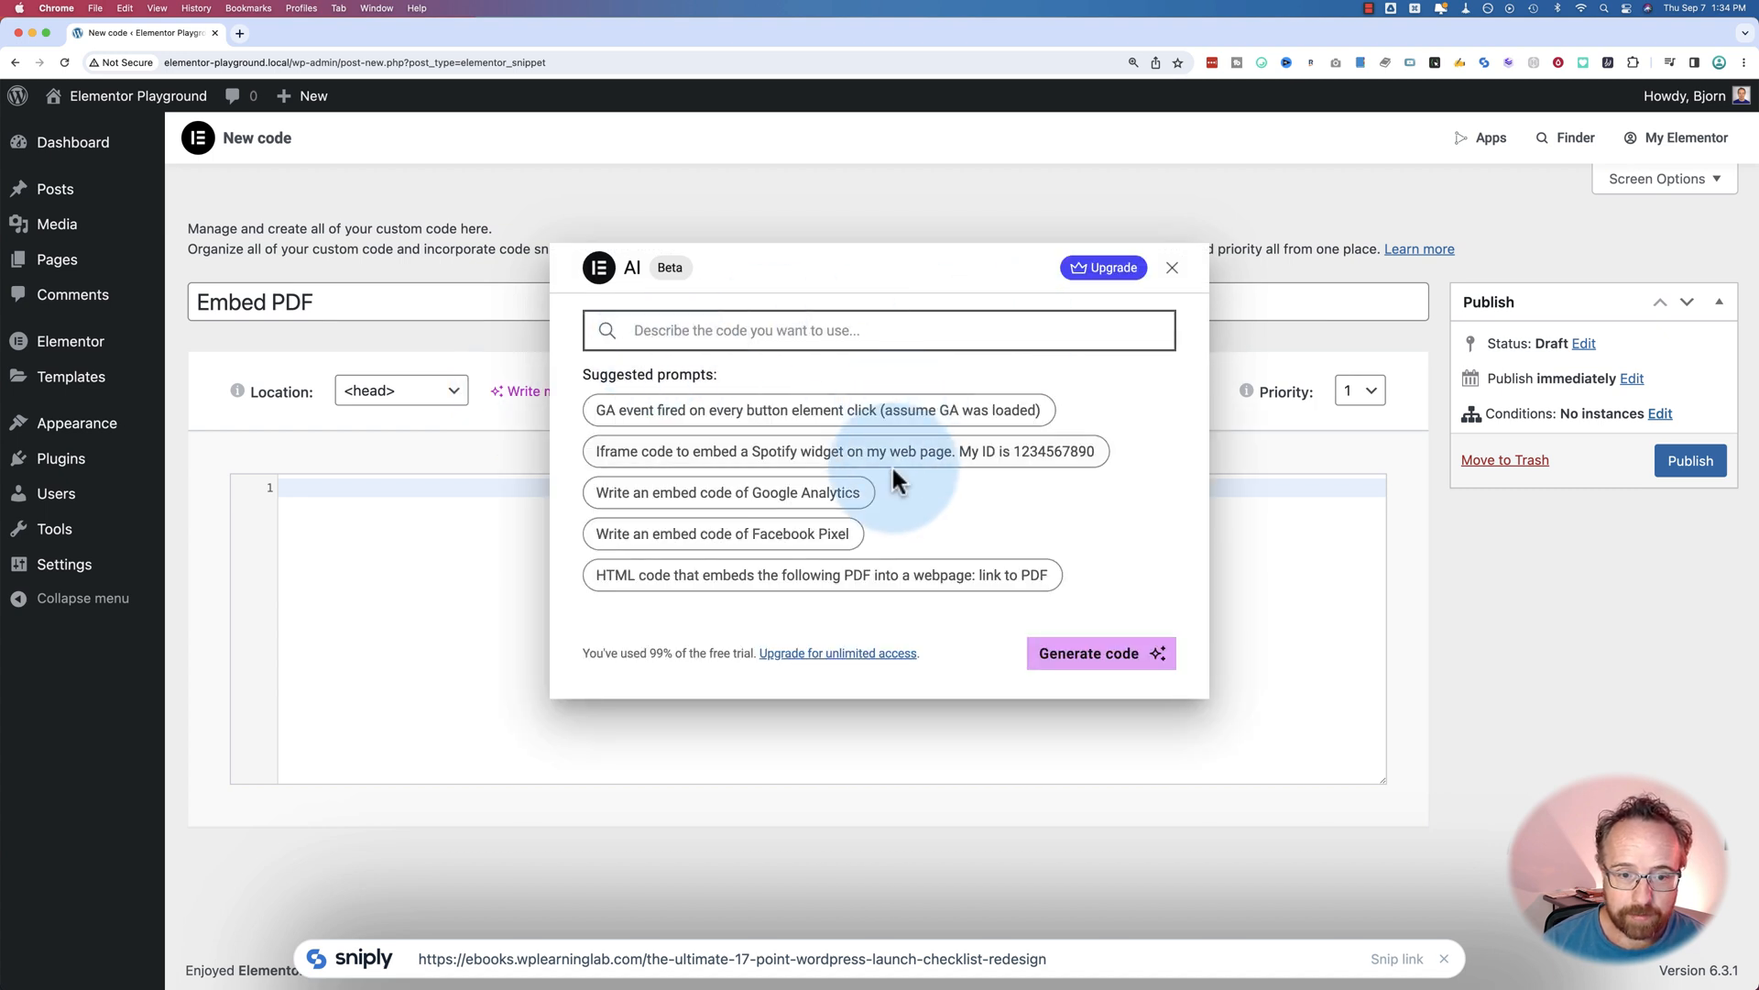
mouse_move(757, 564)
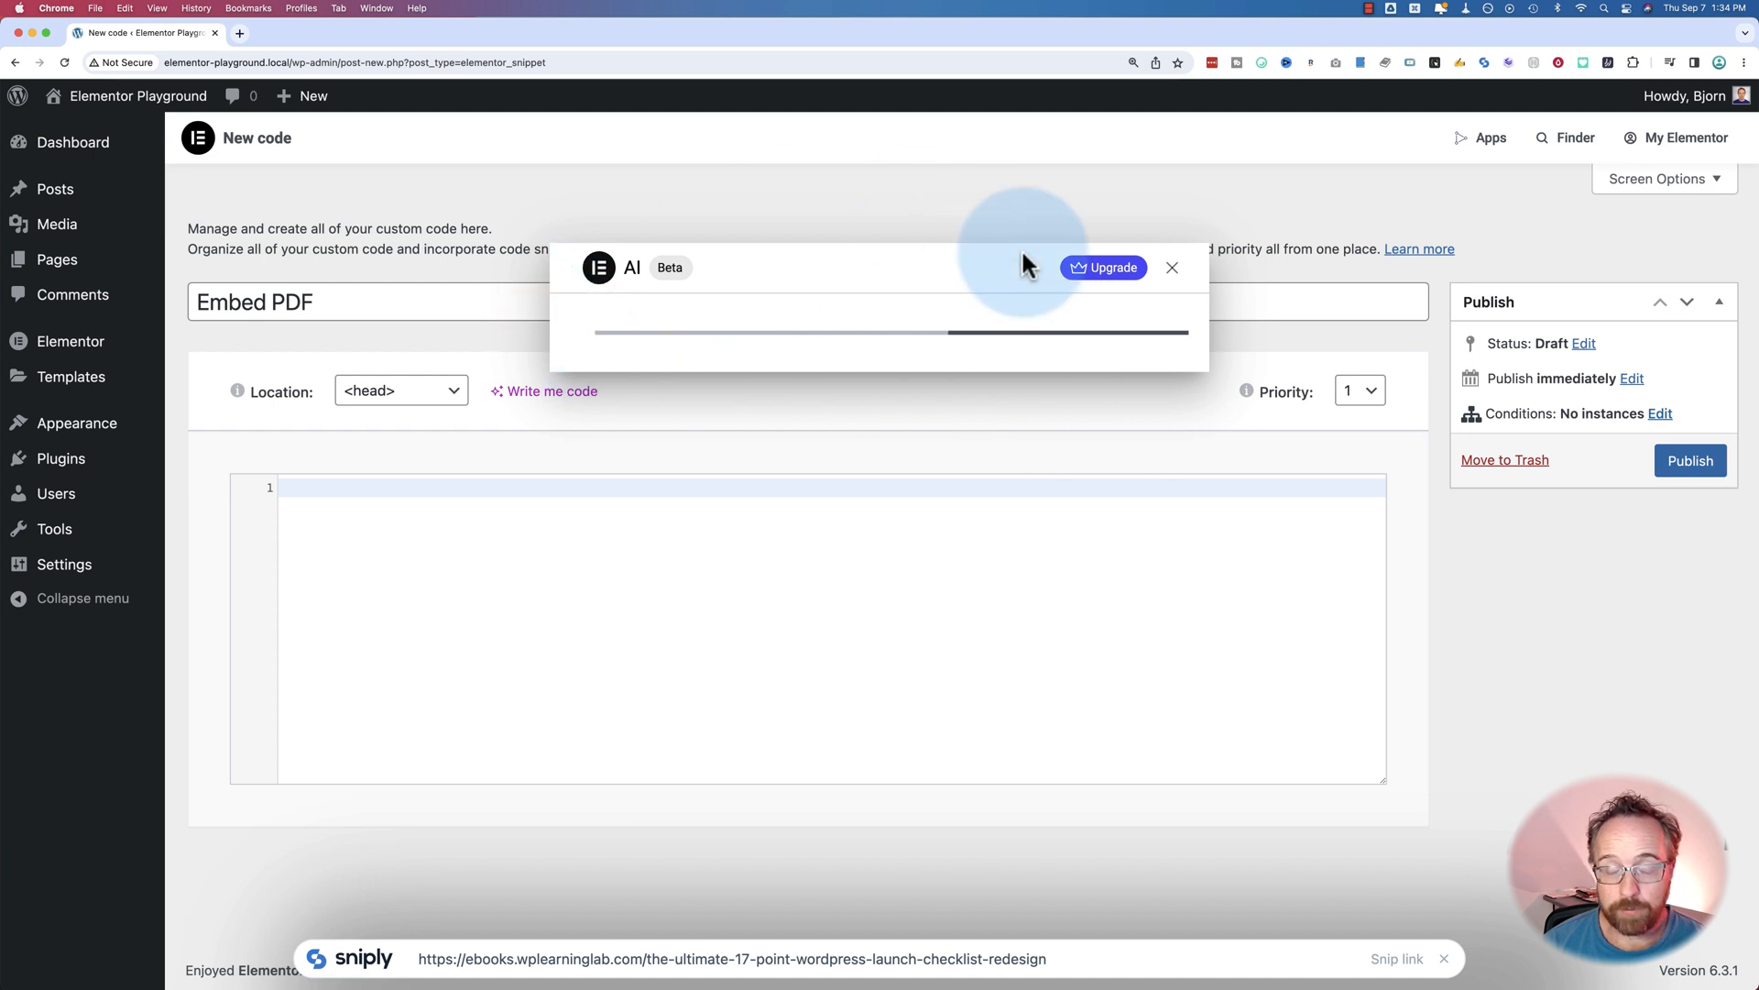
mouse_move(966, 297)
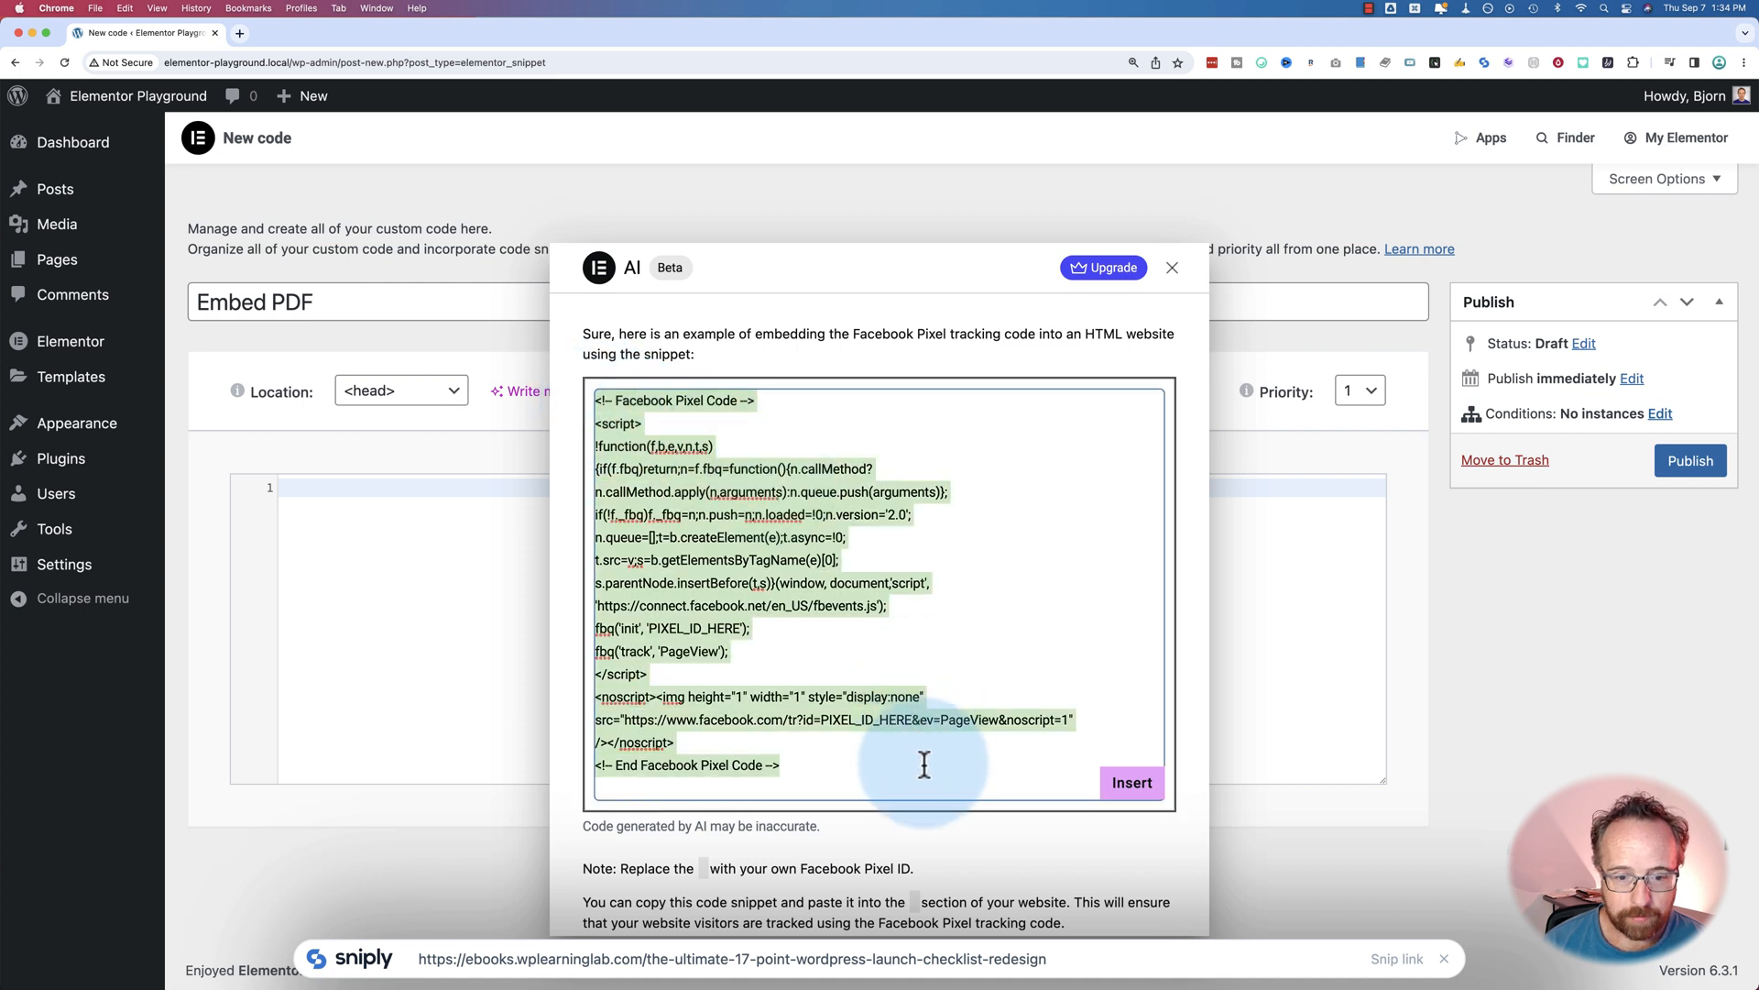
Review the Facebook Pixel code, view Elementor AI upgrade pricing in a new tab, and return to WordPress.
scroll(up, 3)
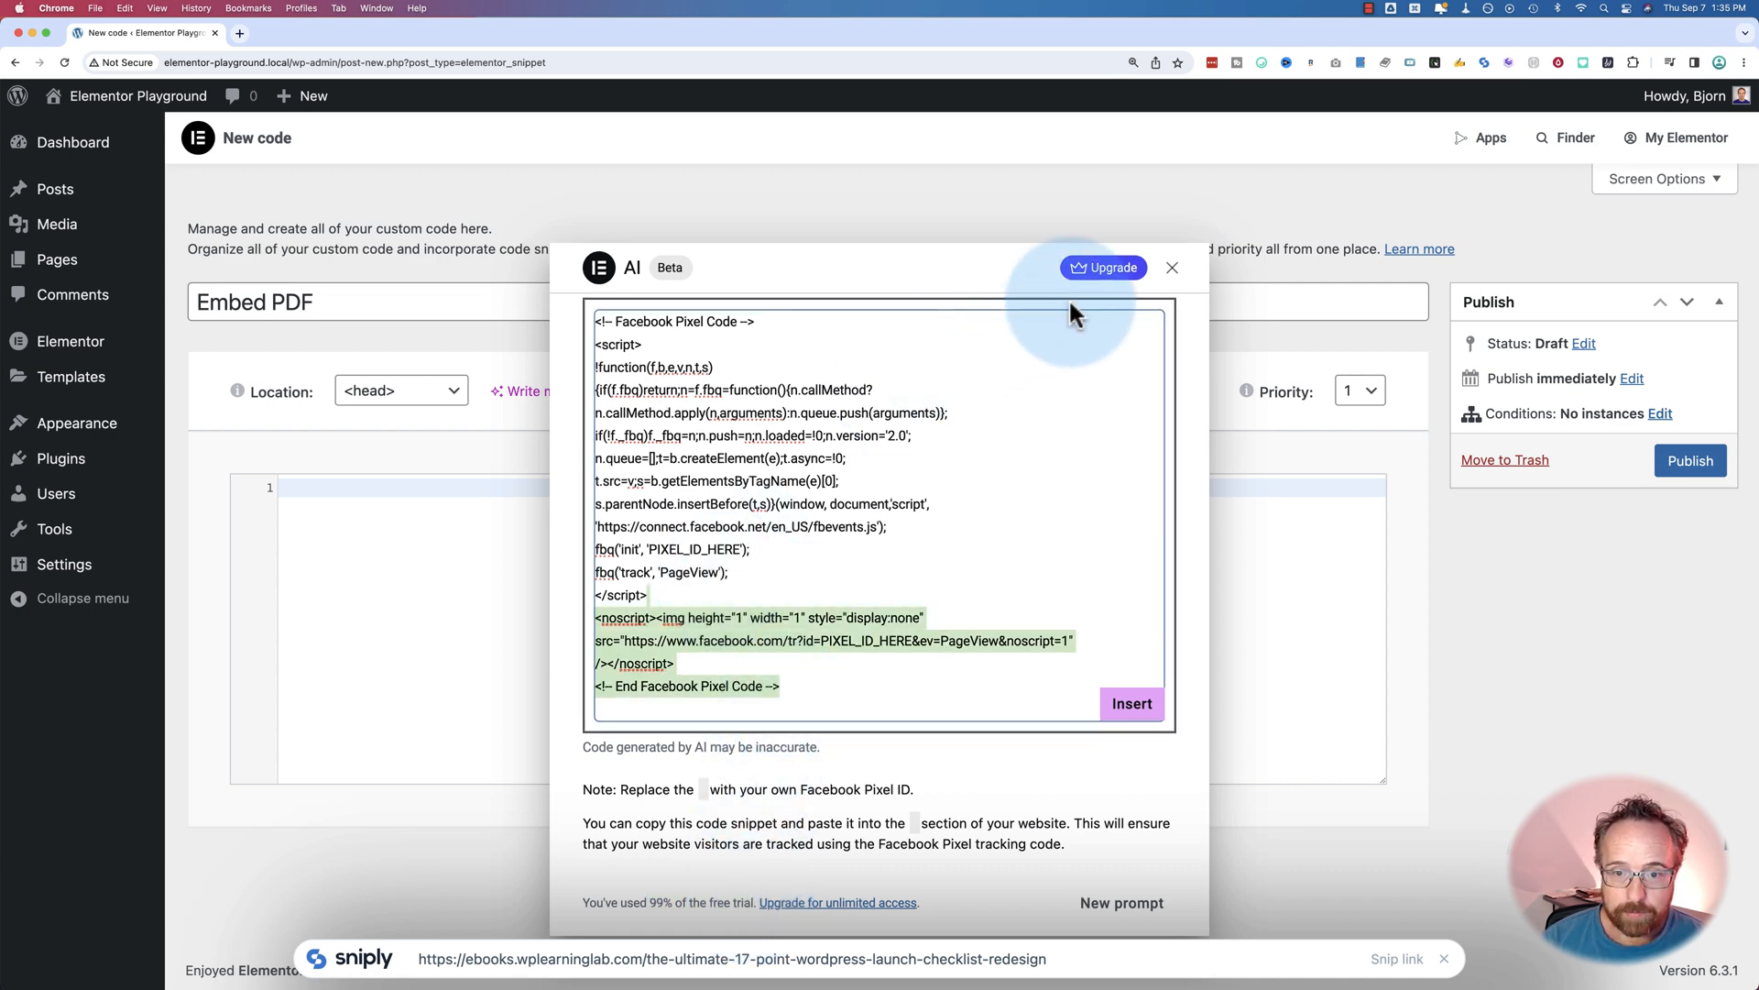
click(1103, 268)
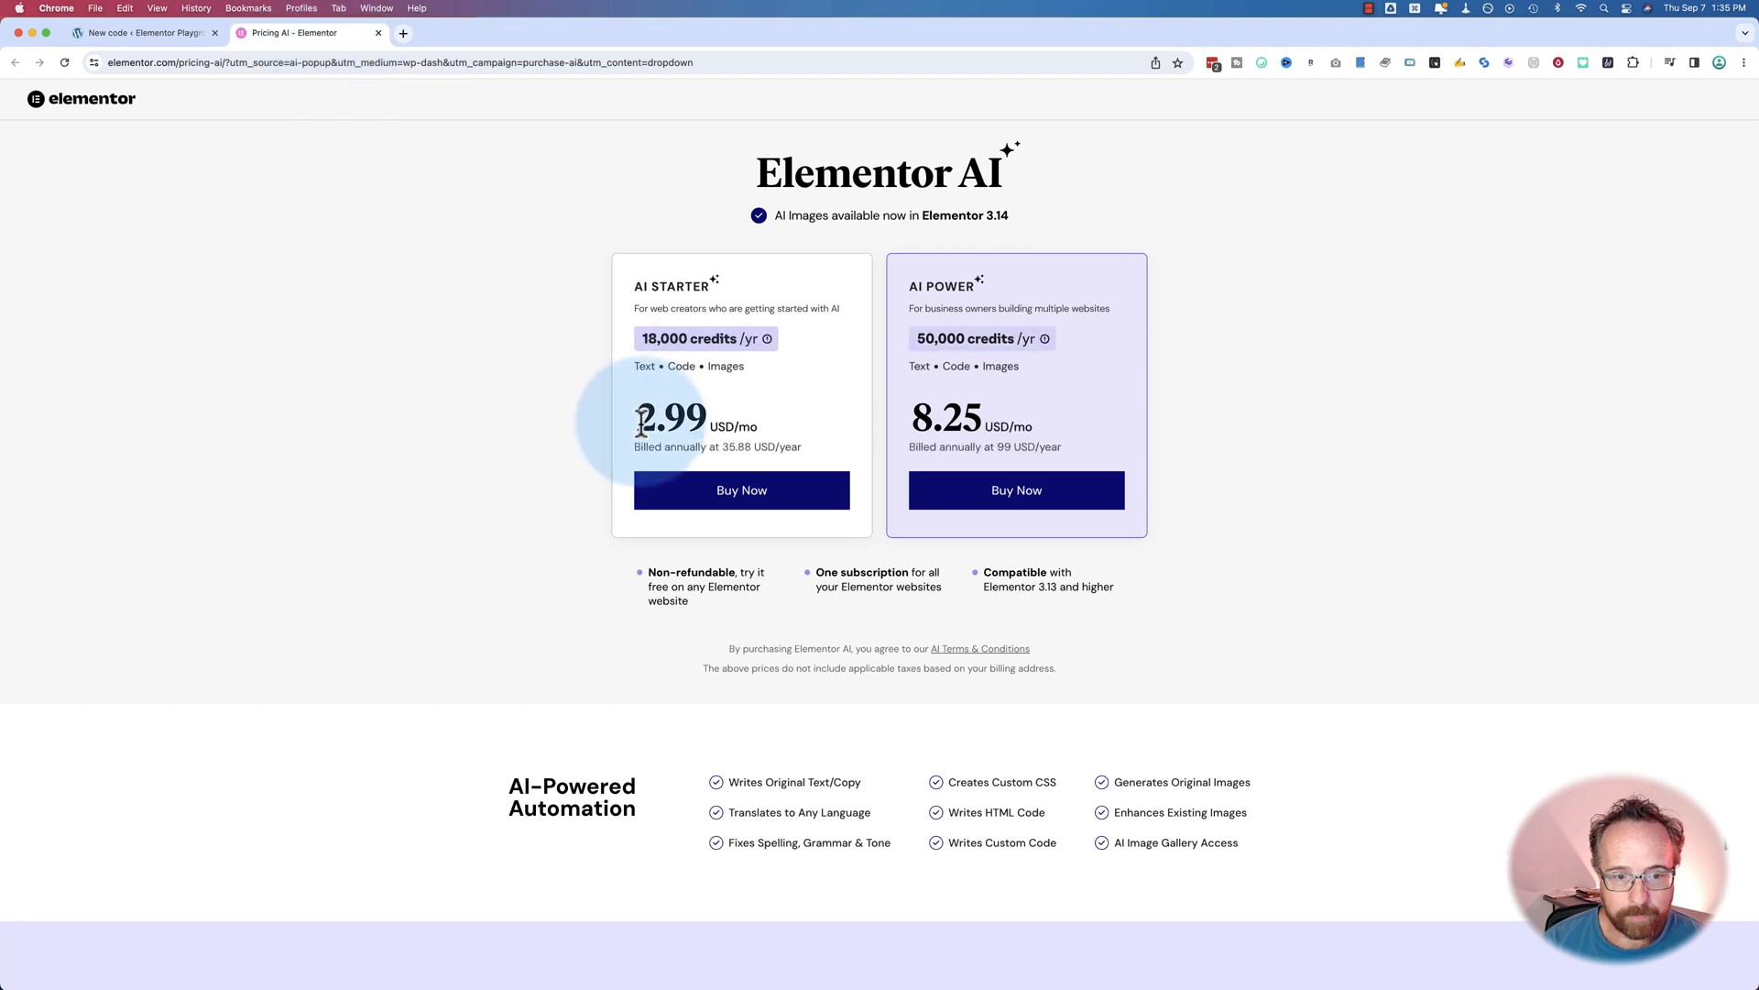
click(143, 33)
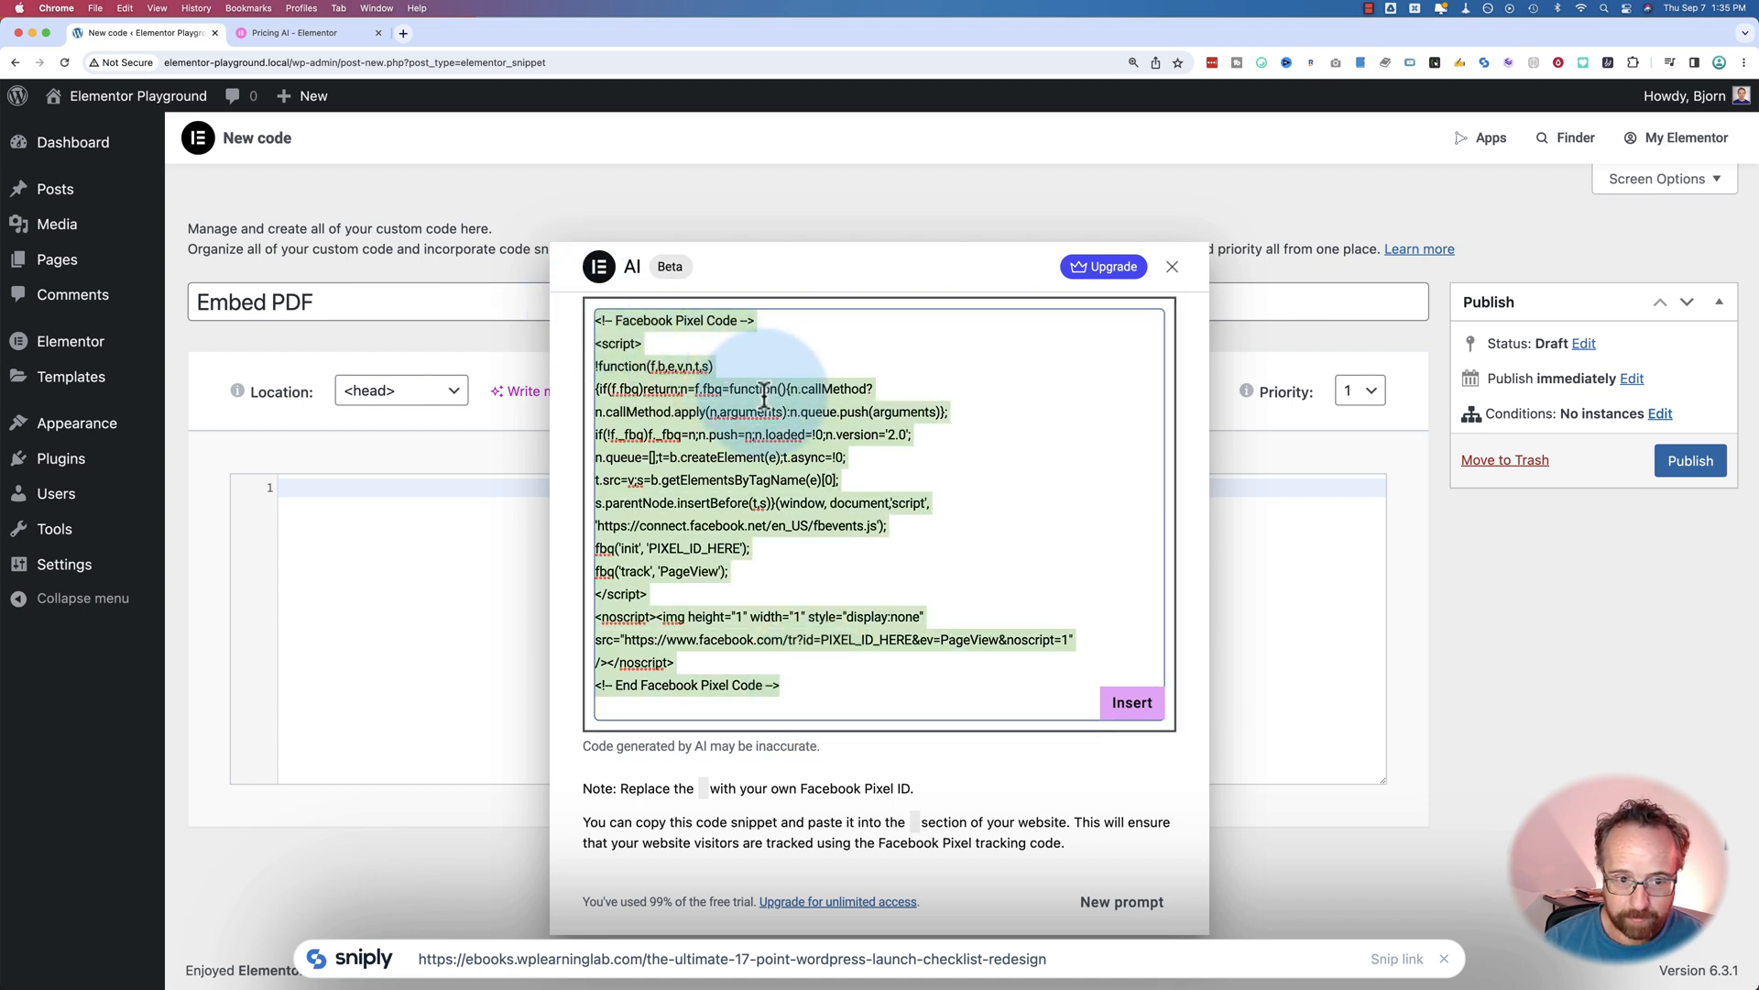
mouse_move(867, 592)
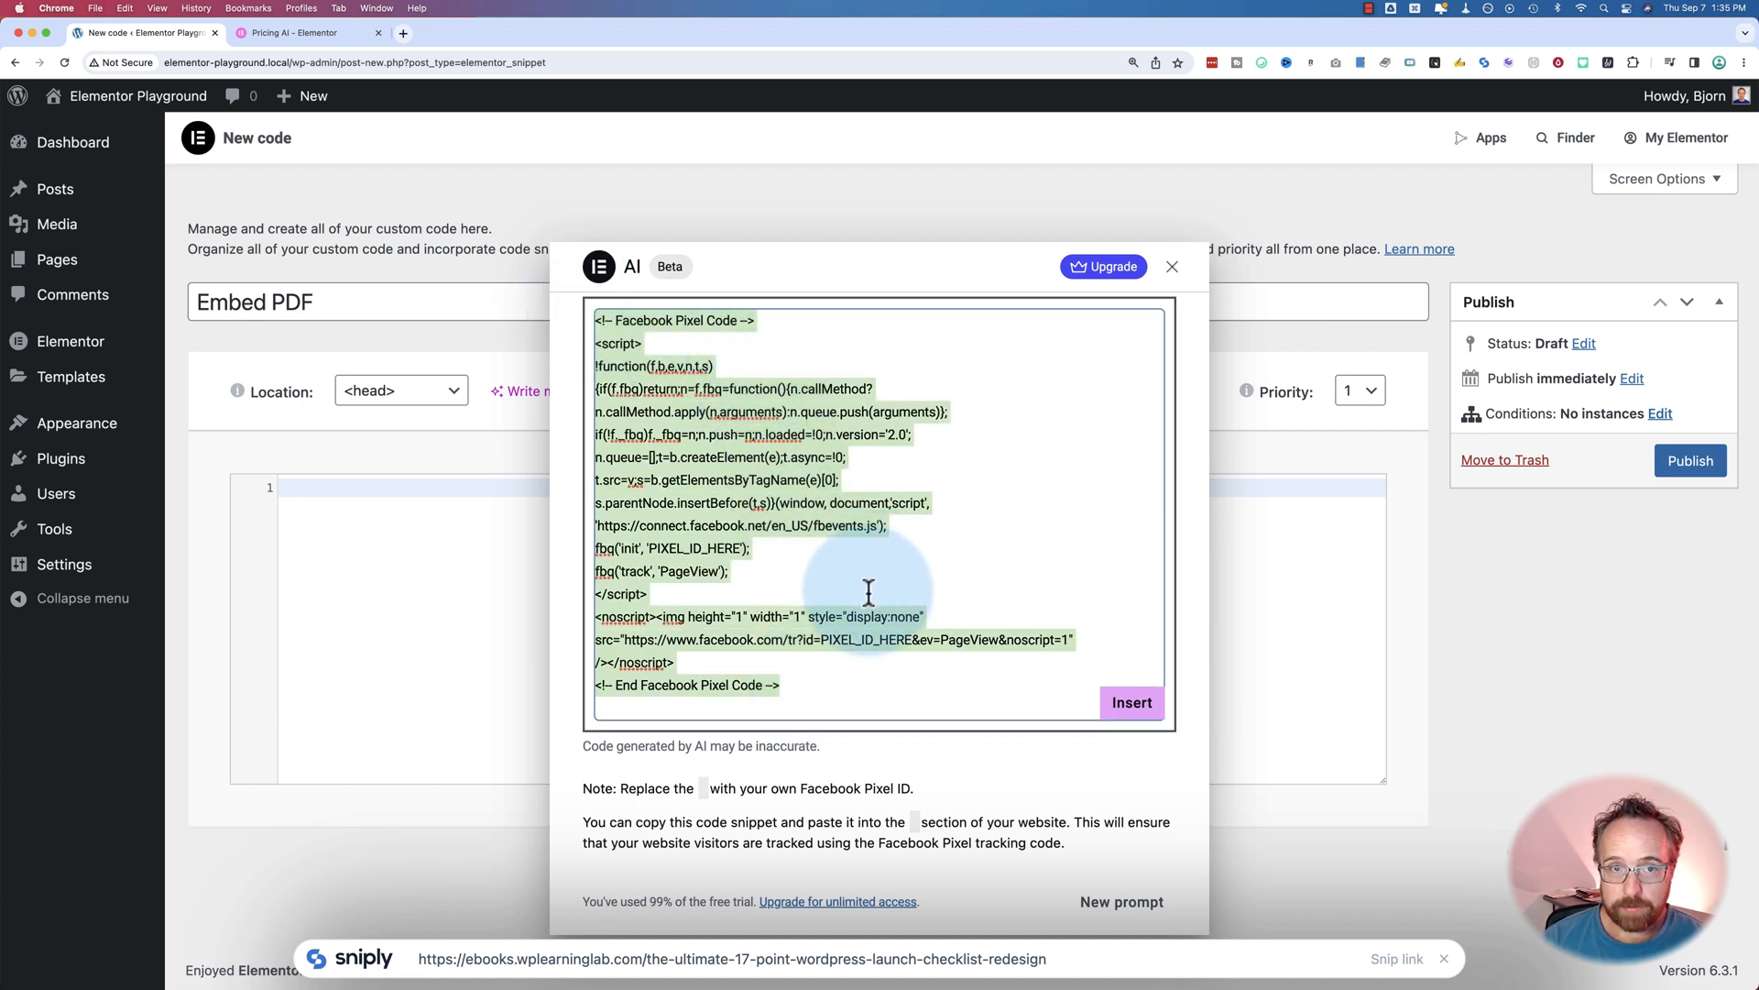
mouse_move(860, 678)
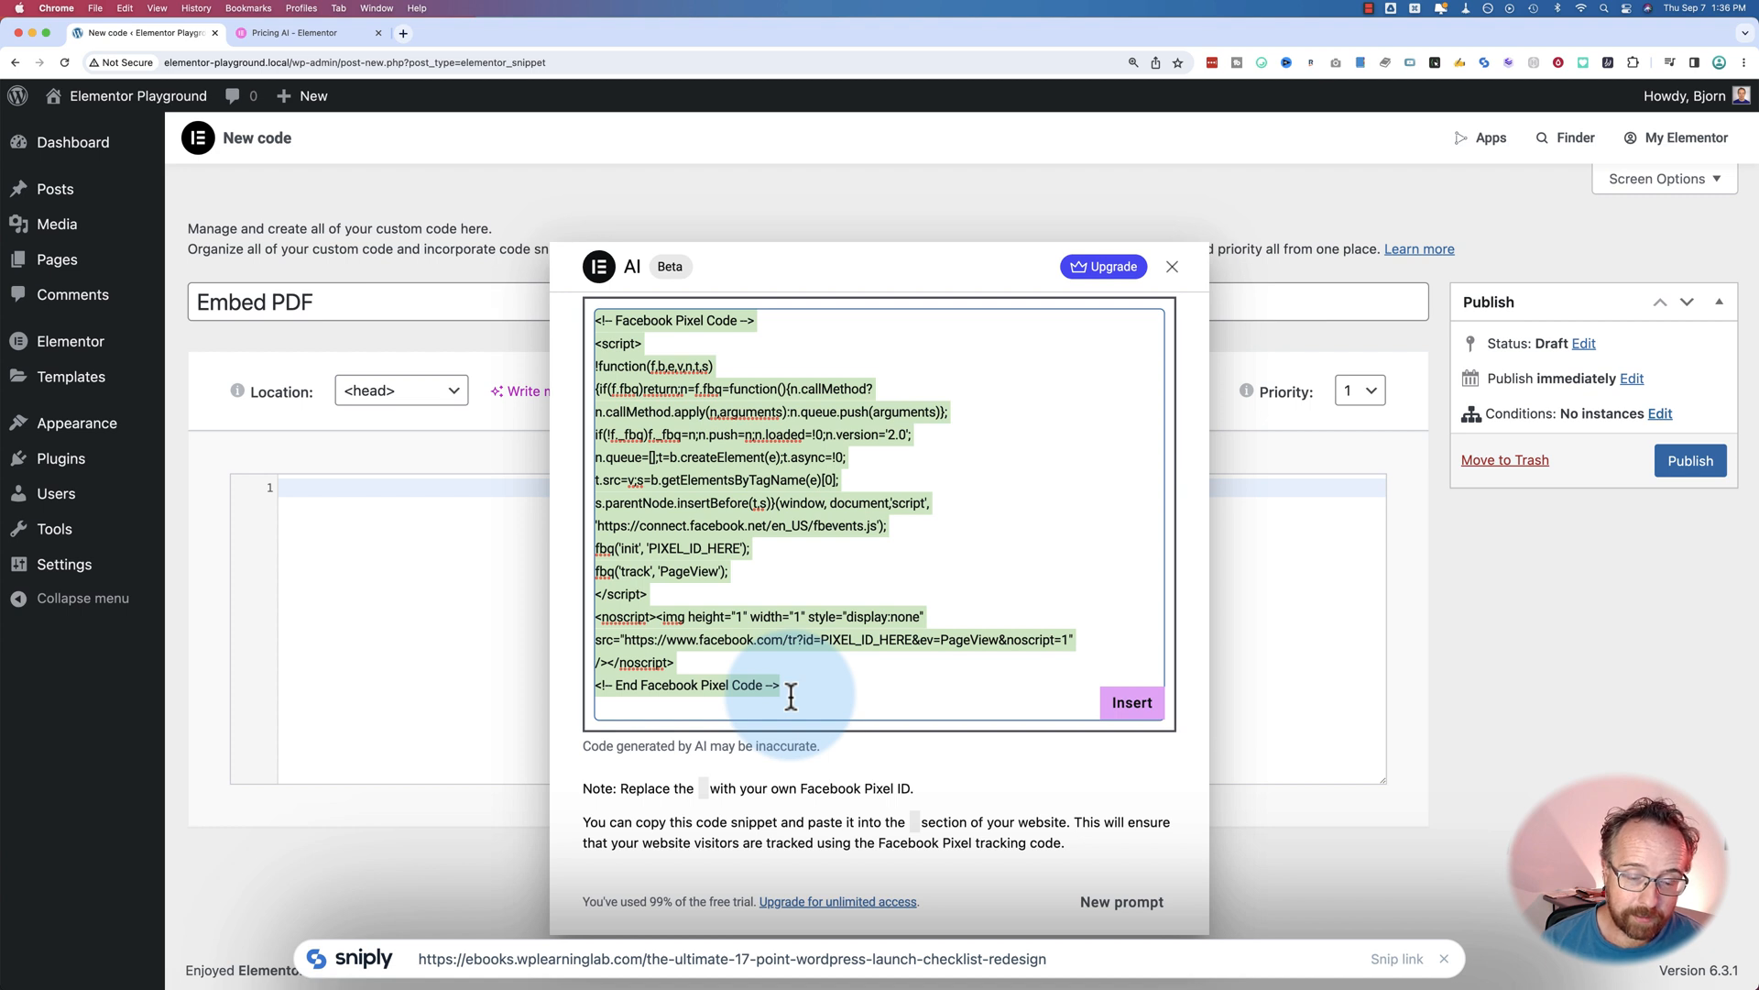
mouse_move(790, 697)
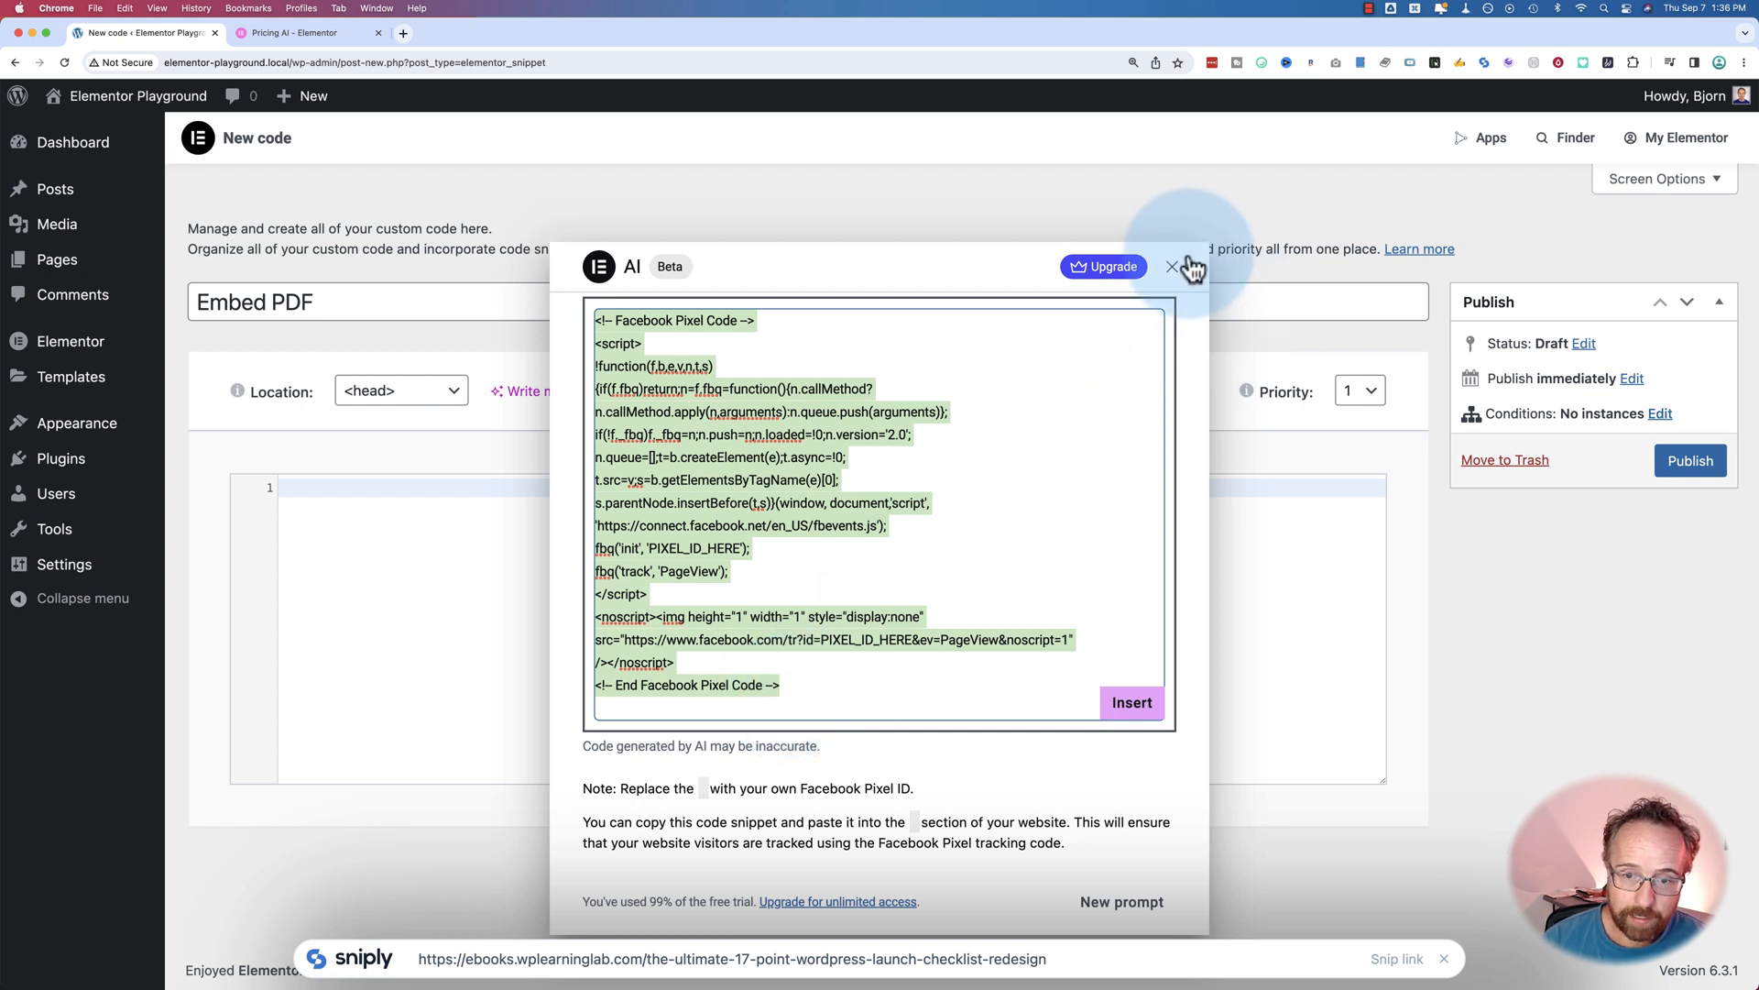
Submit a new prompt 'Please write code to make the header of my website sticky'.
click(1122, 901)
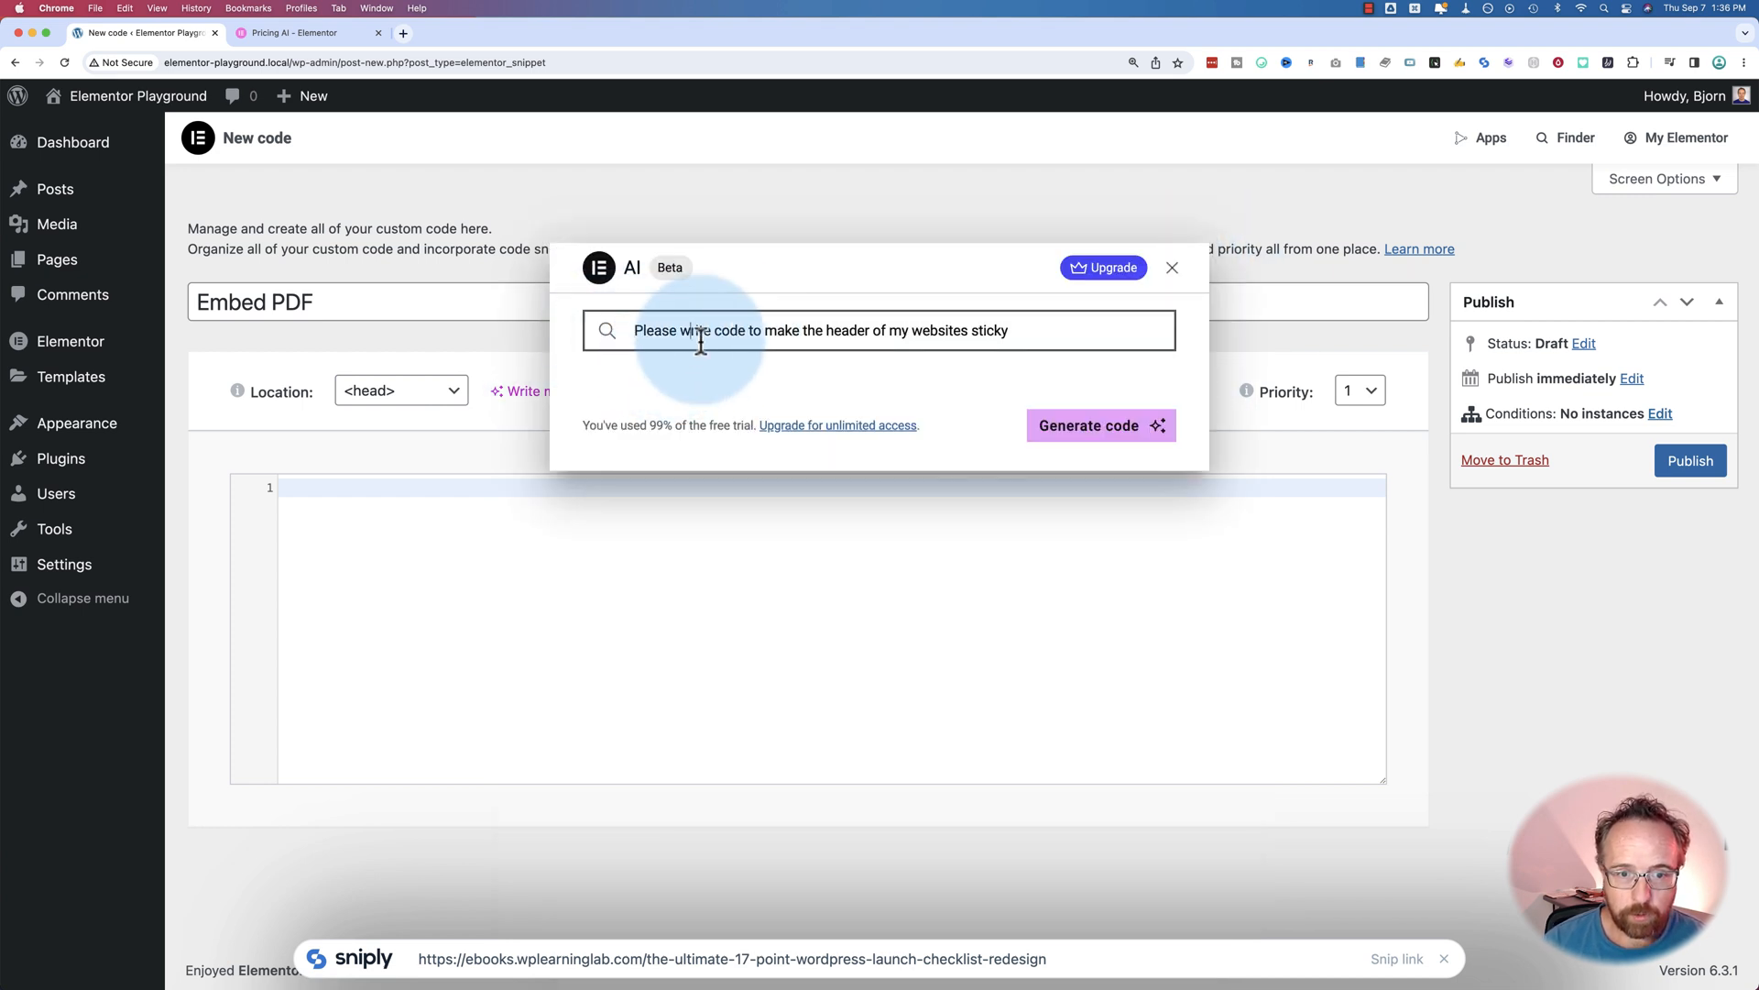
text(website)
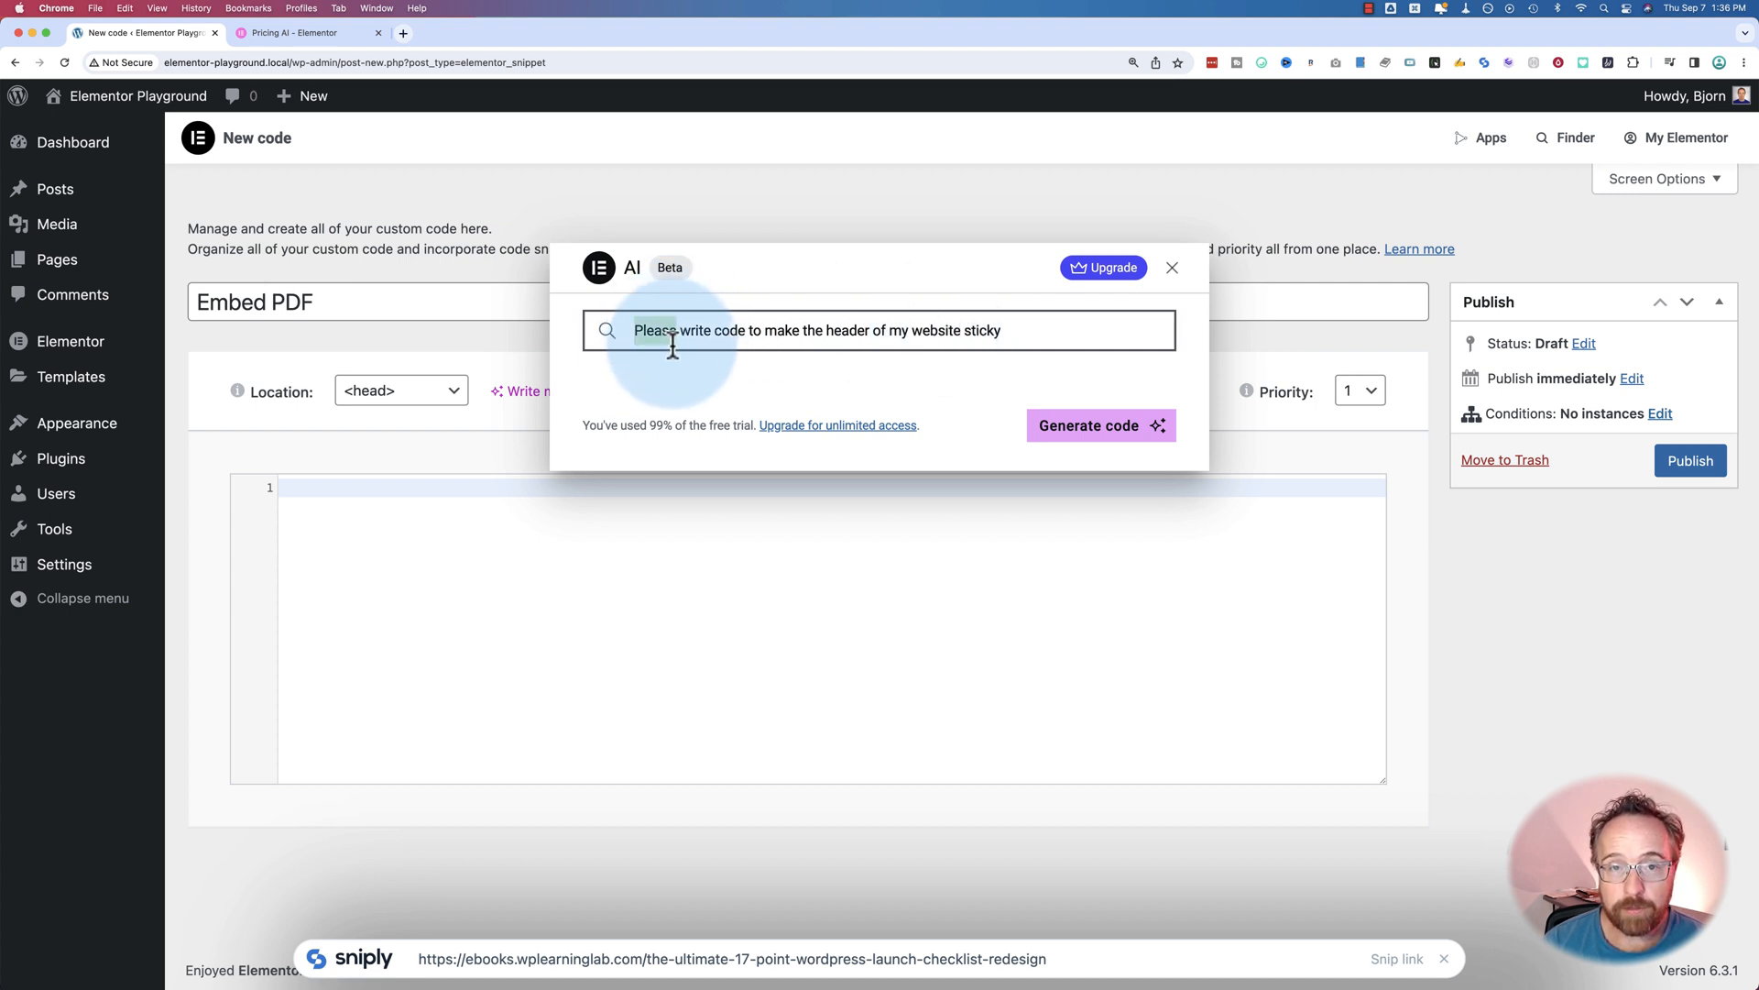
click(1087, 423)
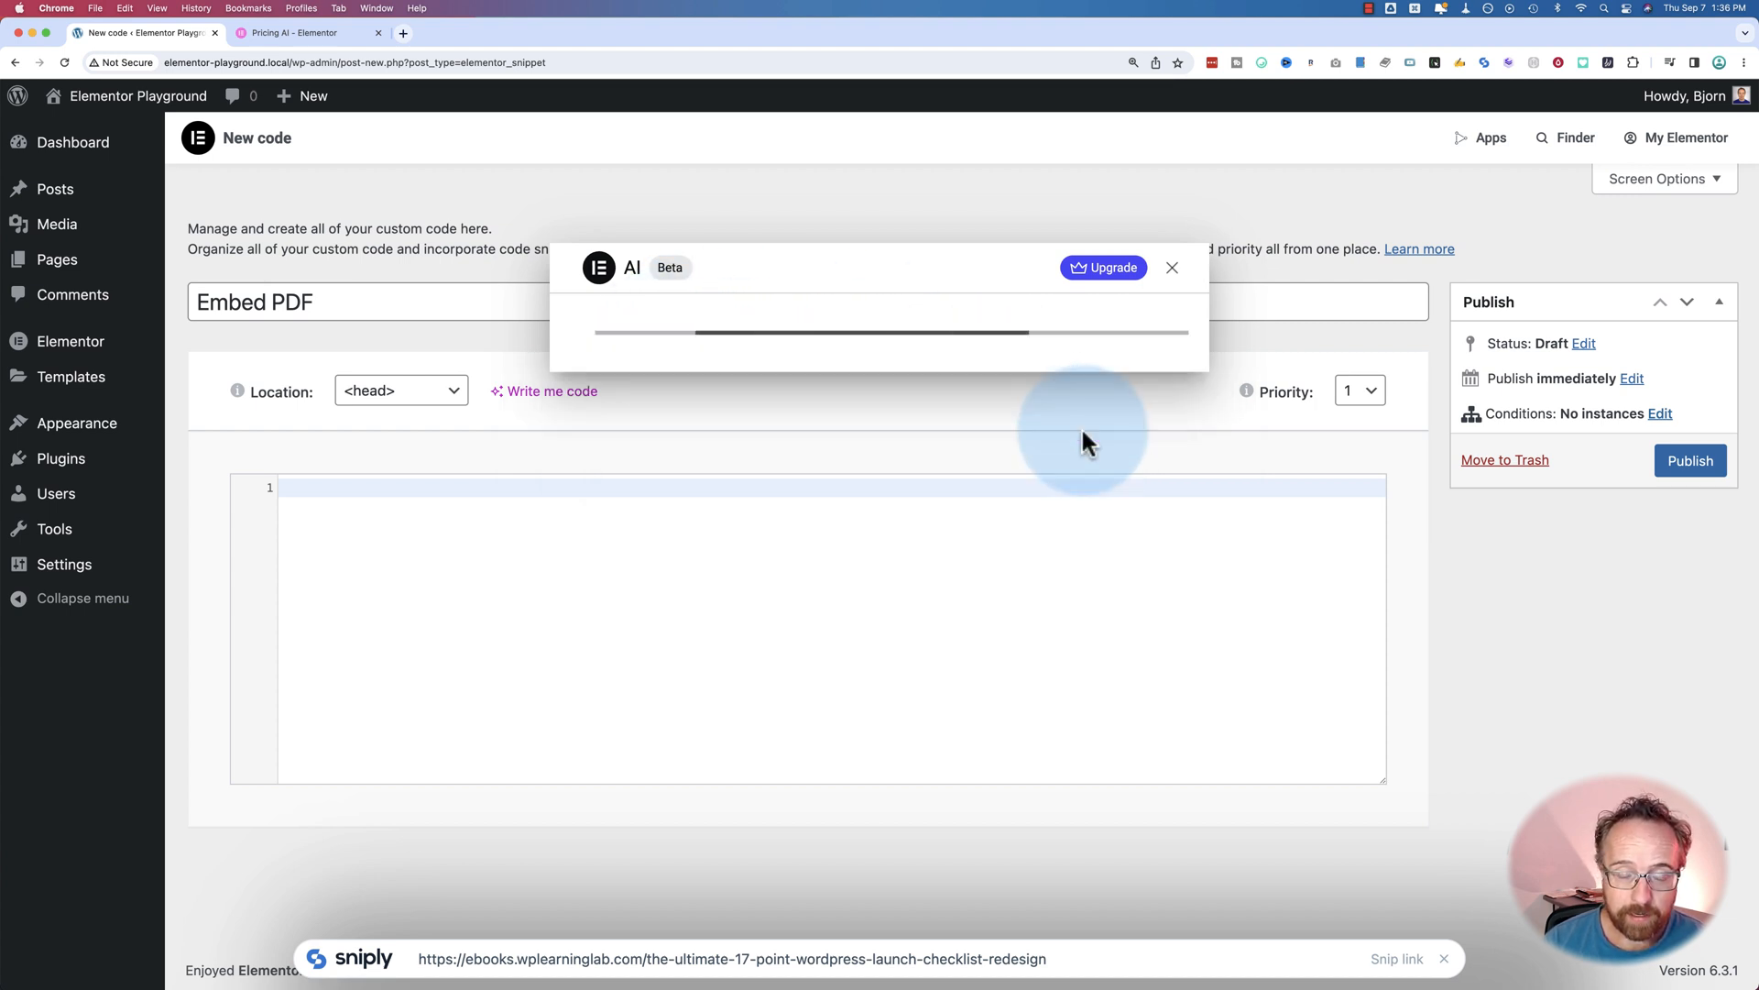
mouse_move(782, 508)
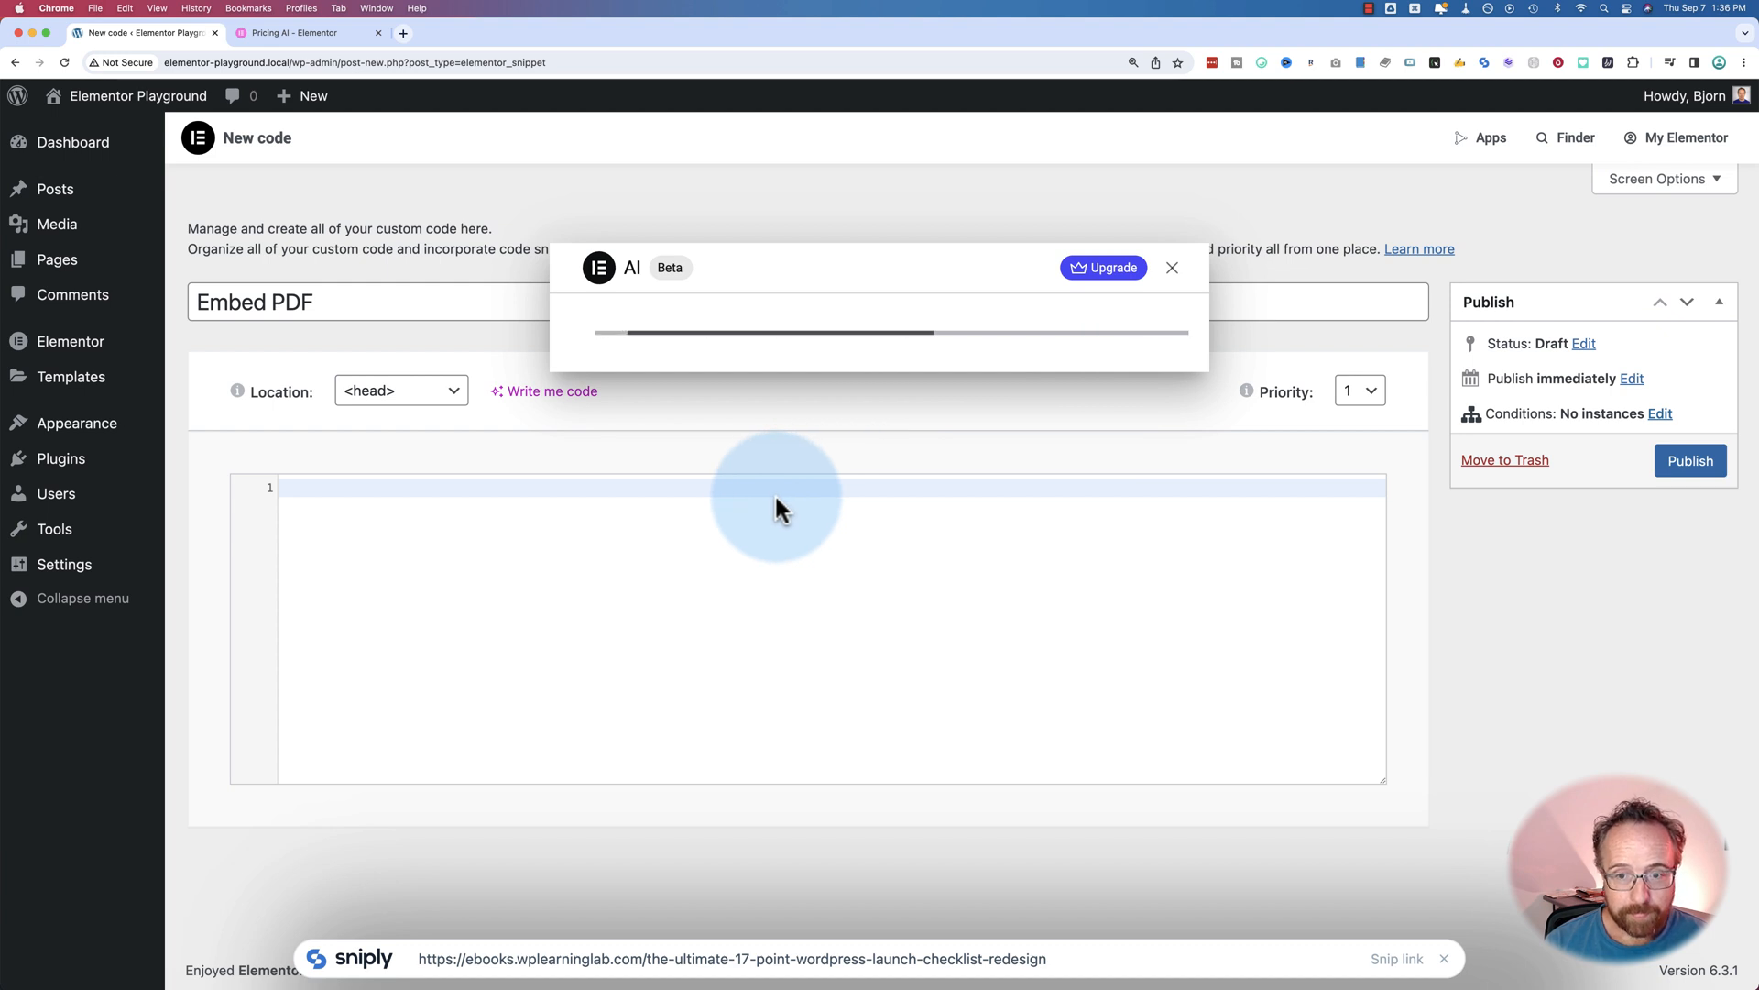
mouse_move(583, 650)
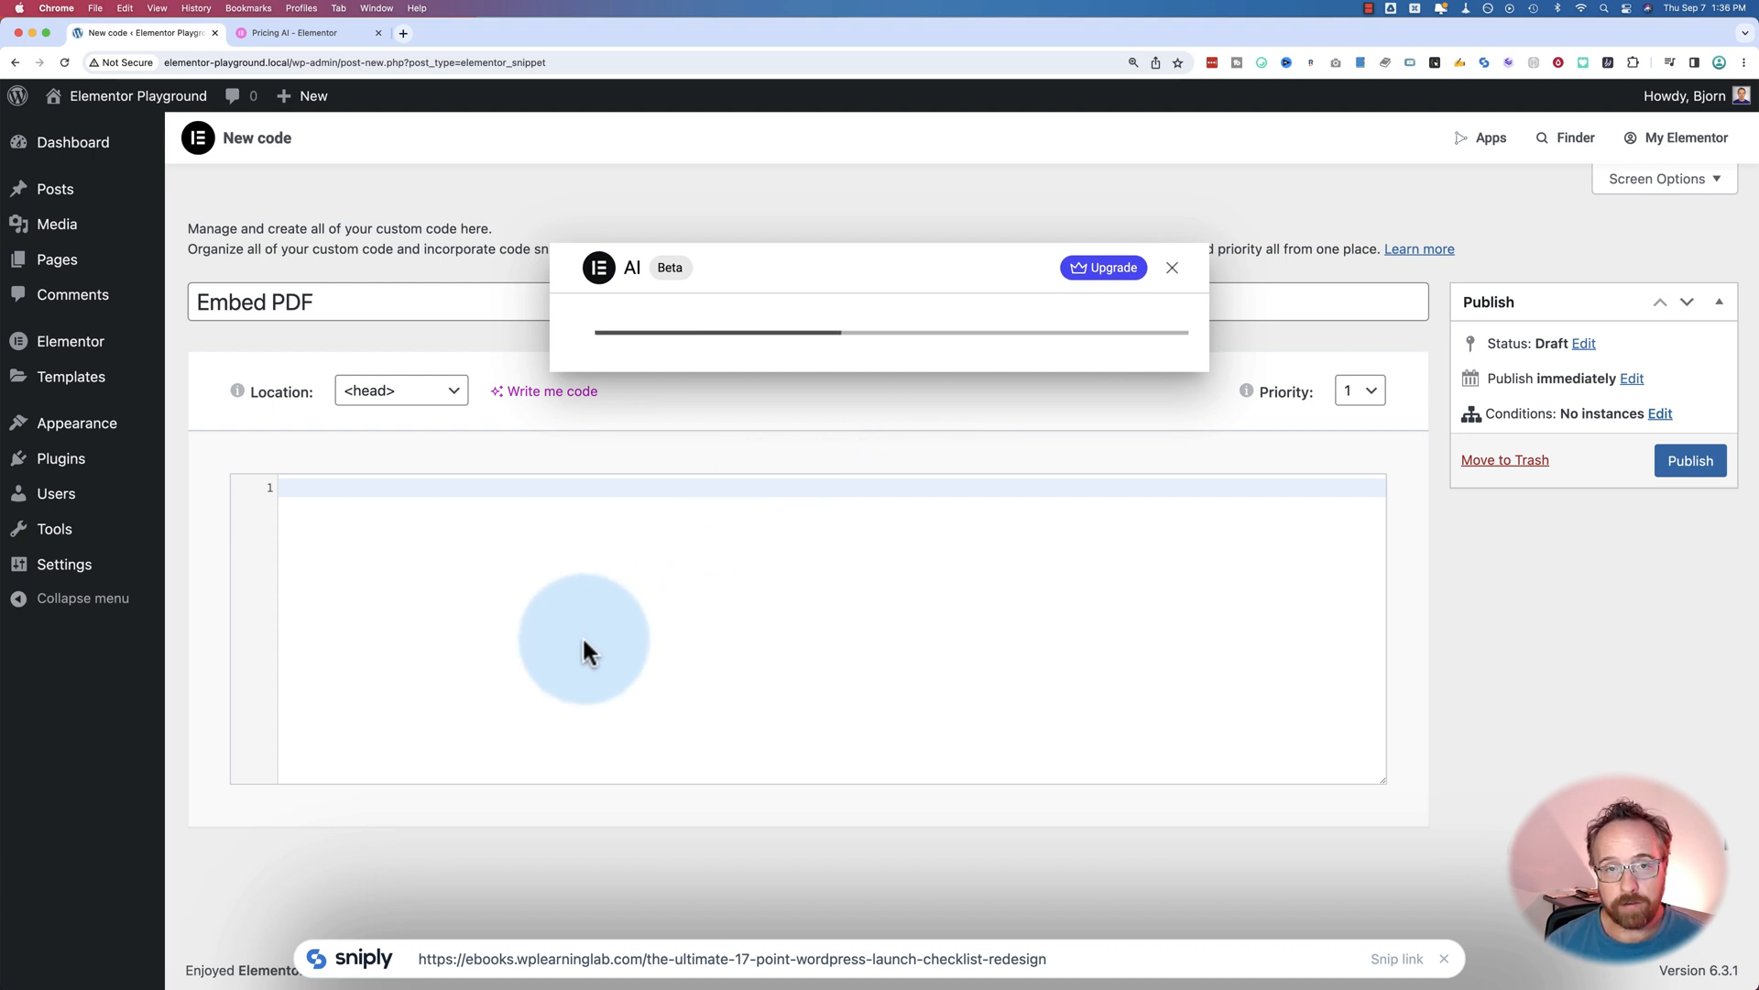
mouse_move(737, 596)
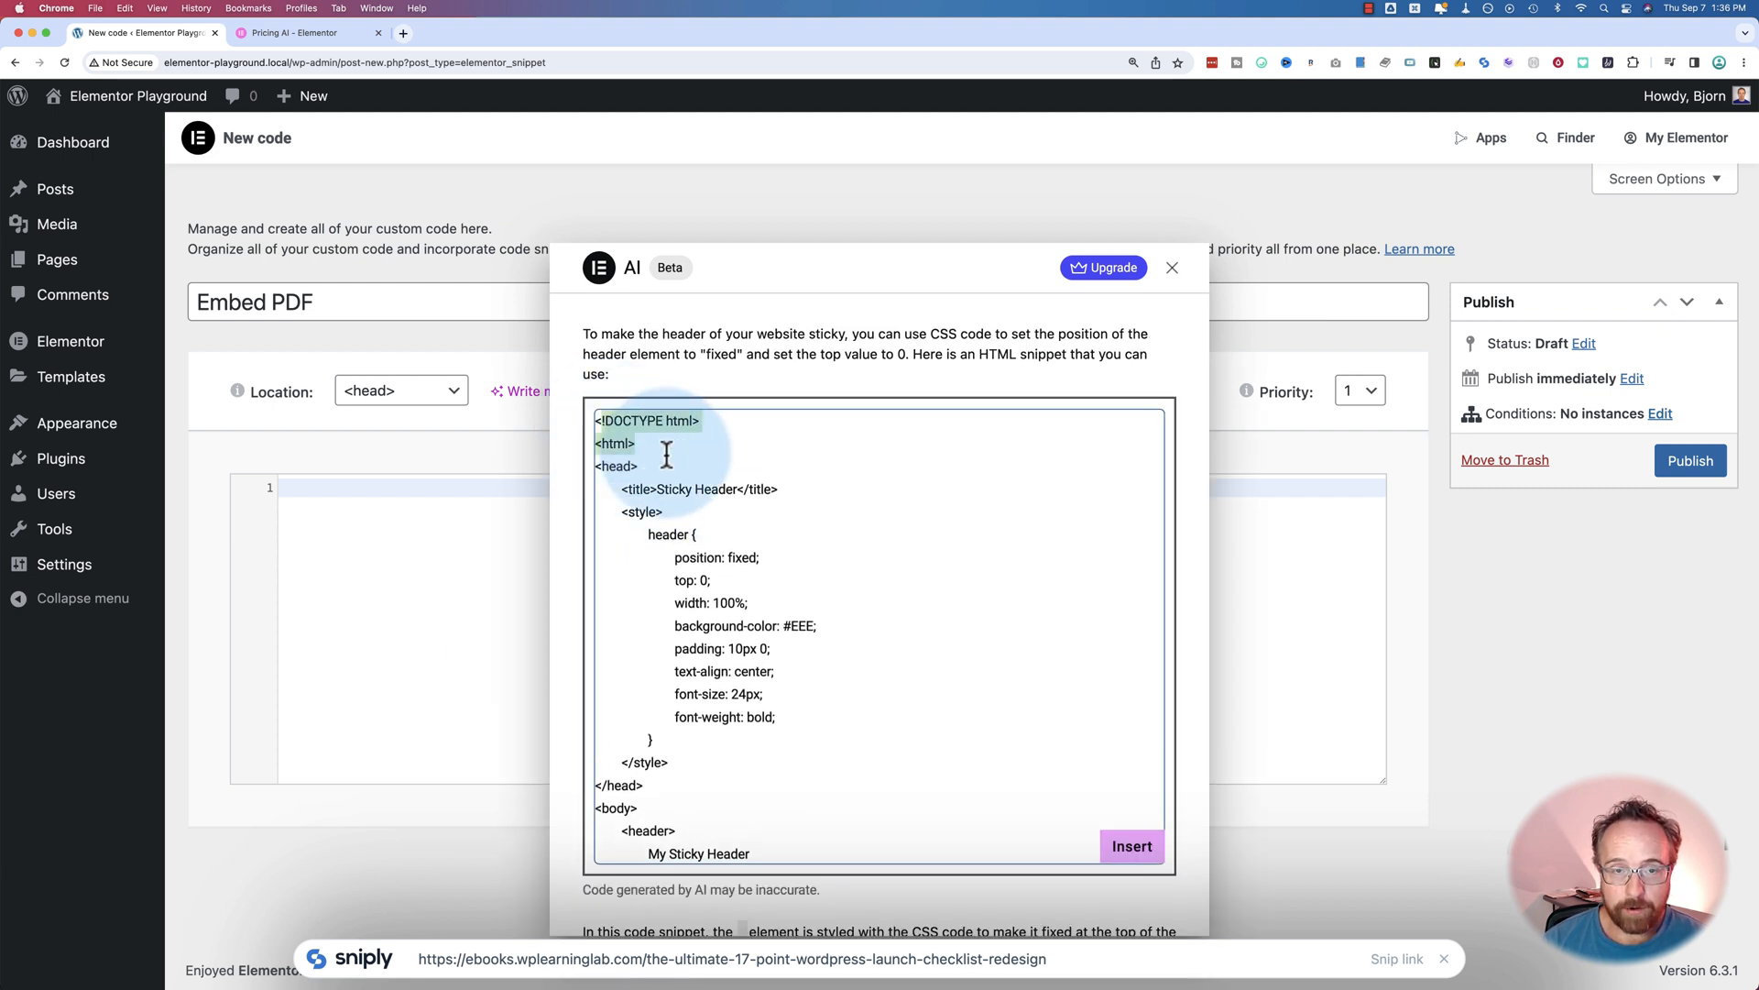
Read through the full-page sticky-header HTML/CSS result and close it without inserting.
scroll(down, 3)
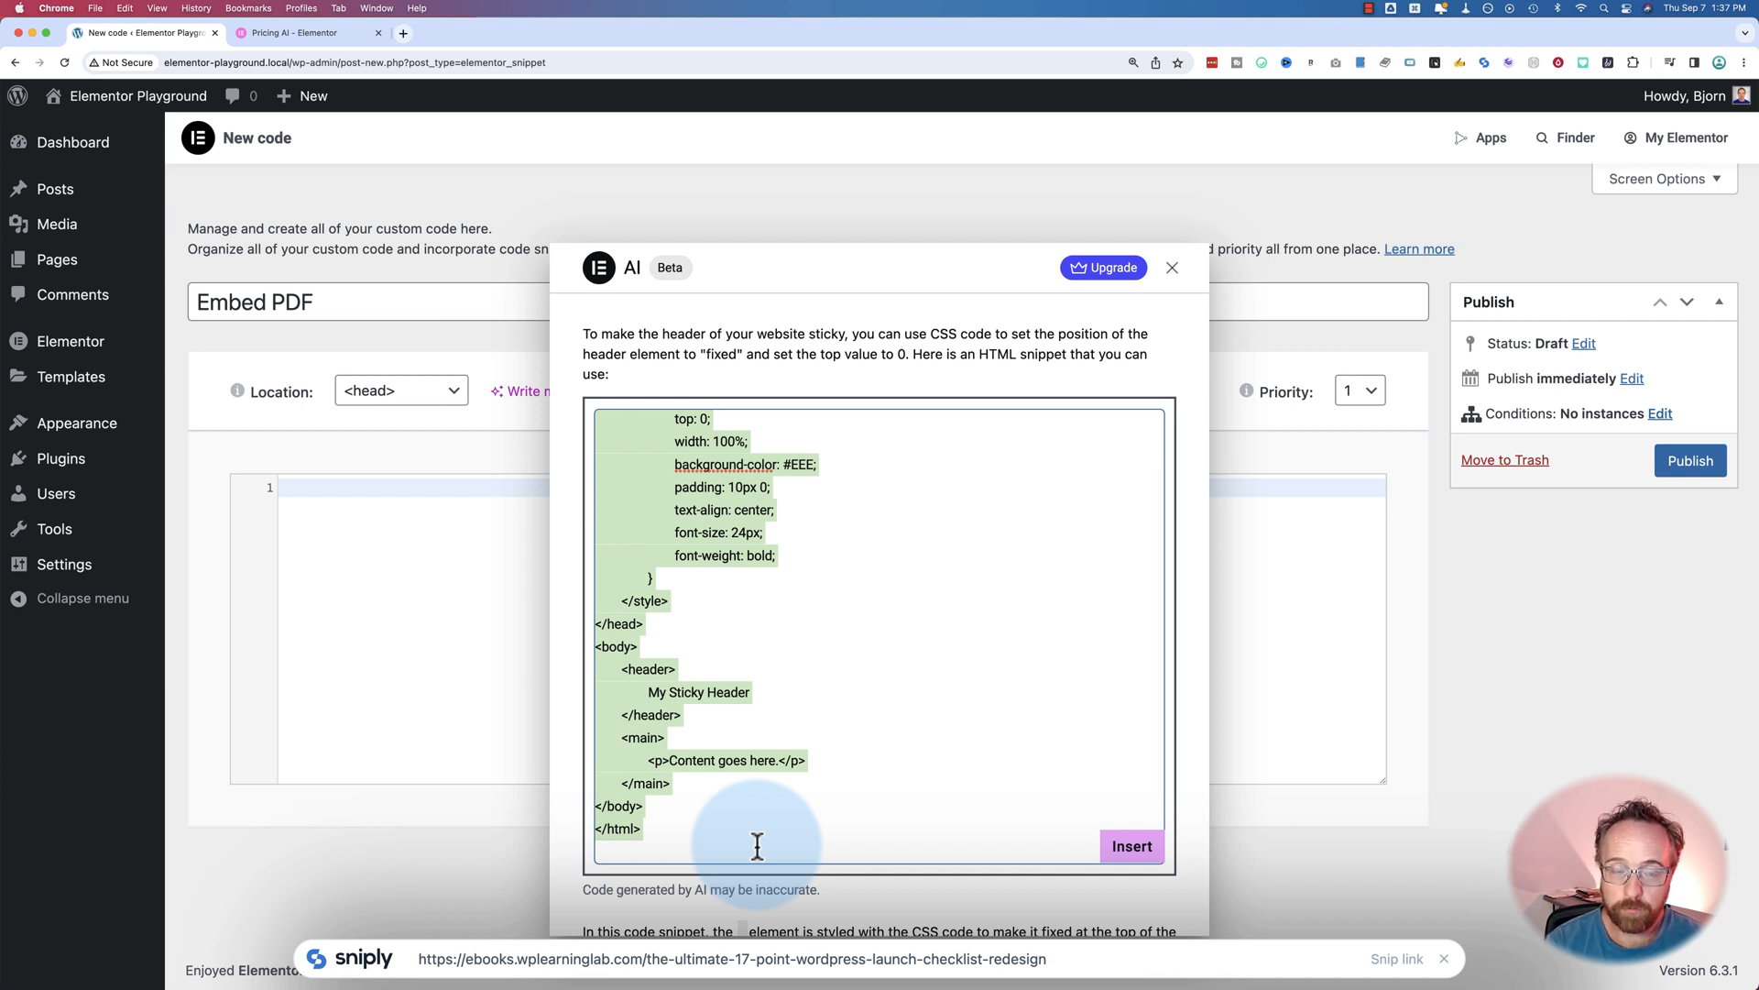
scroll(up, 3)
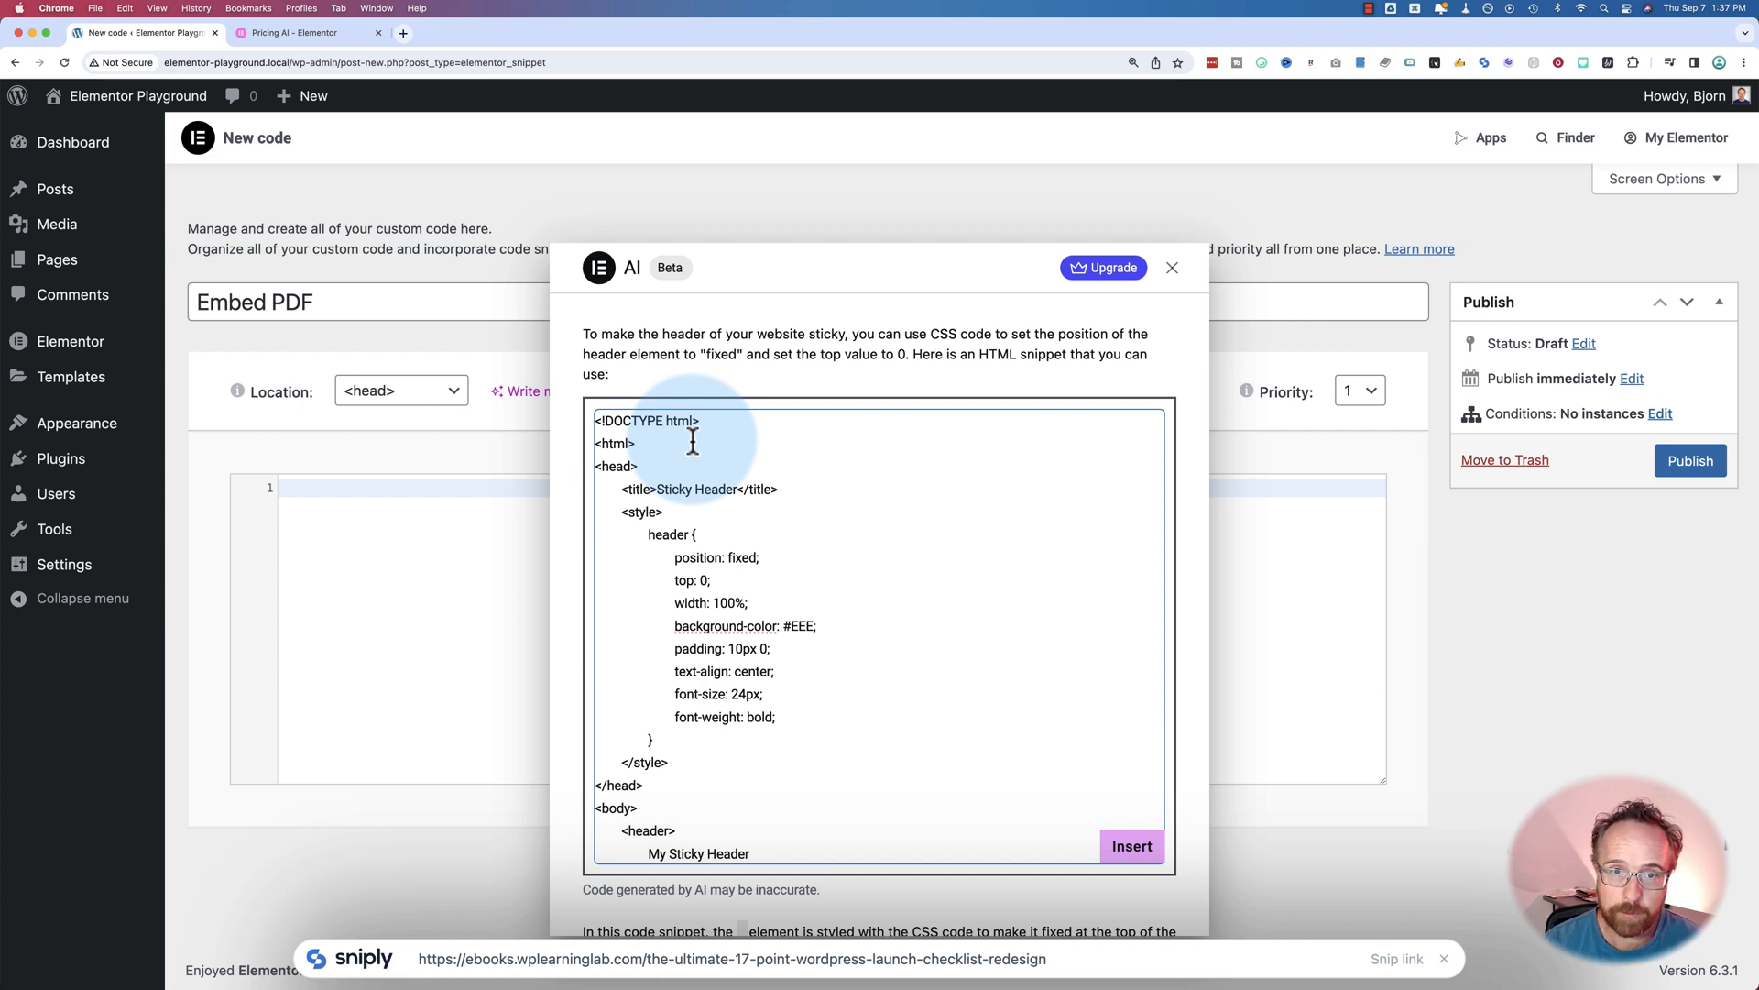
mouse_move(634, 499)
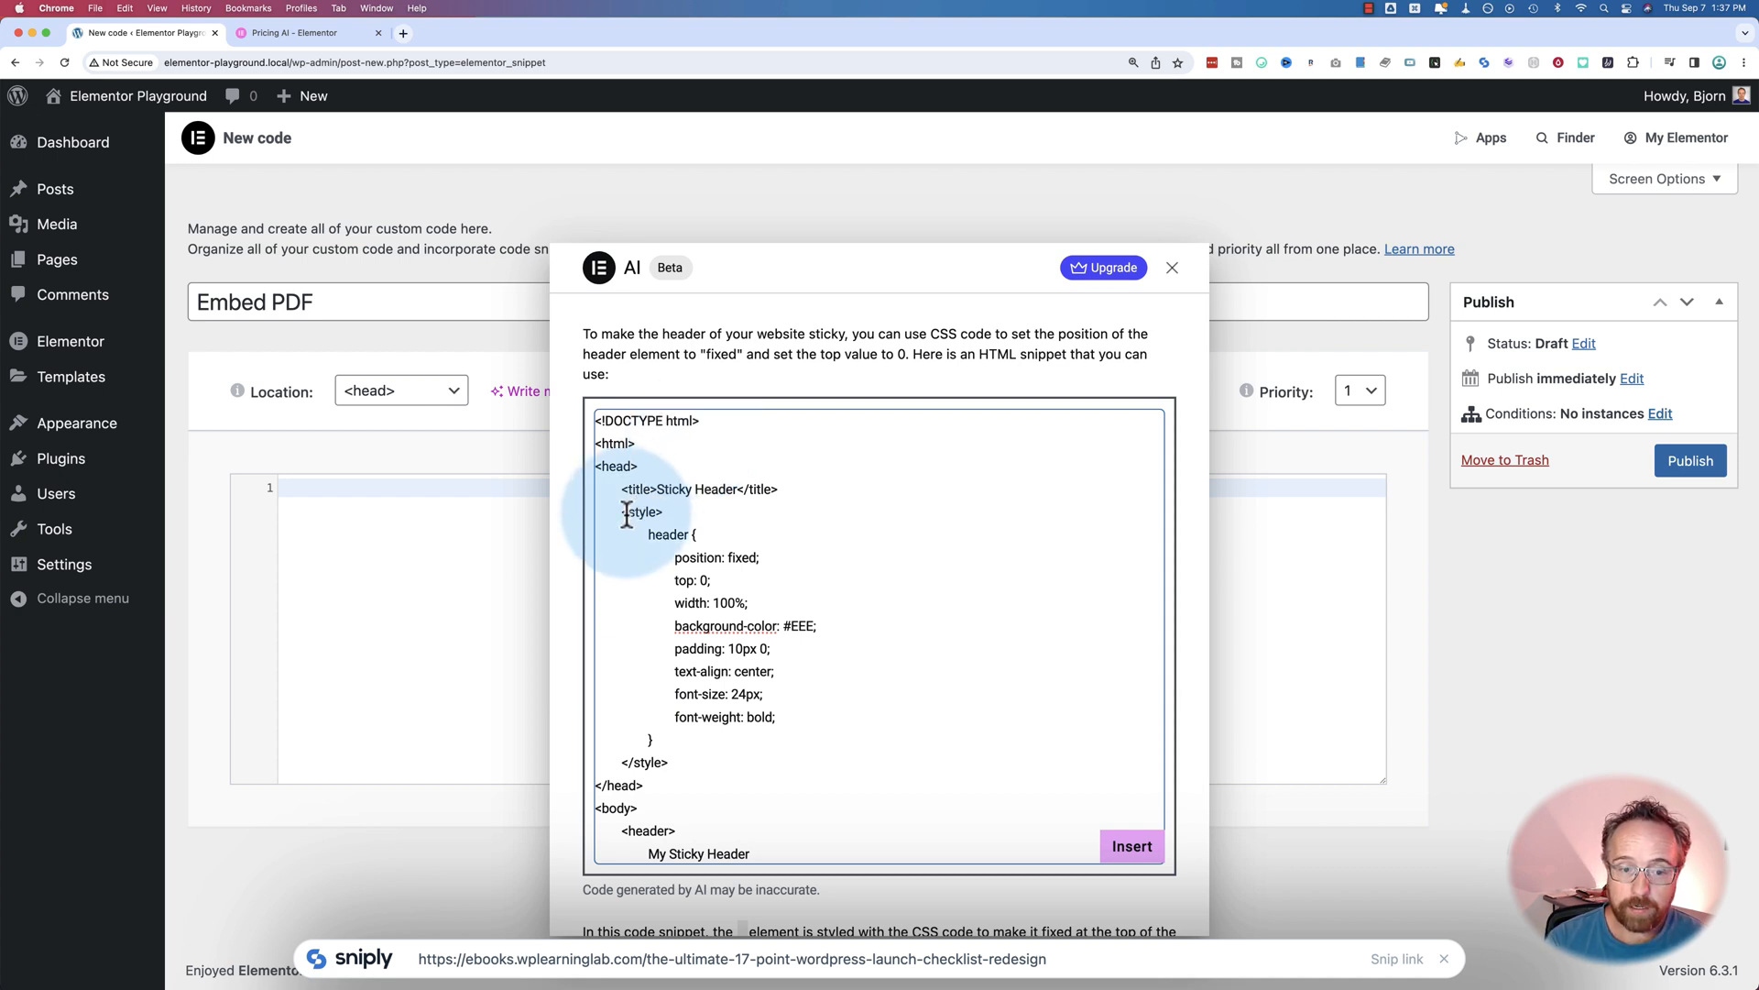
scroll(down, 3)
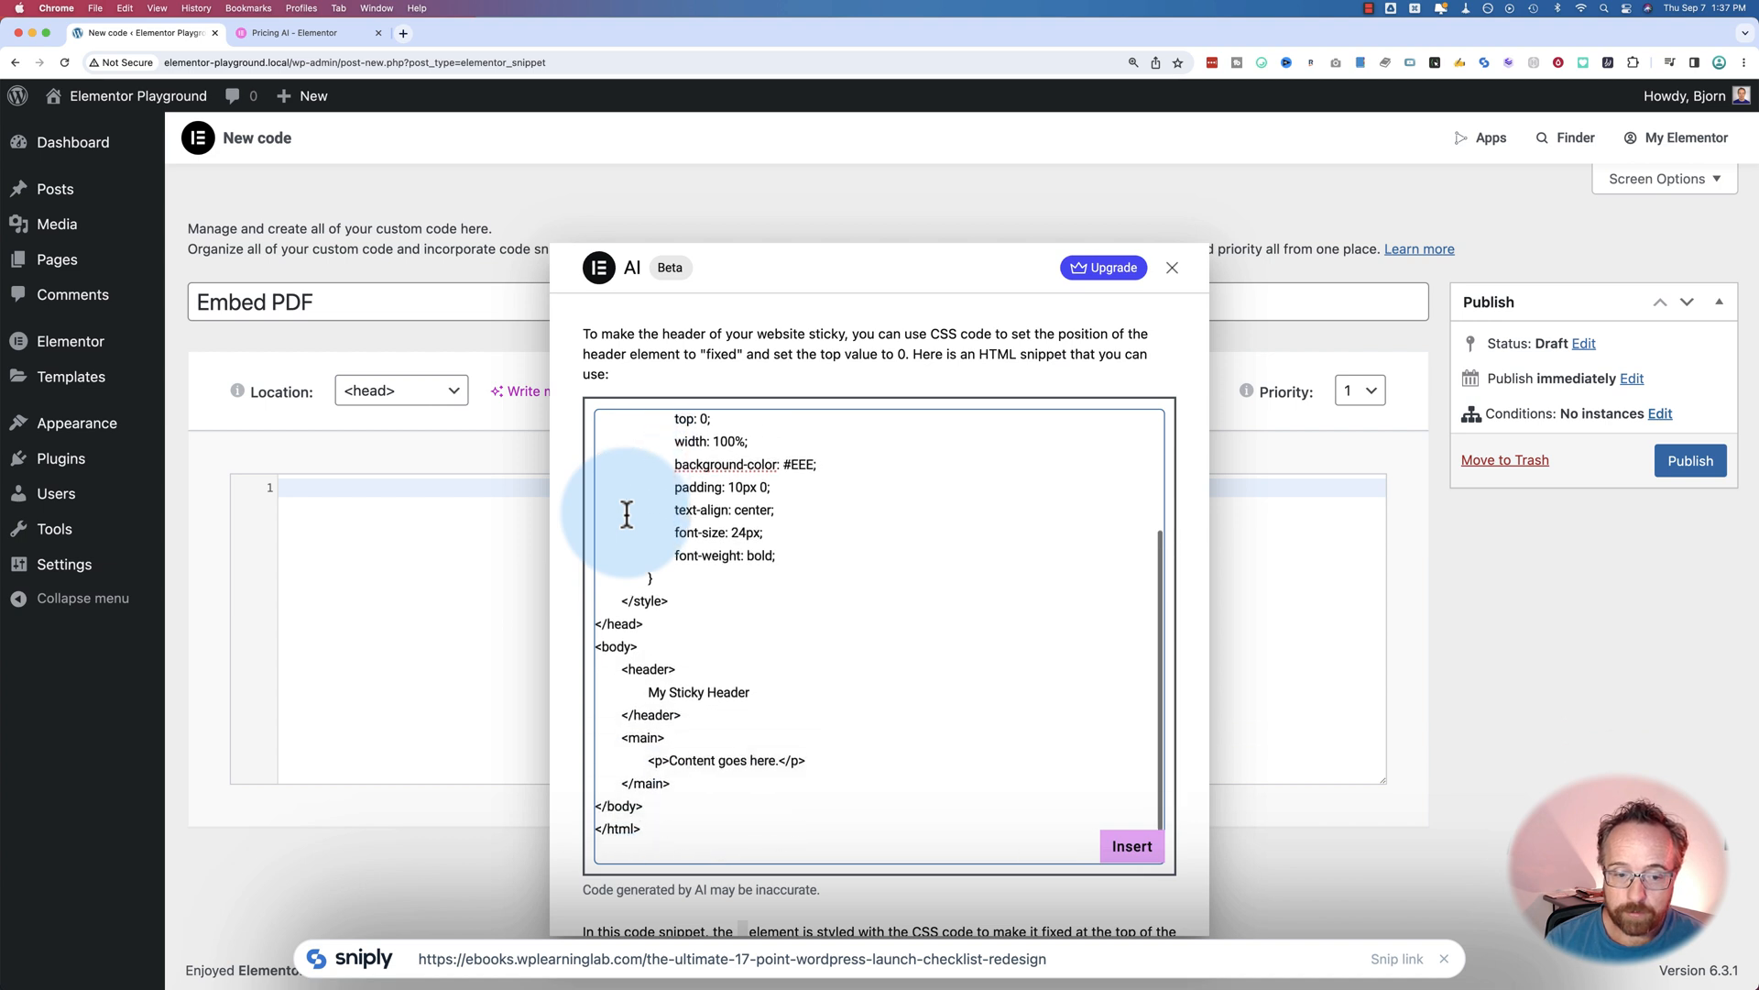
mouse_move(696, 640)
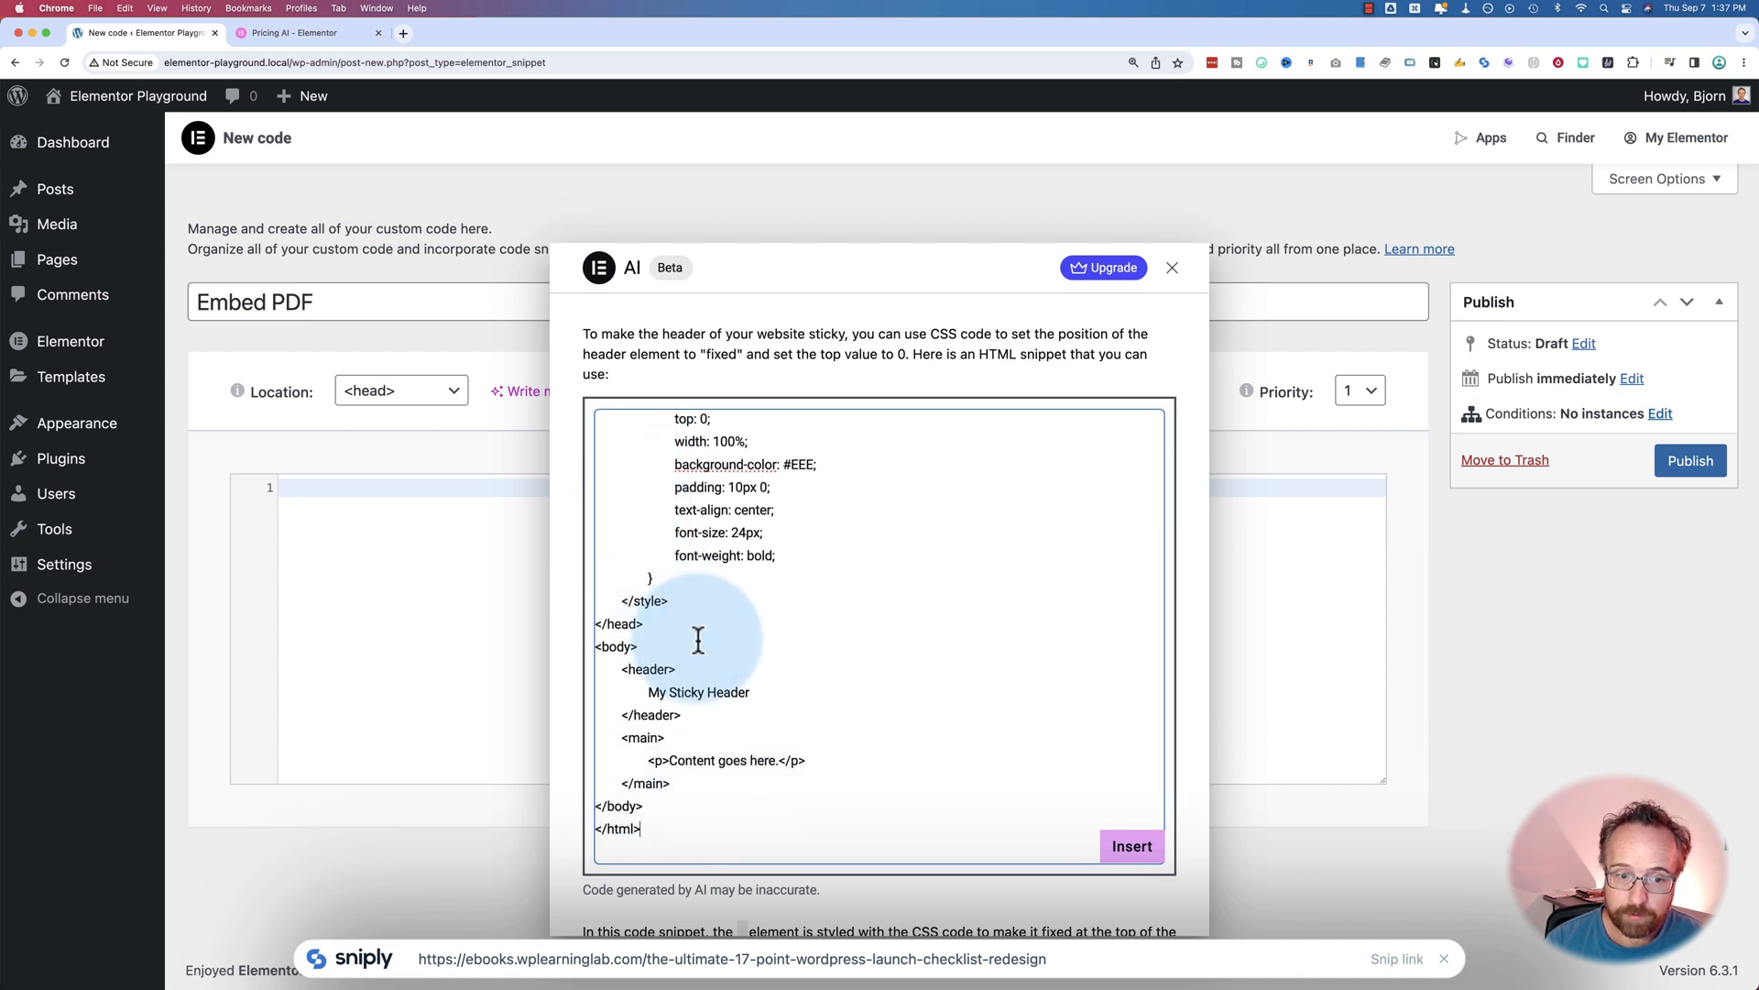
mouse_move(687, 502)
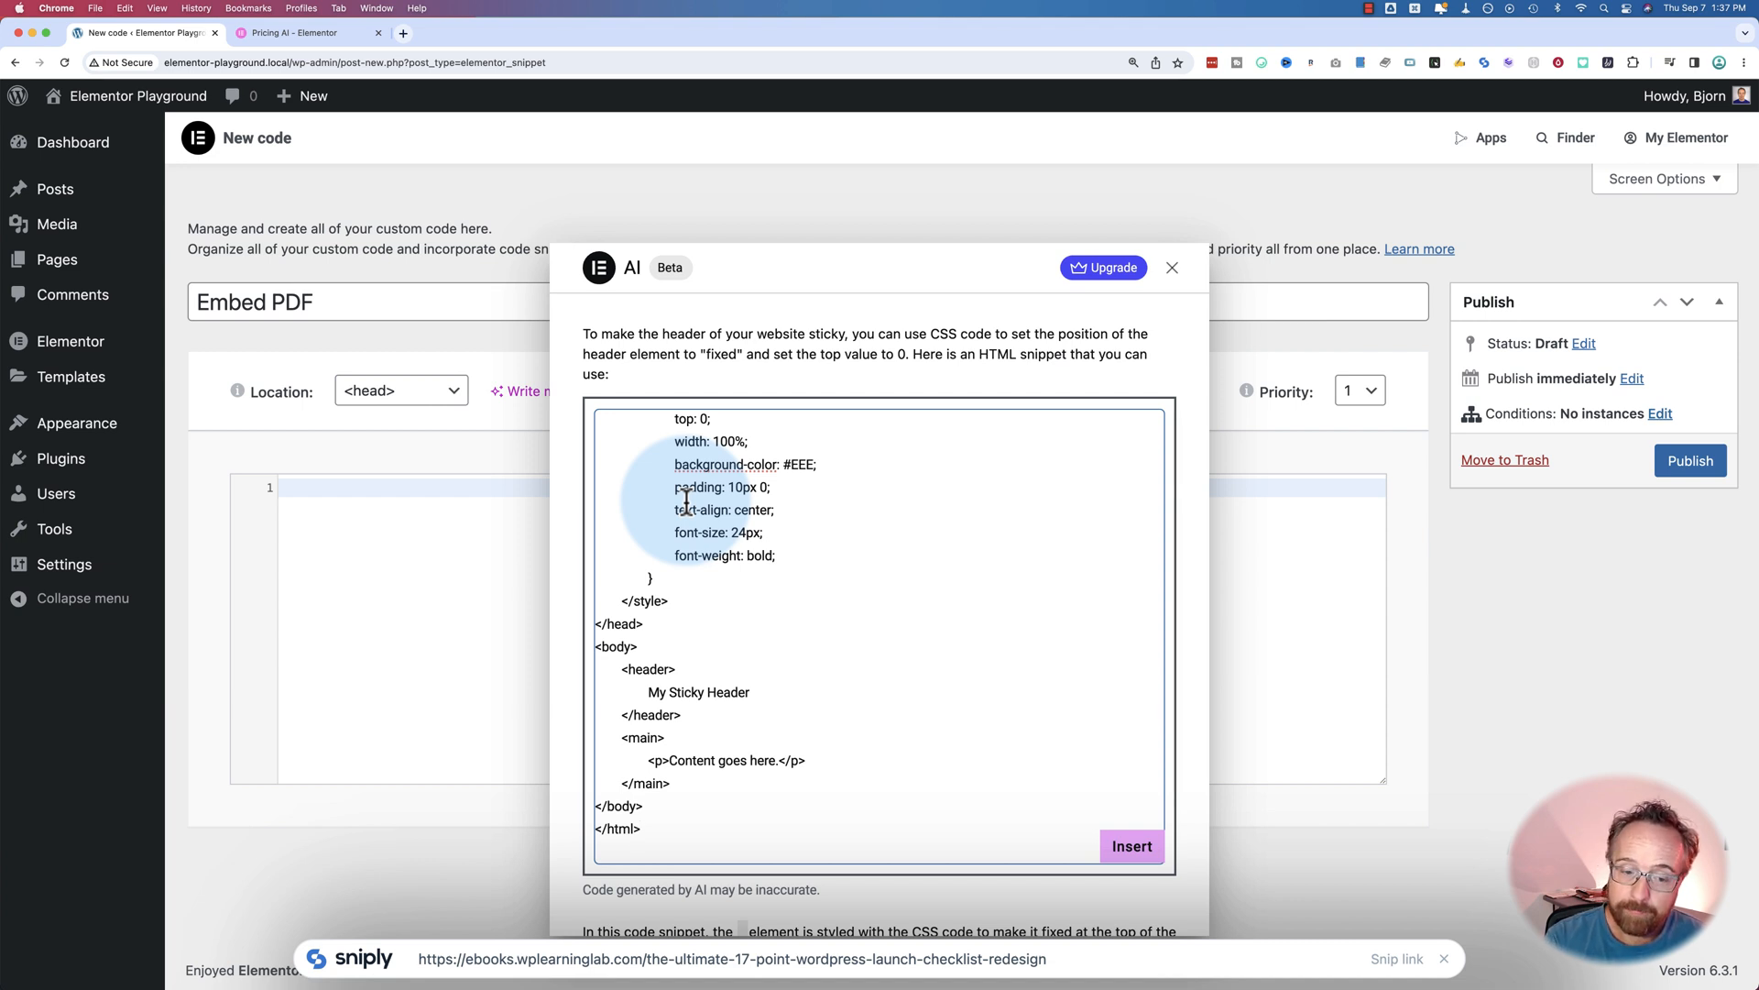
scroll(down, 3)
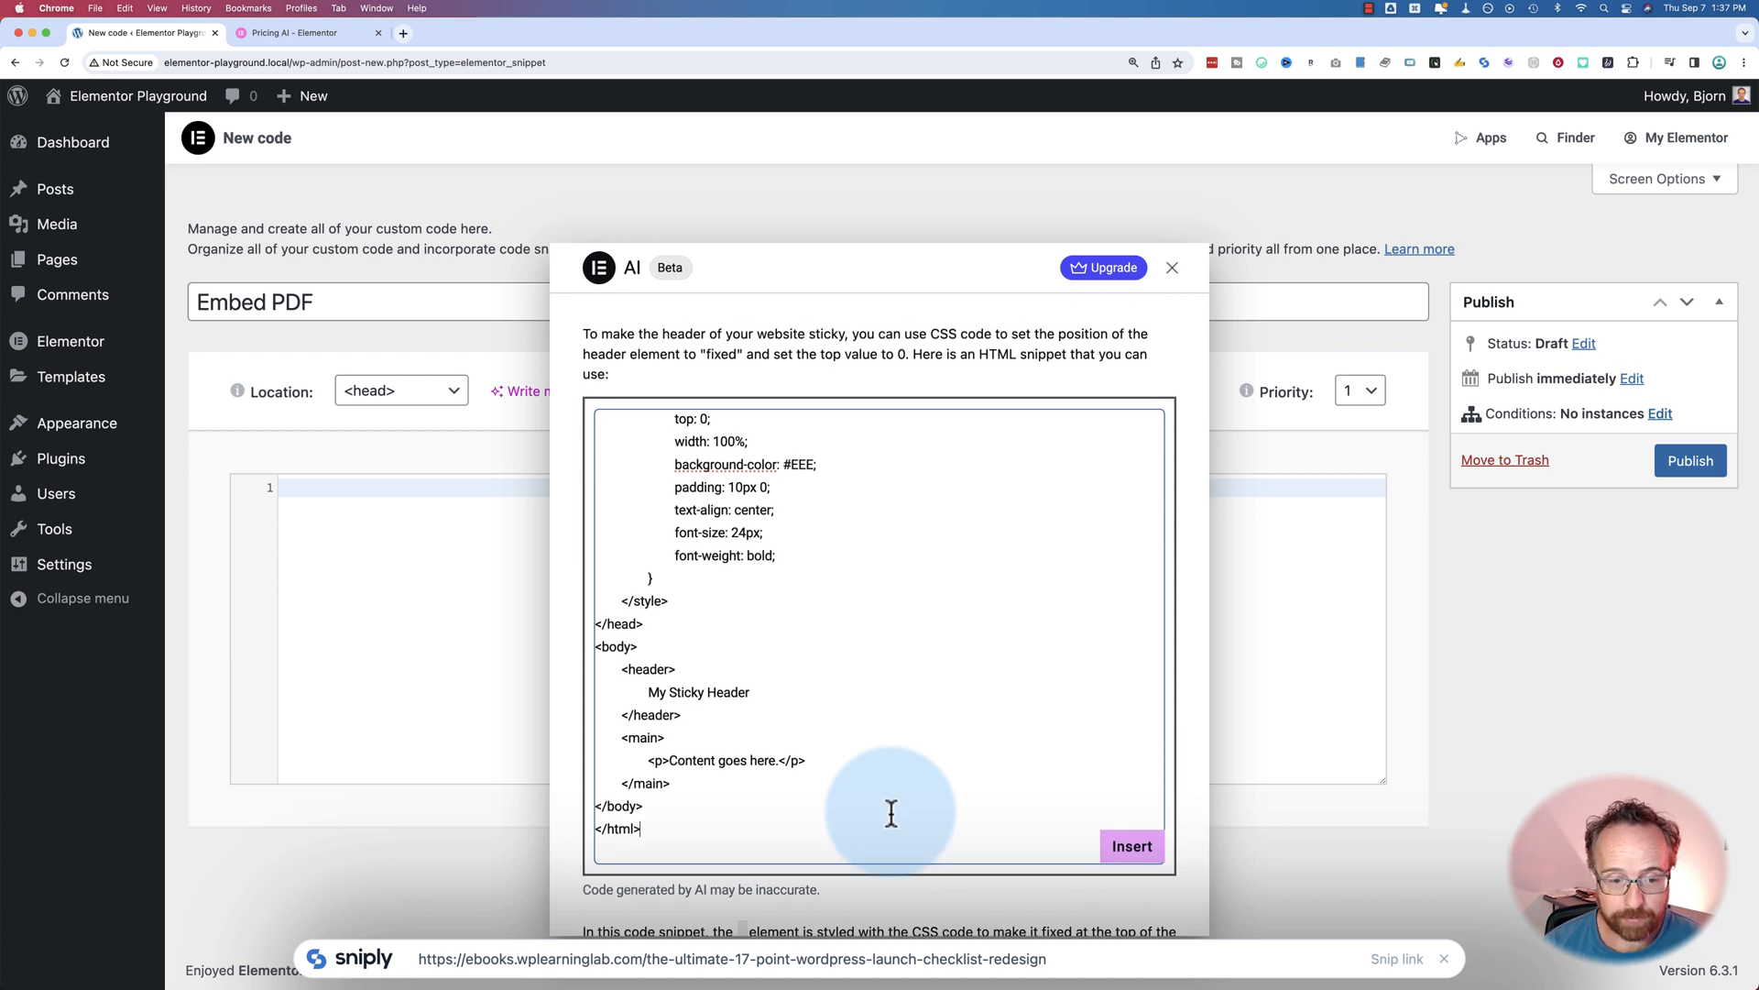
click(1171, 268)
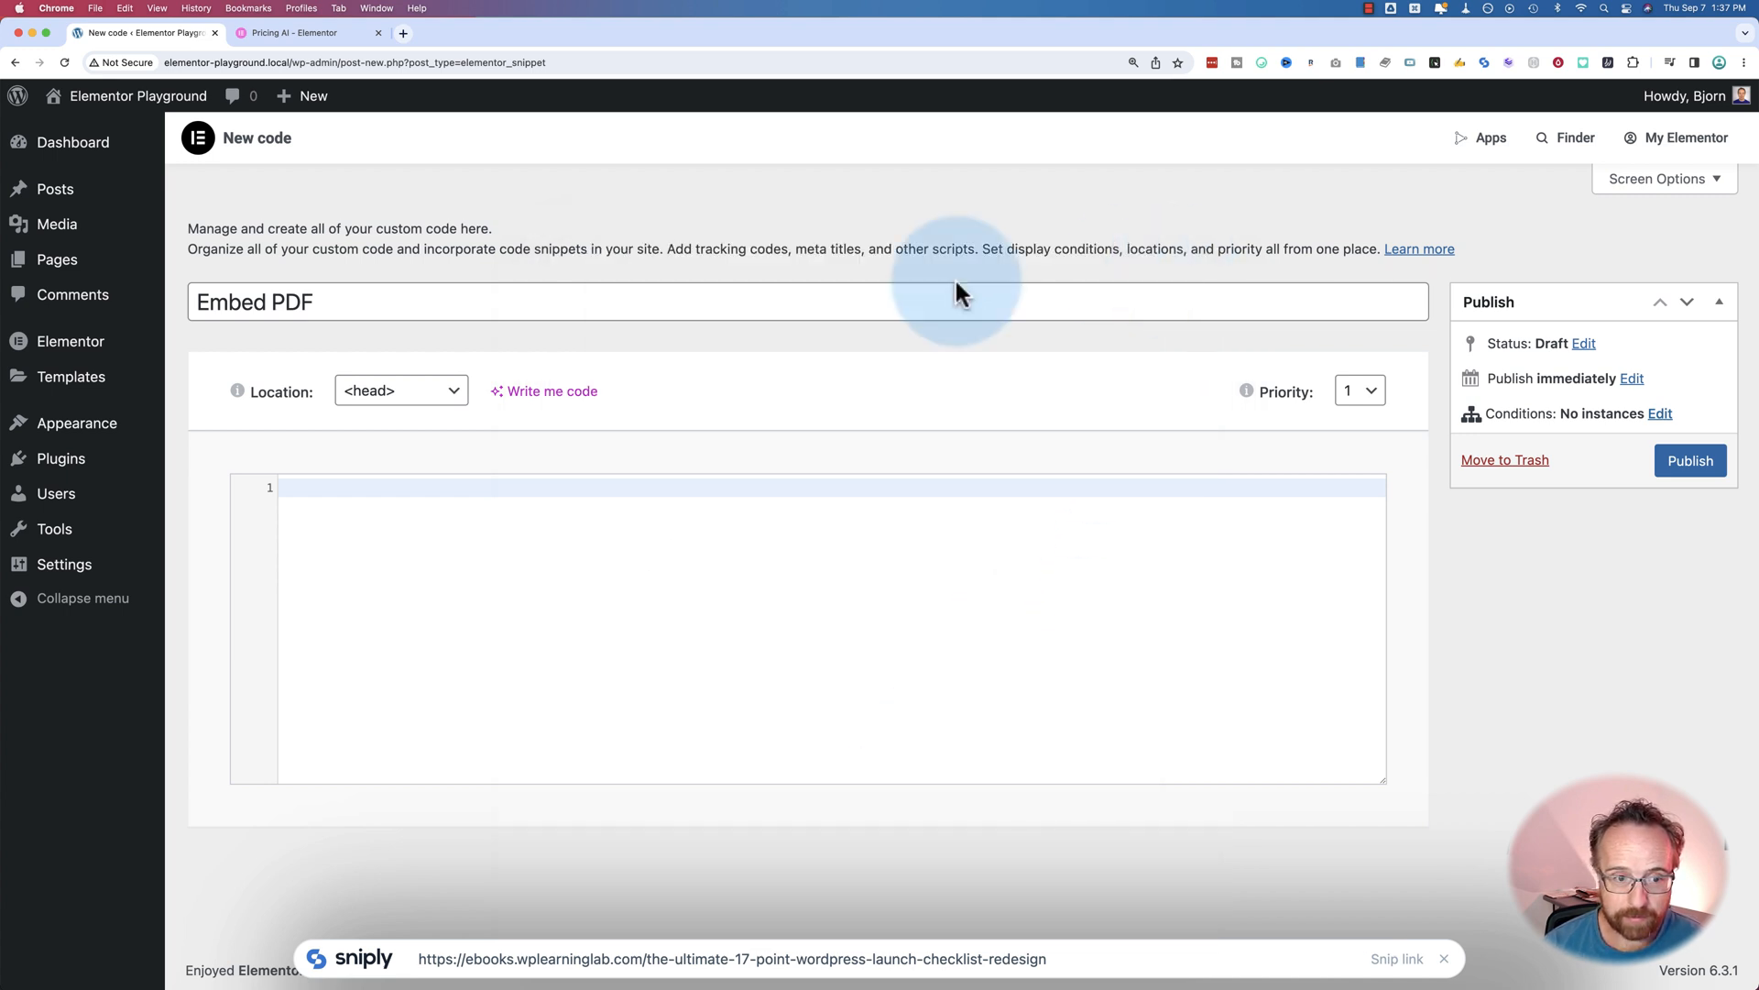
Generate code from the 'GA event fired on every button element click' suggested prompt.
click(551, 391)
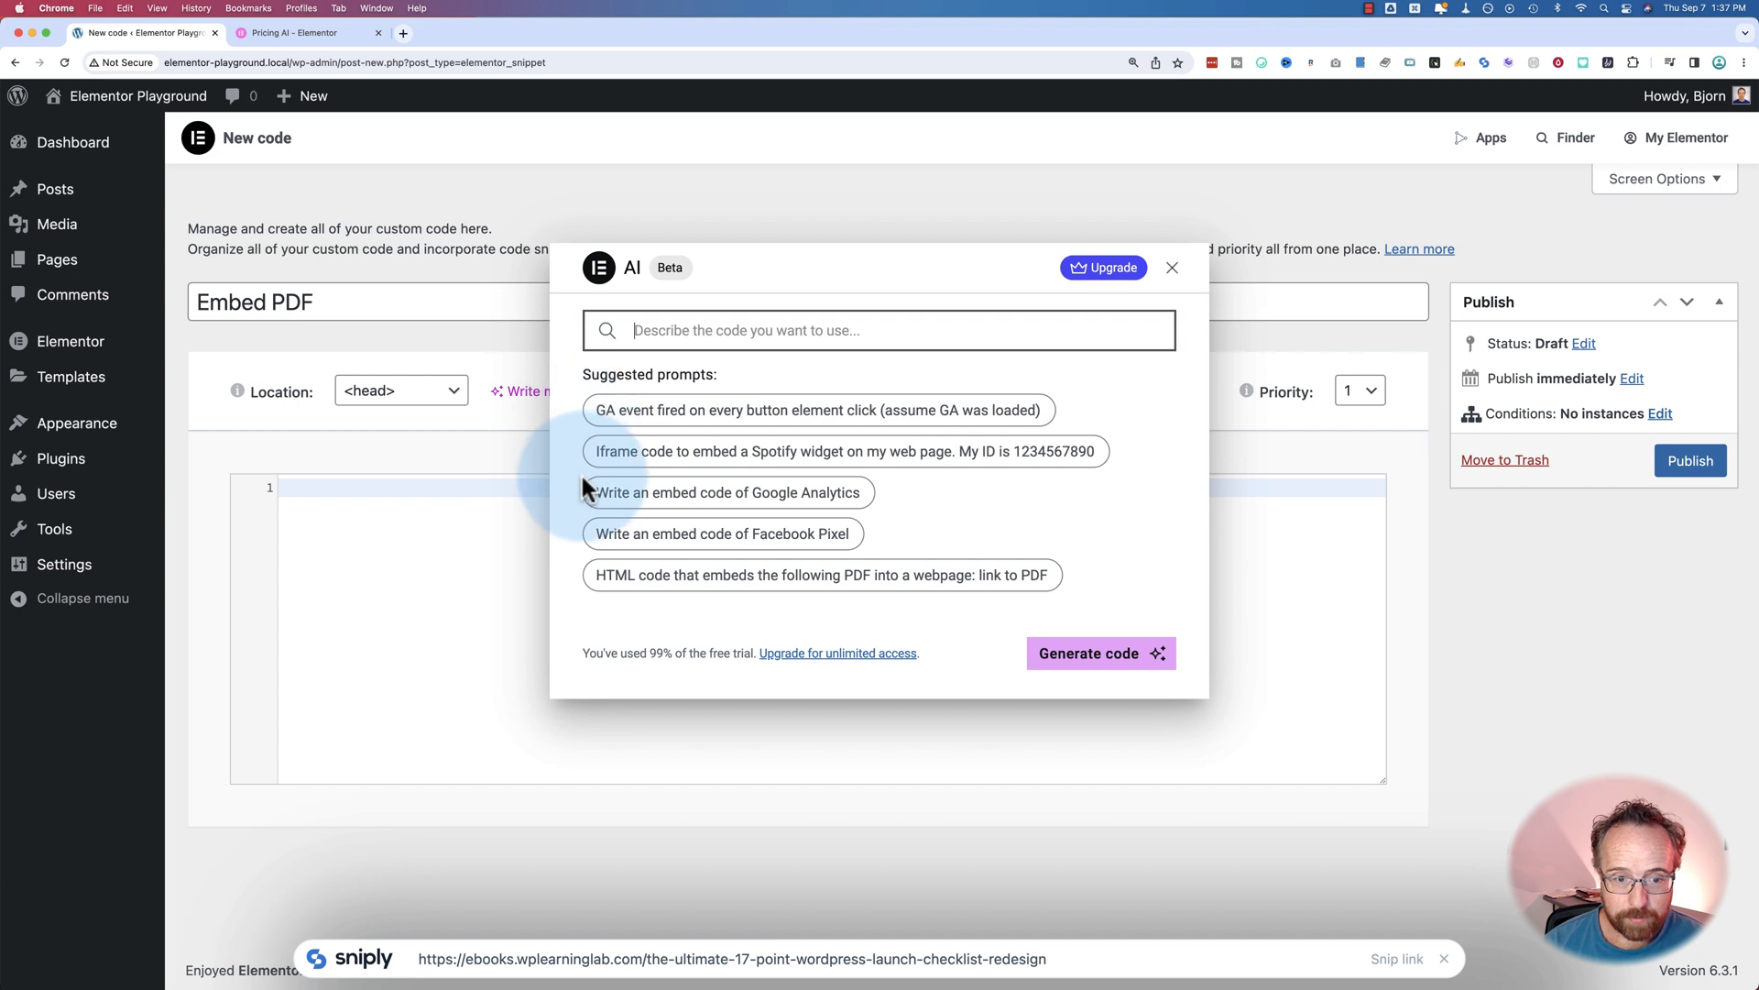
mouse_move(792, 497)
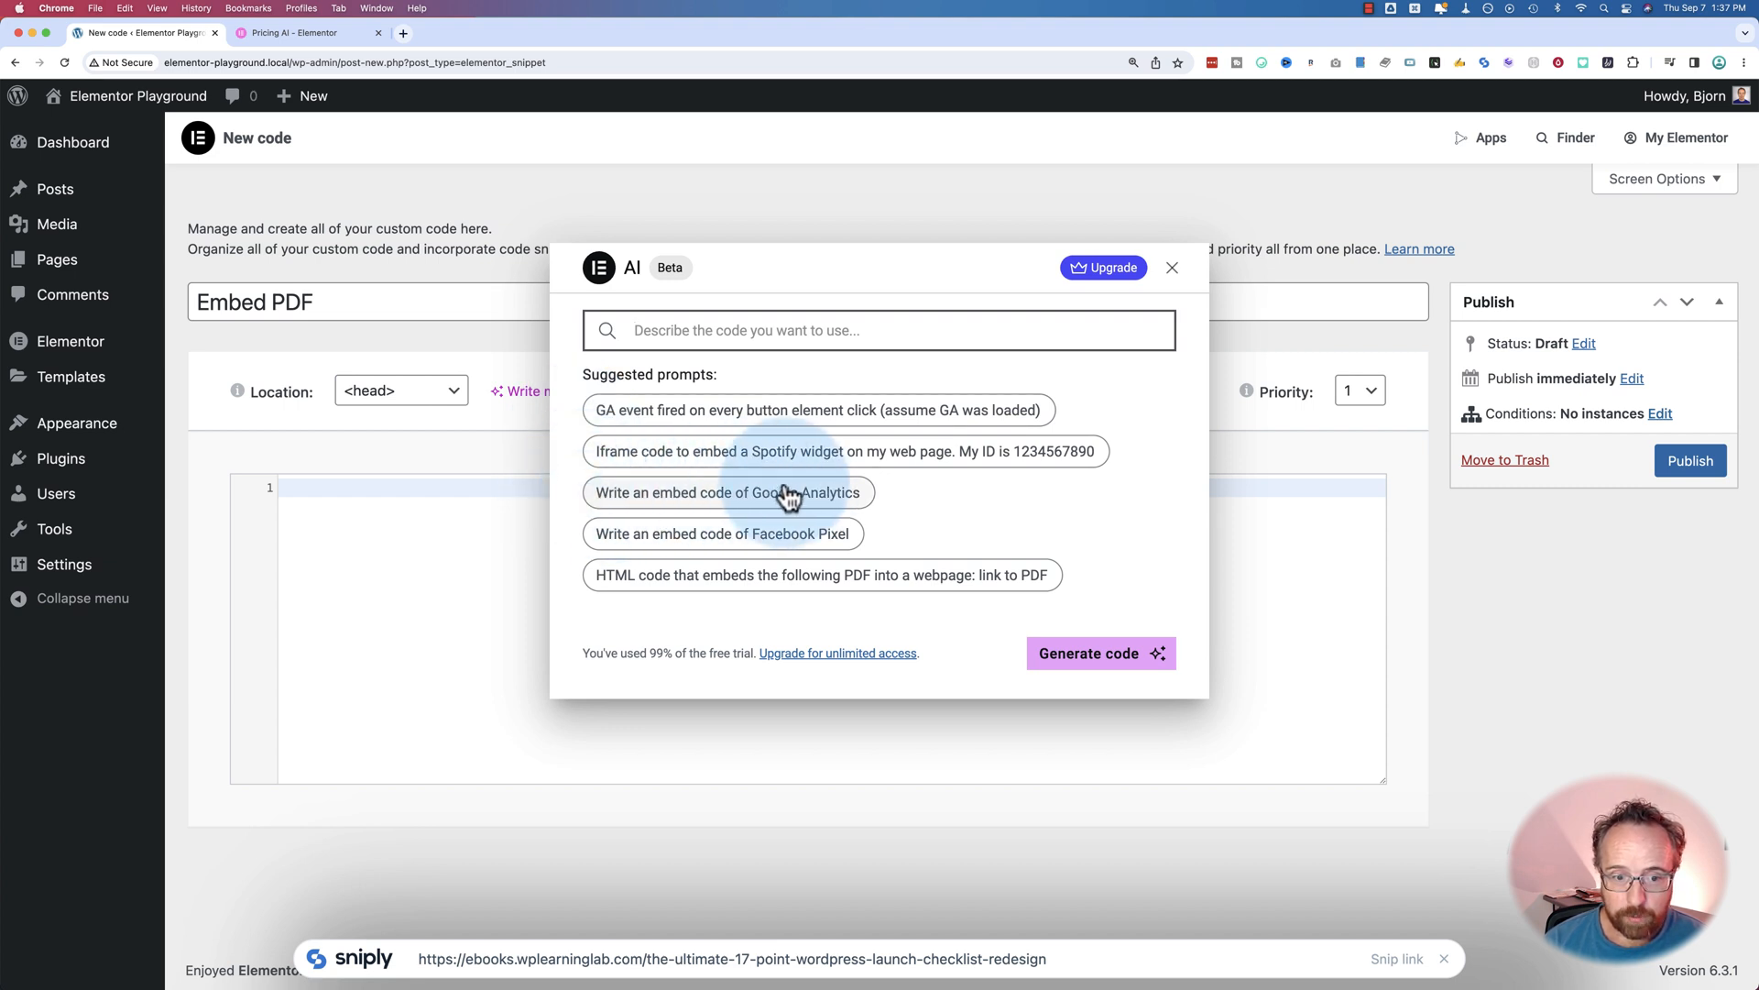
mouse_move(784, 508)
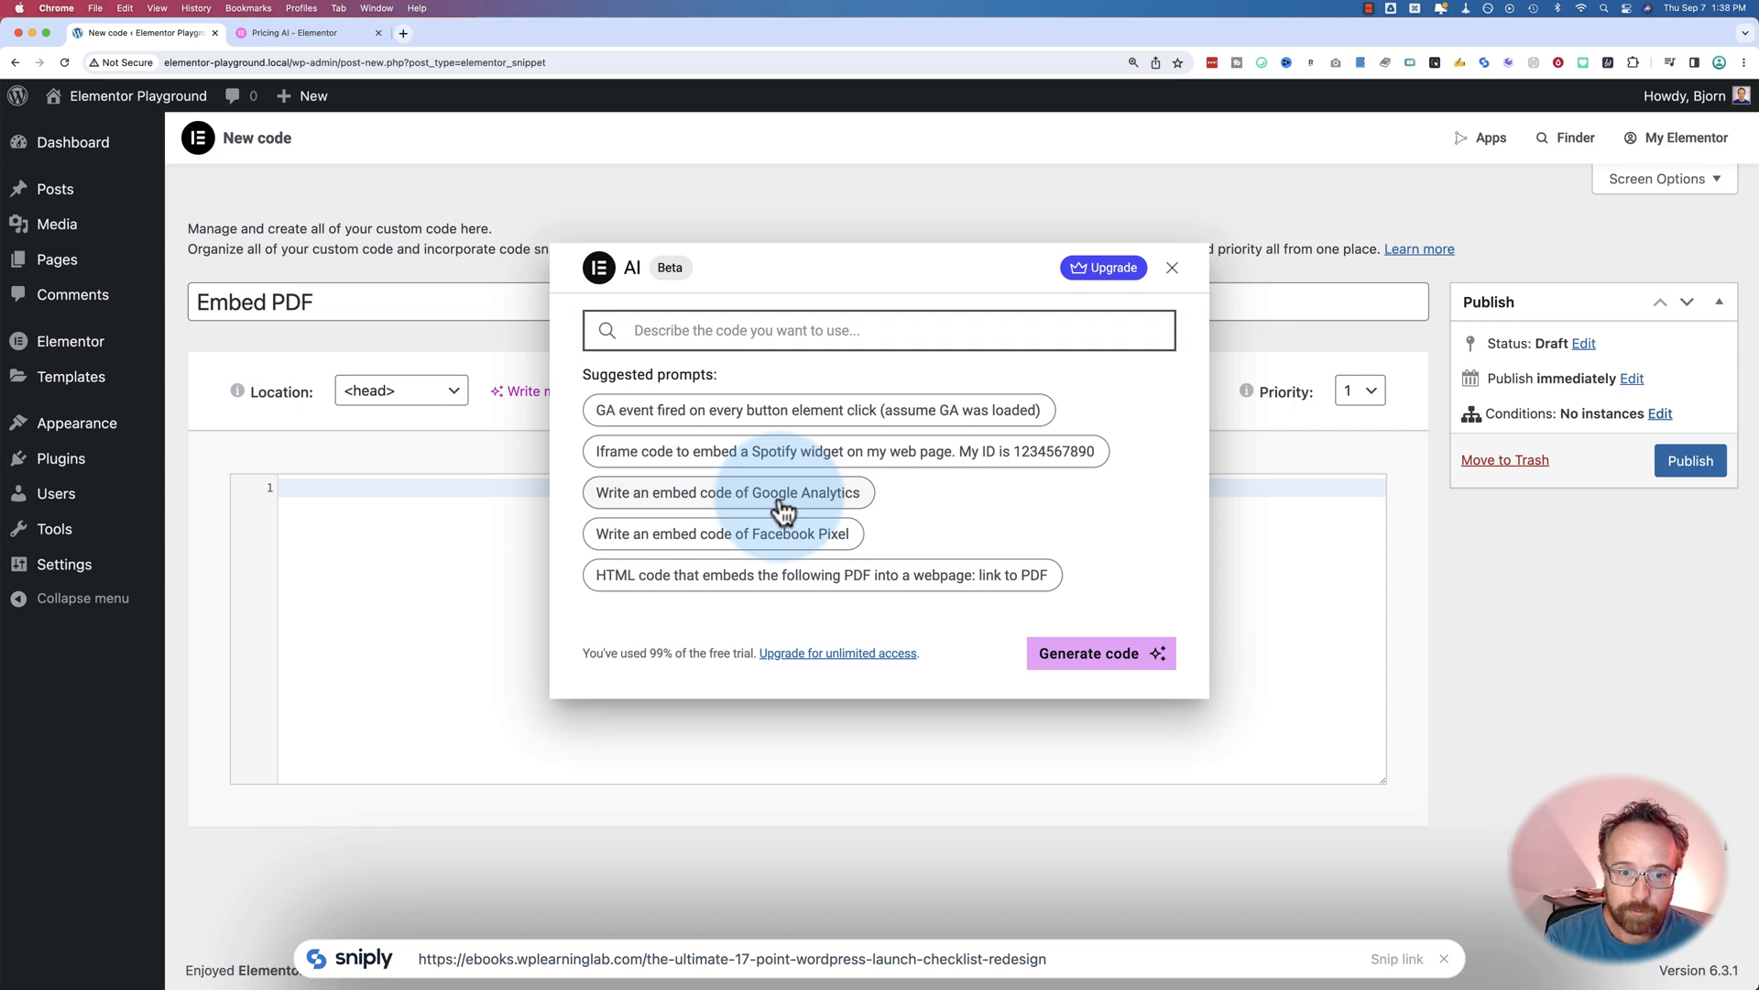
click(816, 409)
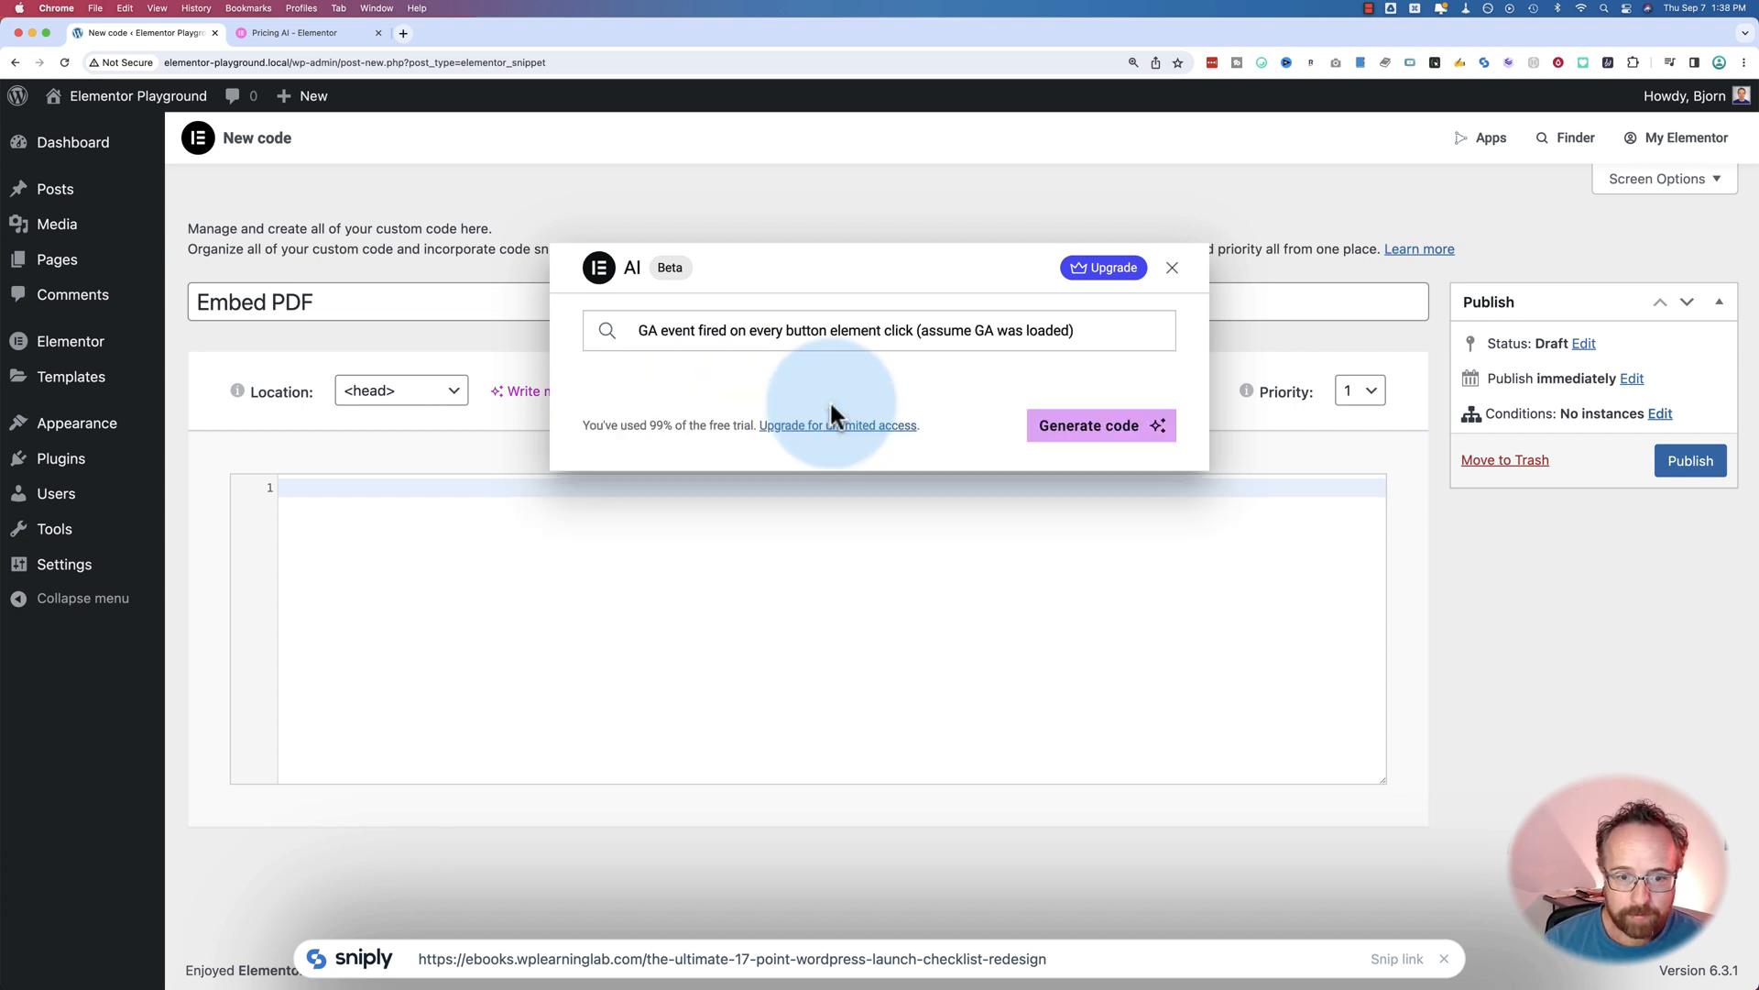
click(1100, 424)
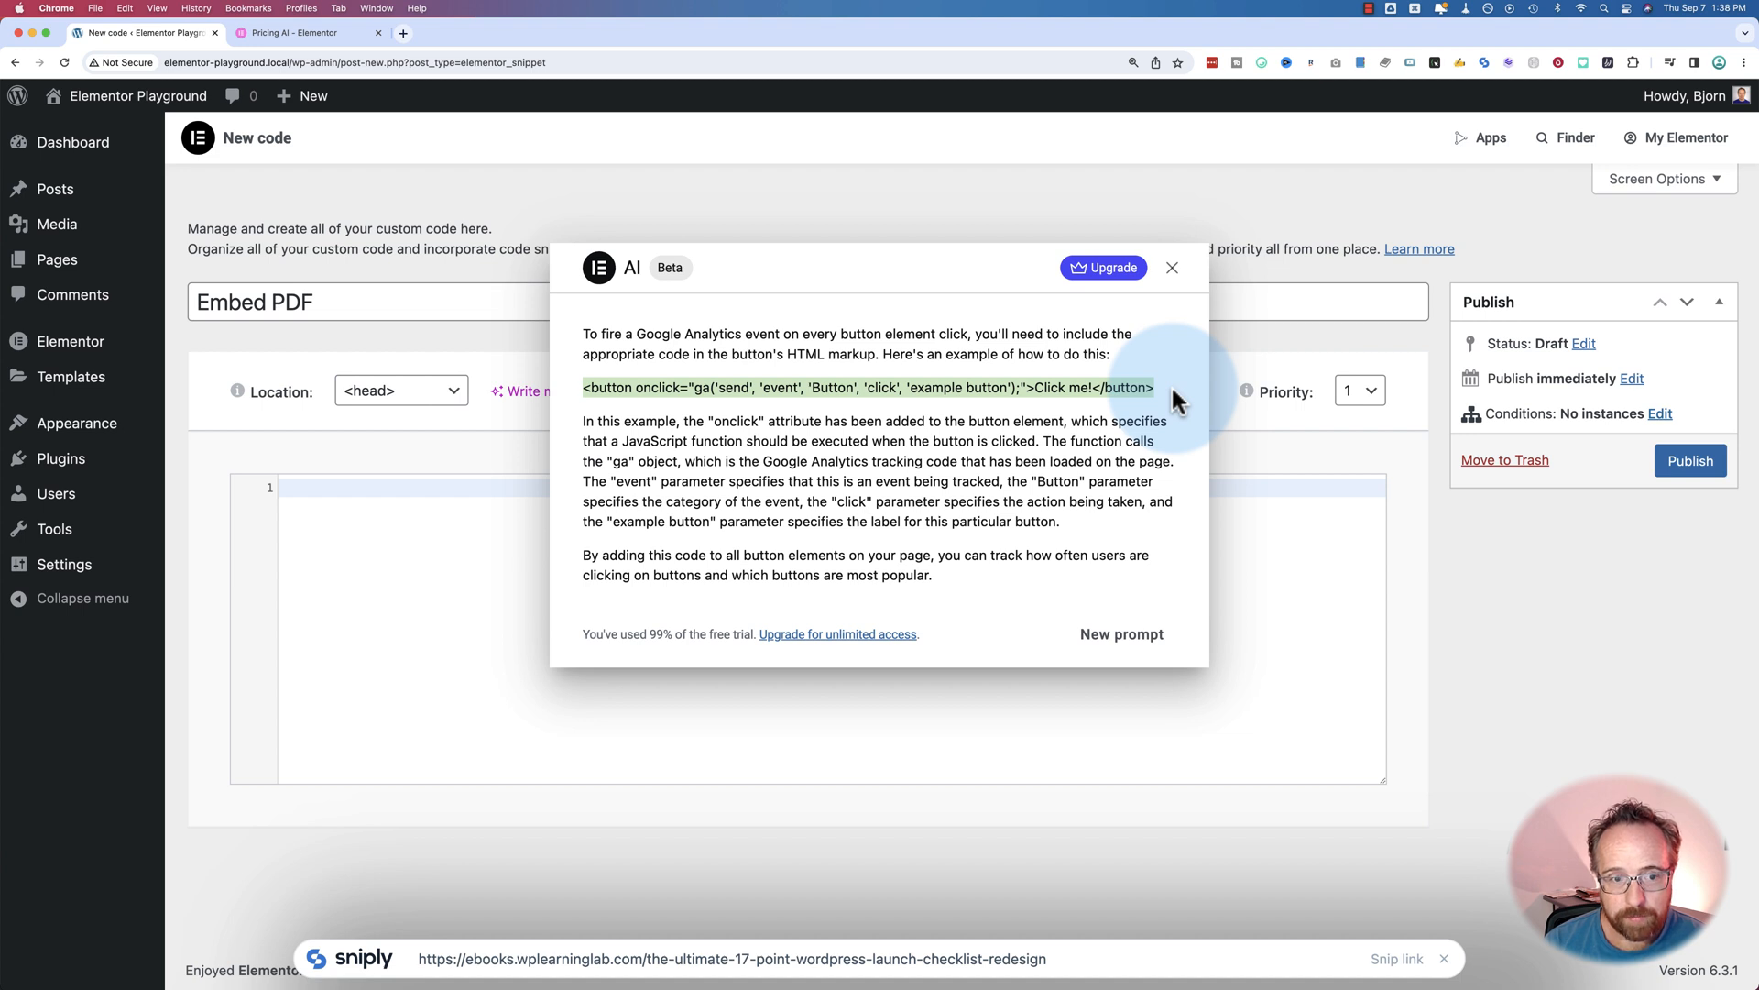
mouse_move(847, 460)
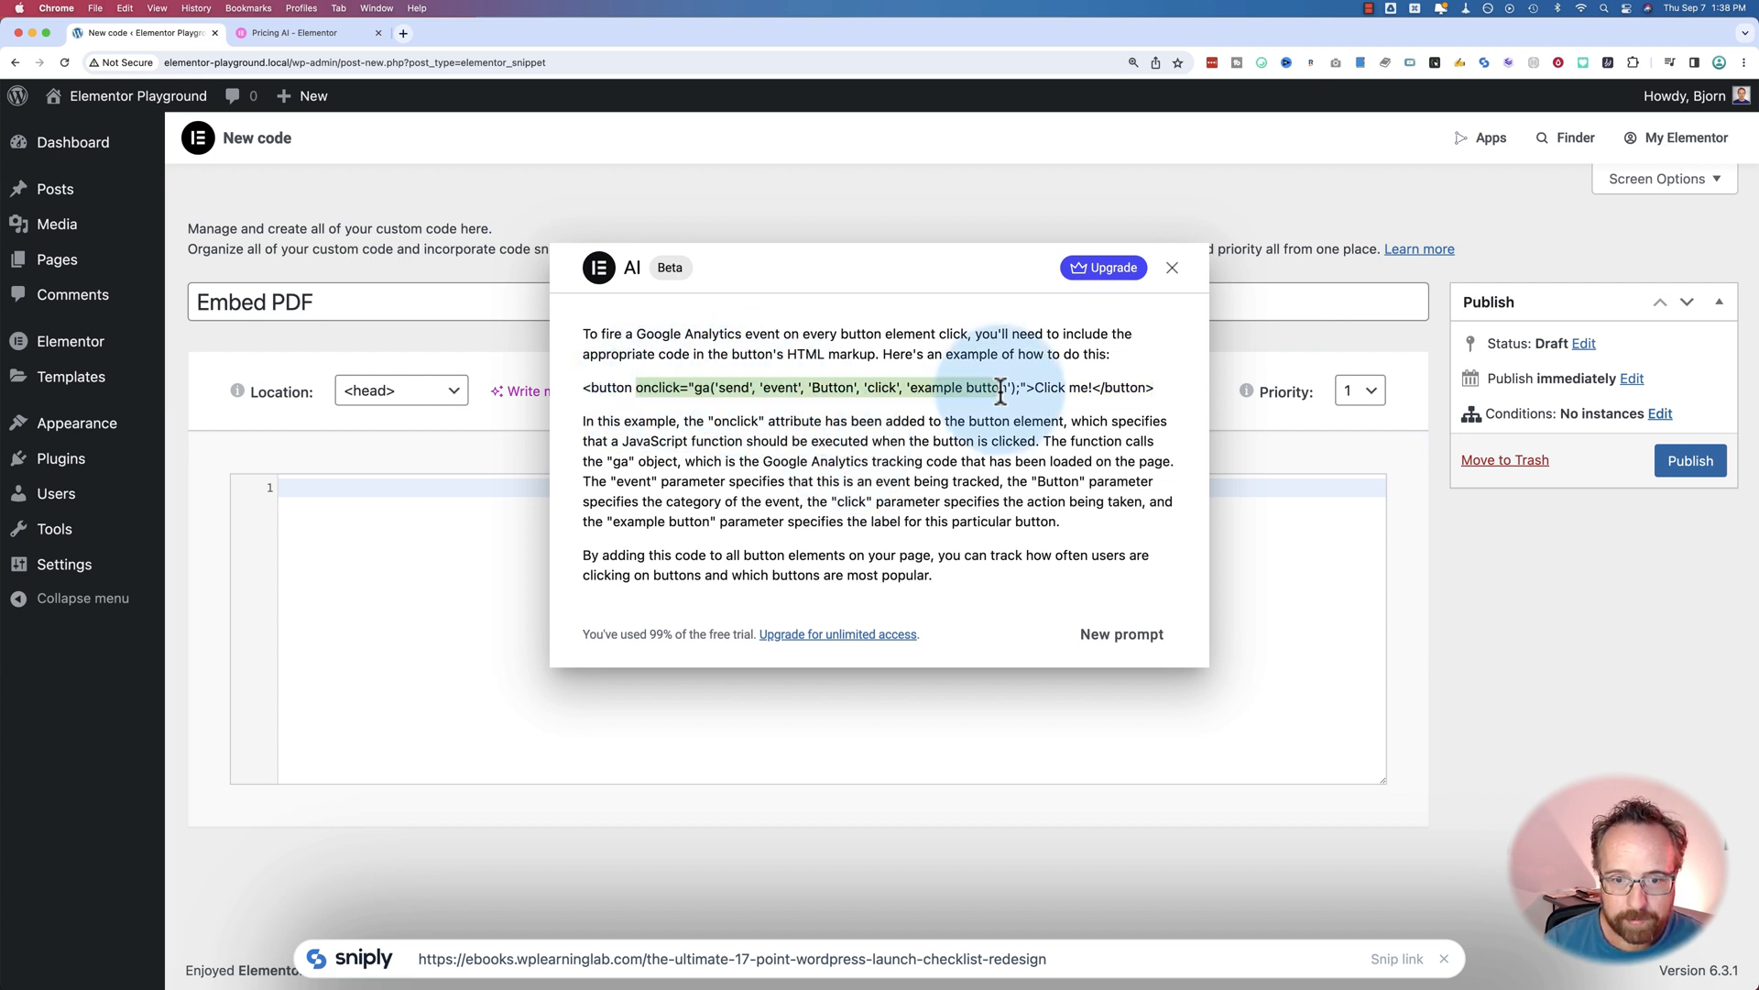
mouse_move(724, 387)
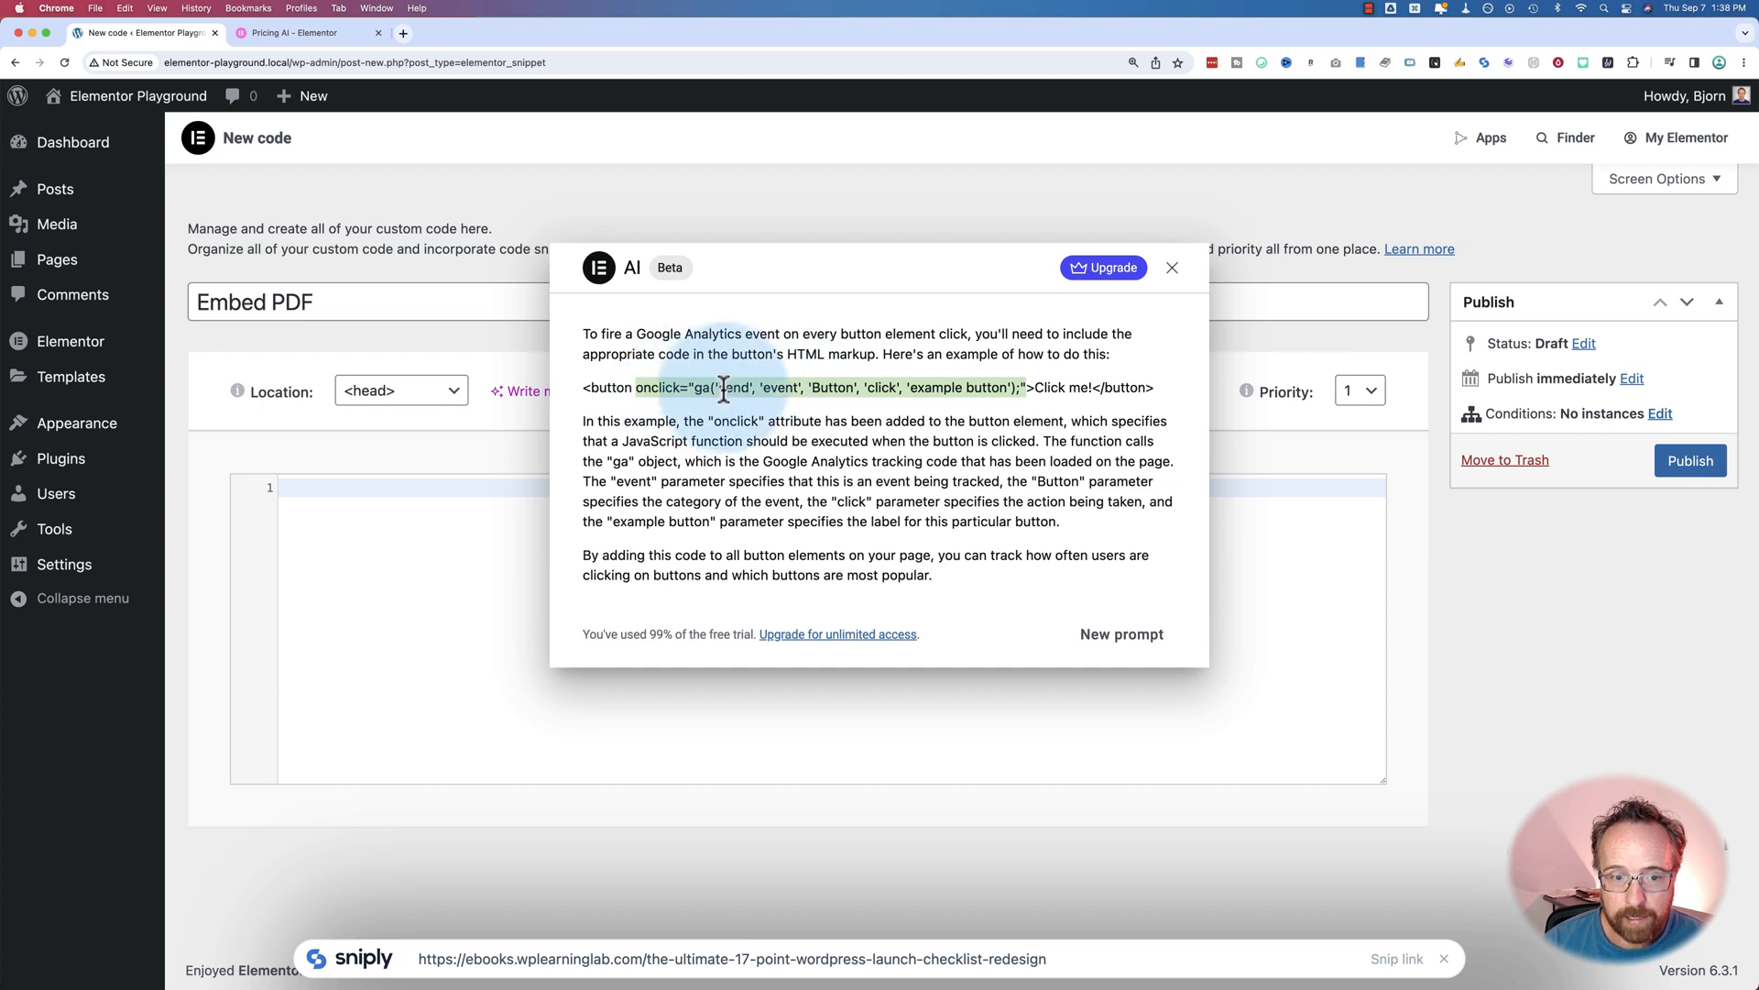
mouse_move(702, 392)
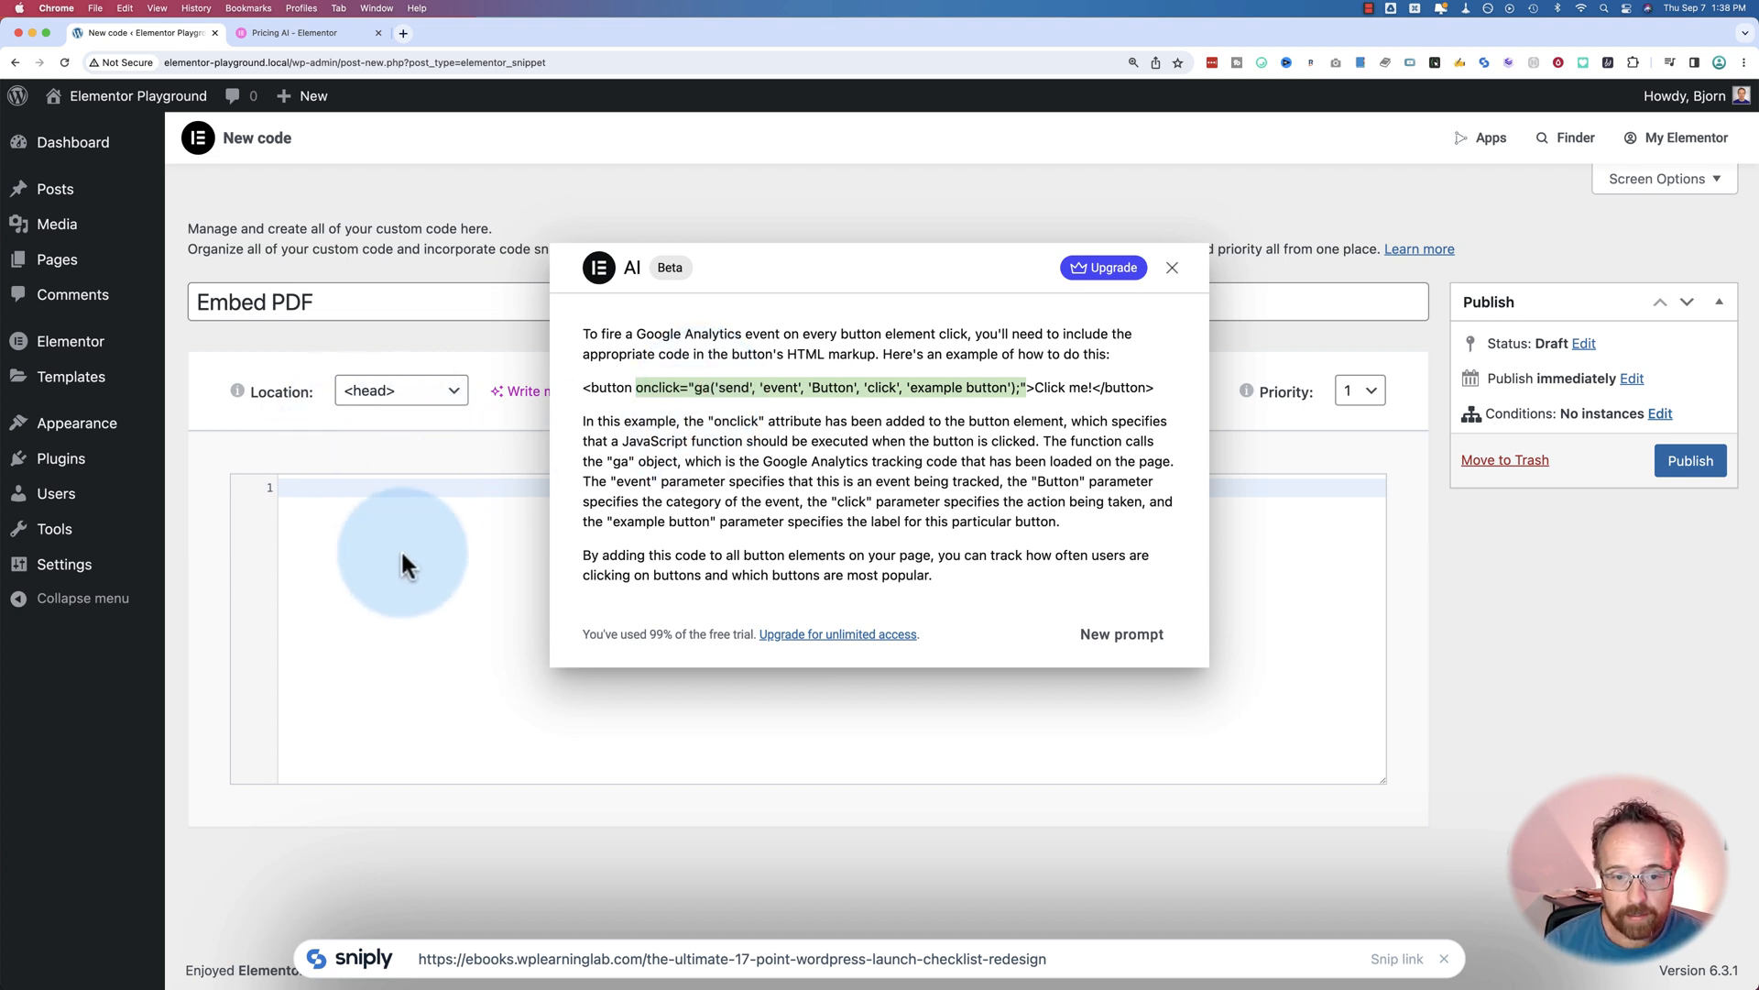
mouse_move(1179, 323)
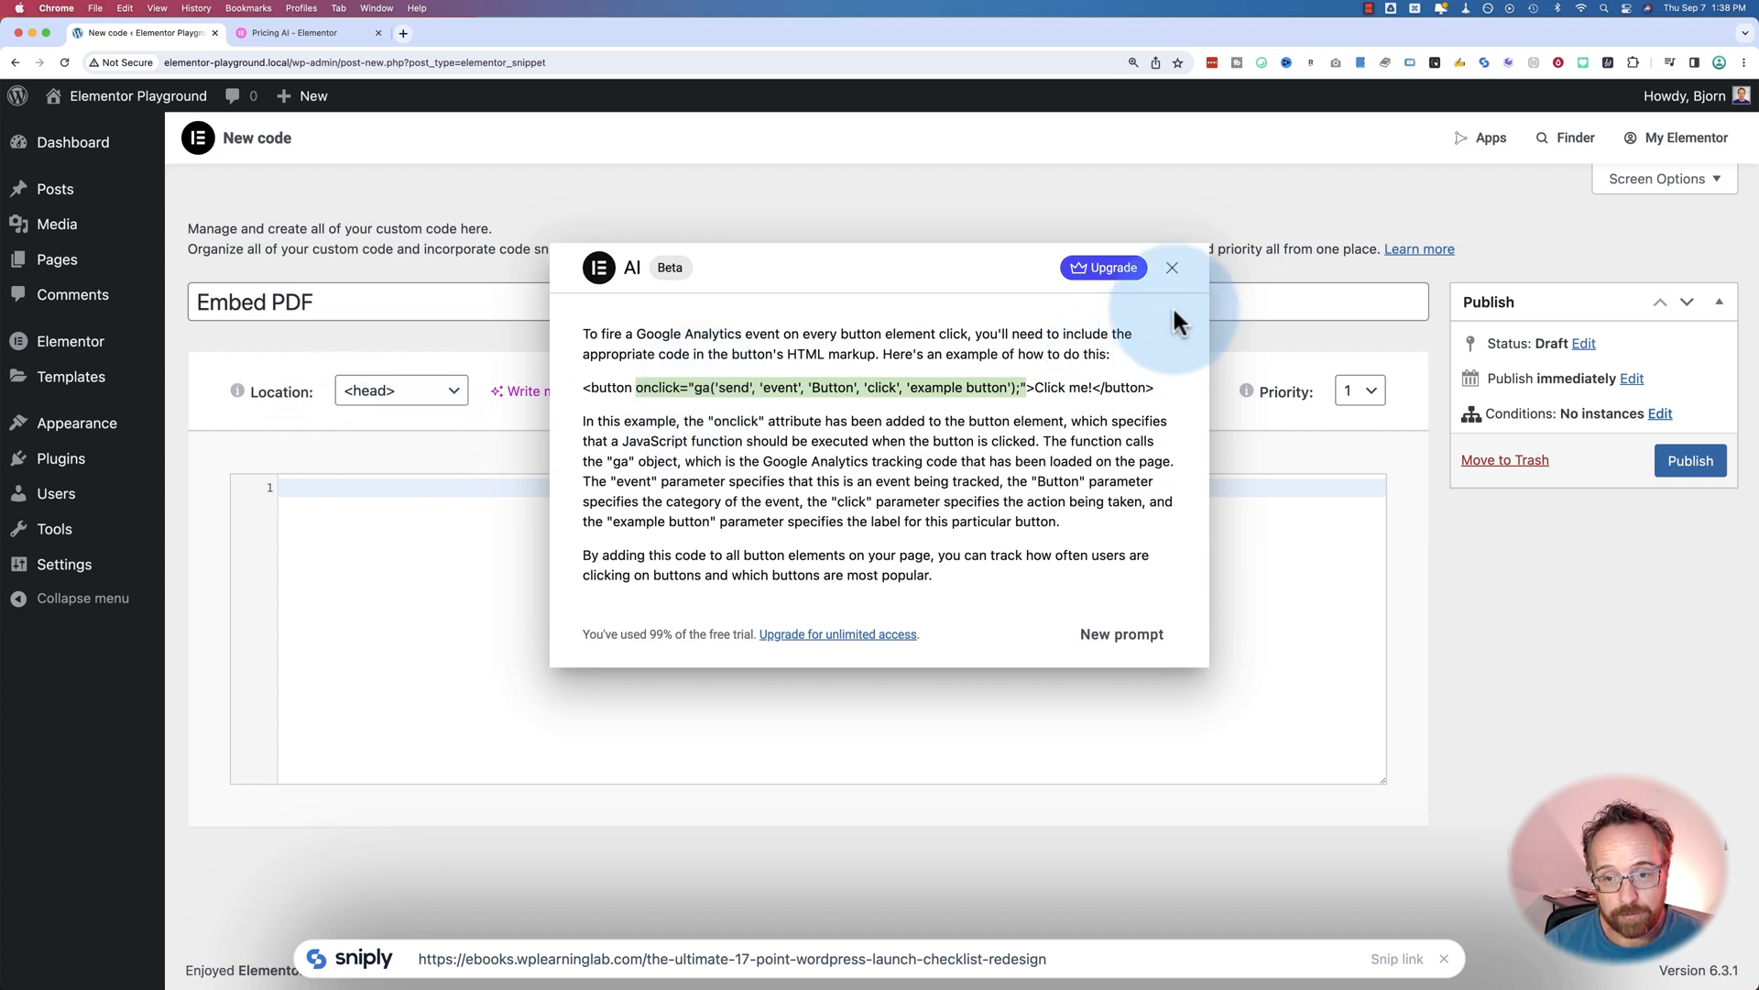
Generate code from the 'Write an embed code of Google Analytics' suggestion, yielding a gtag script snippet.
click(1120, 634)
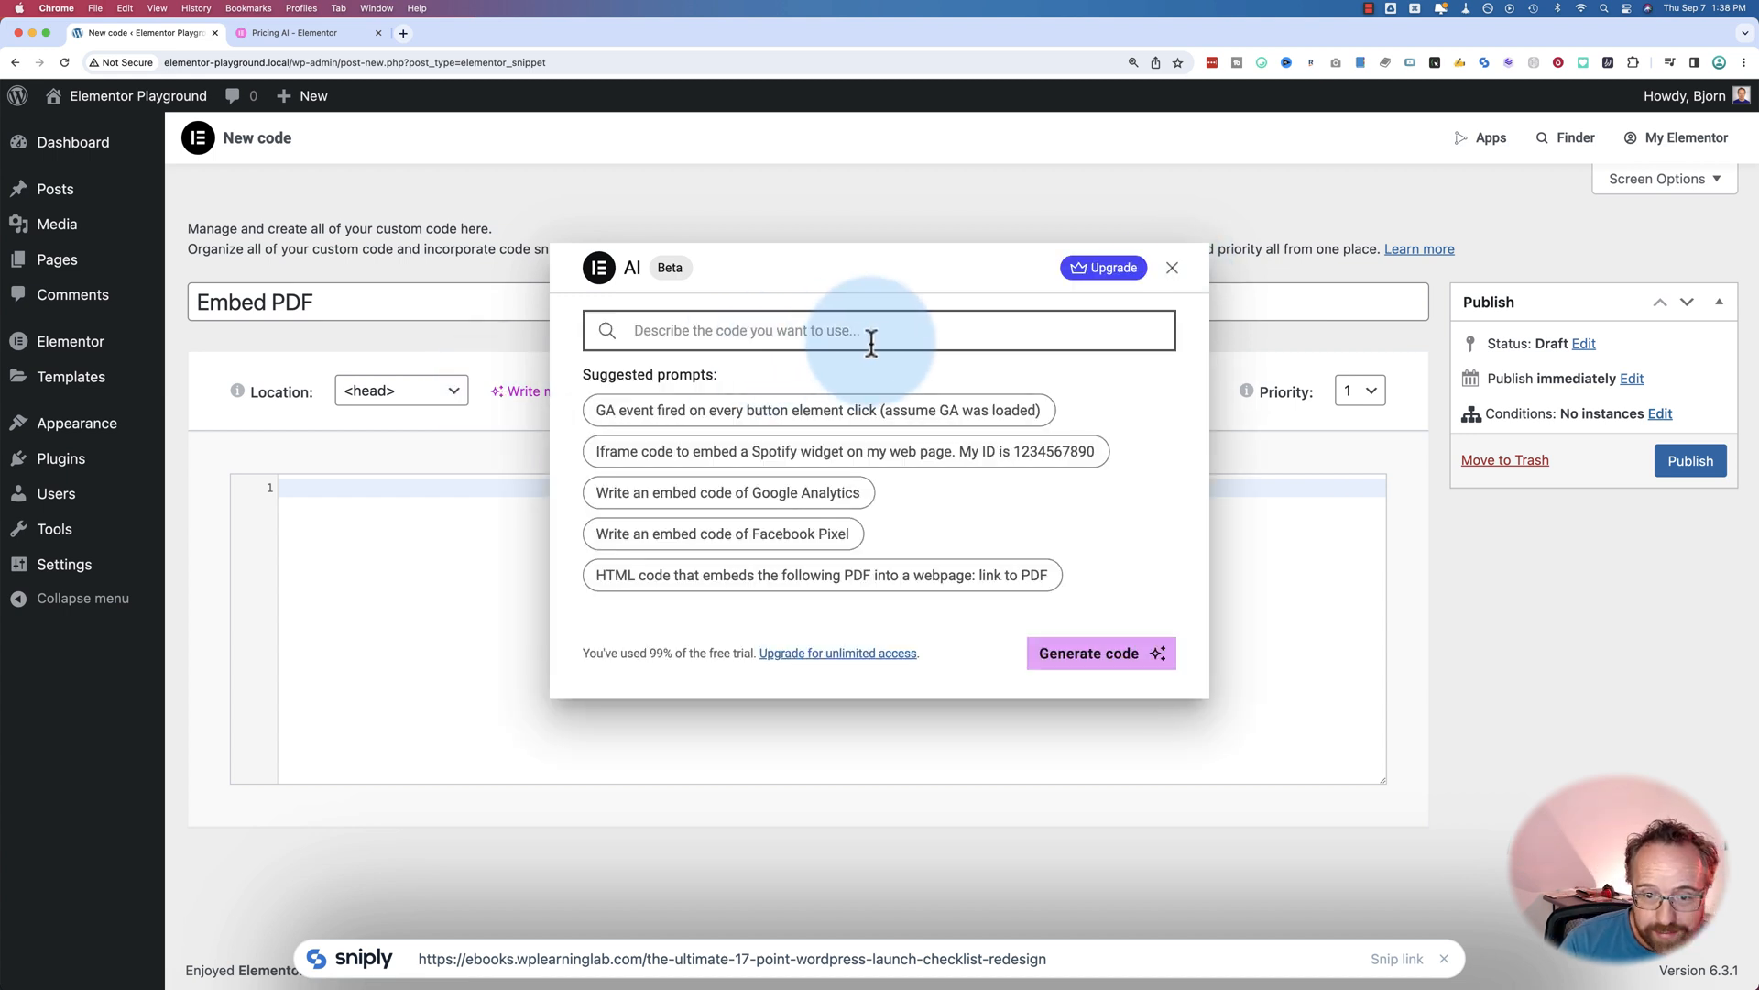
click(727, 491)
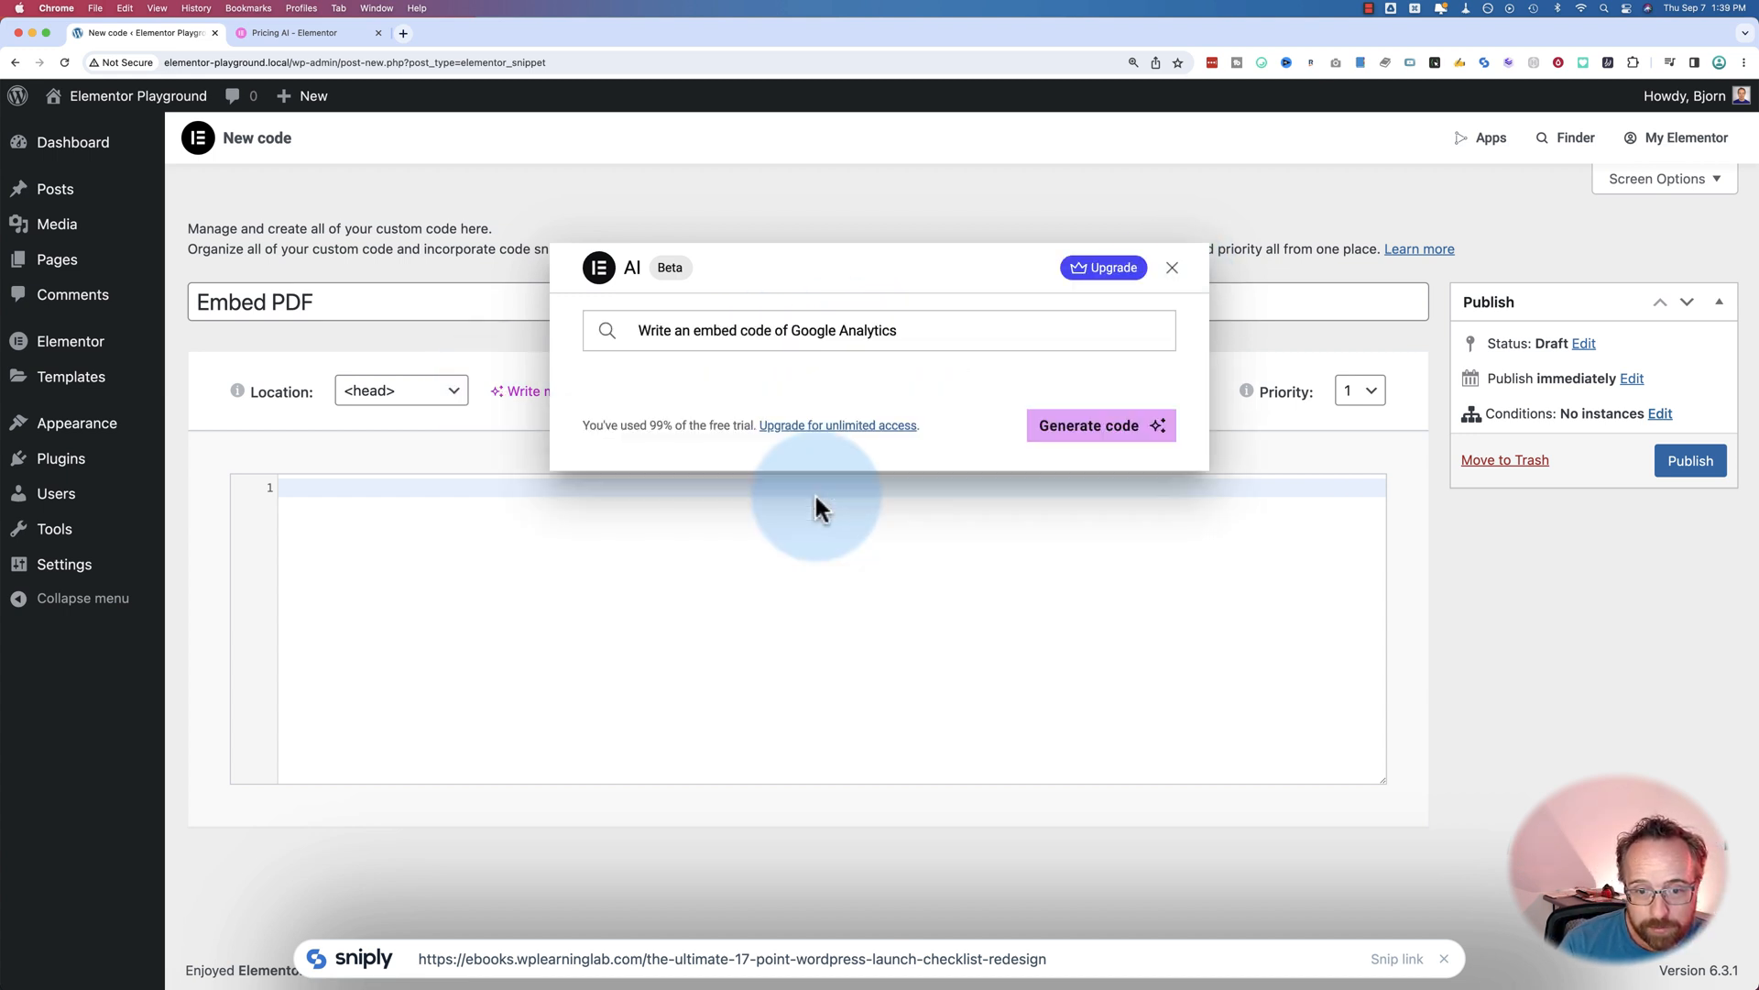
click(1100, 424)
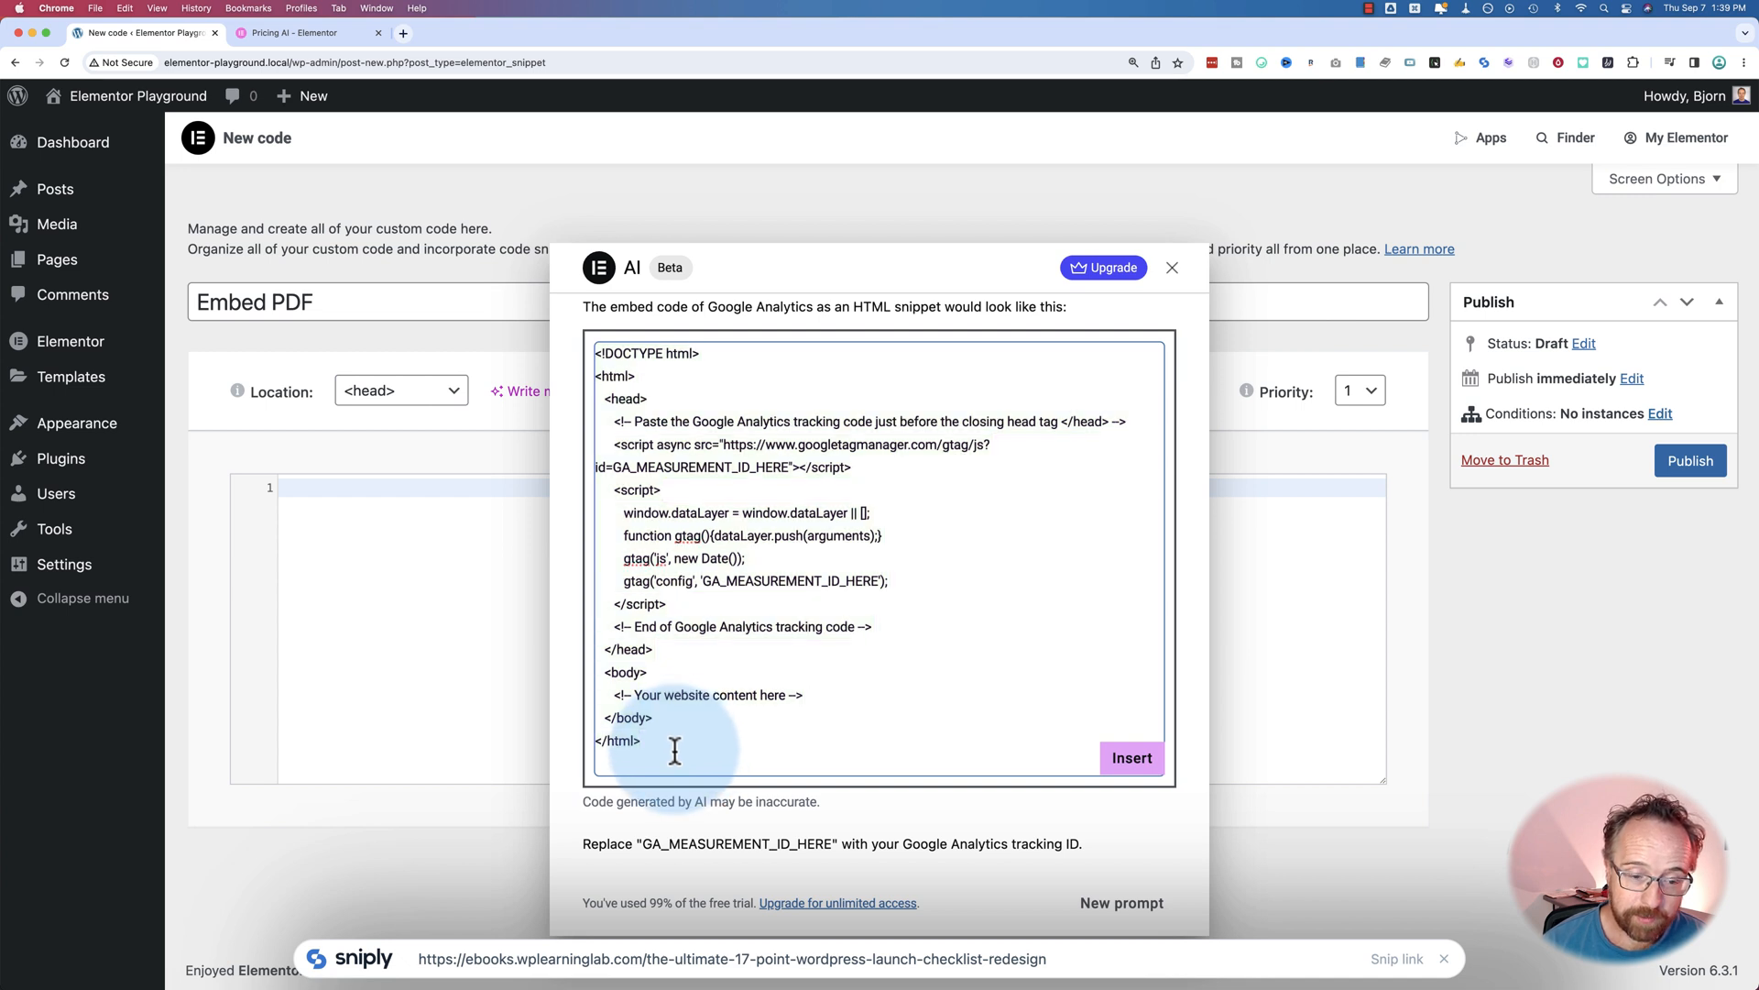
mouse_move(625, 423)
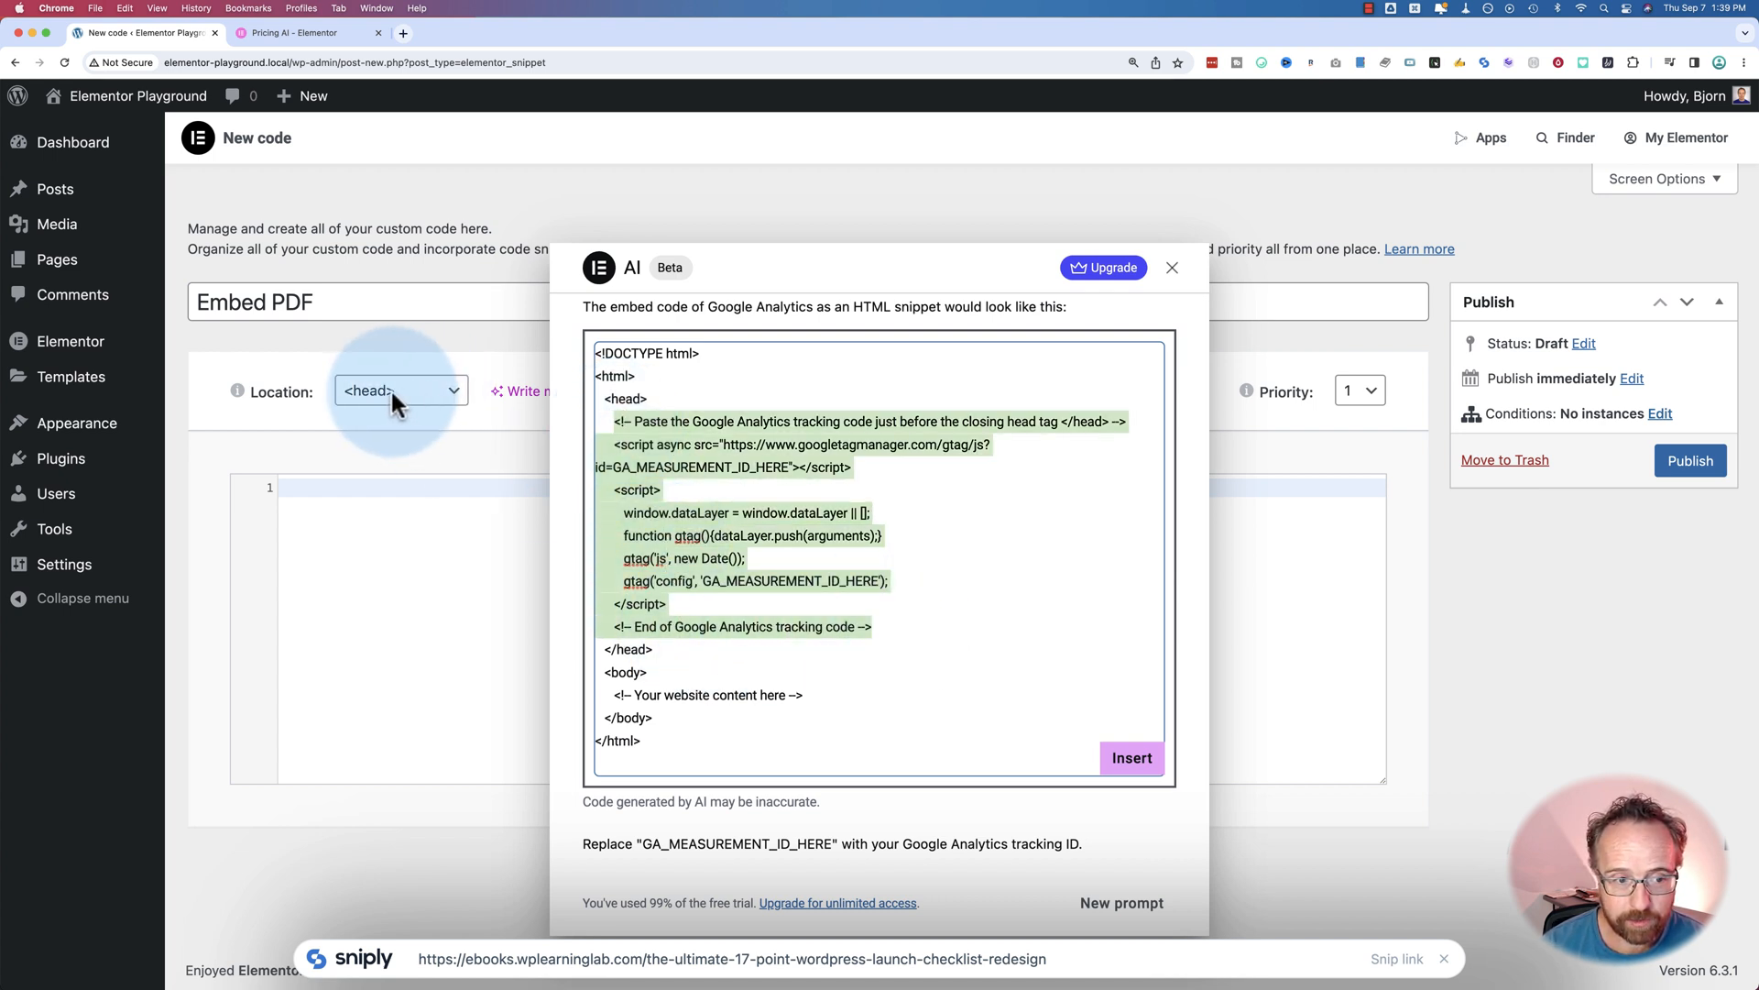
mouse_move(387, 403)
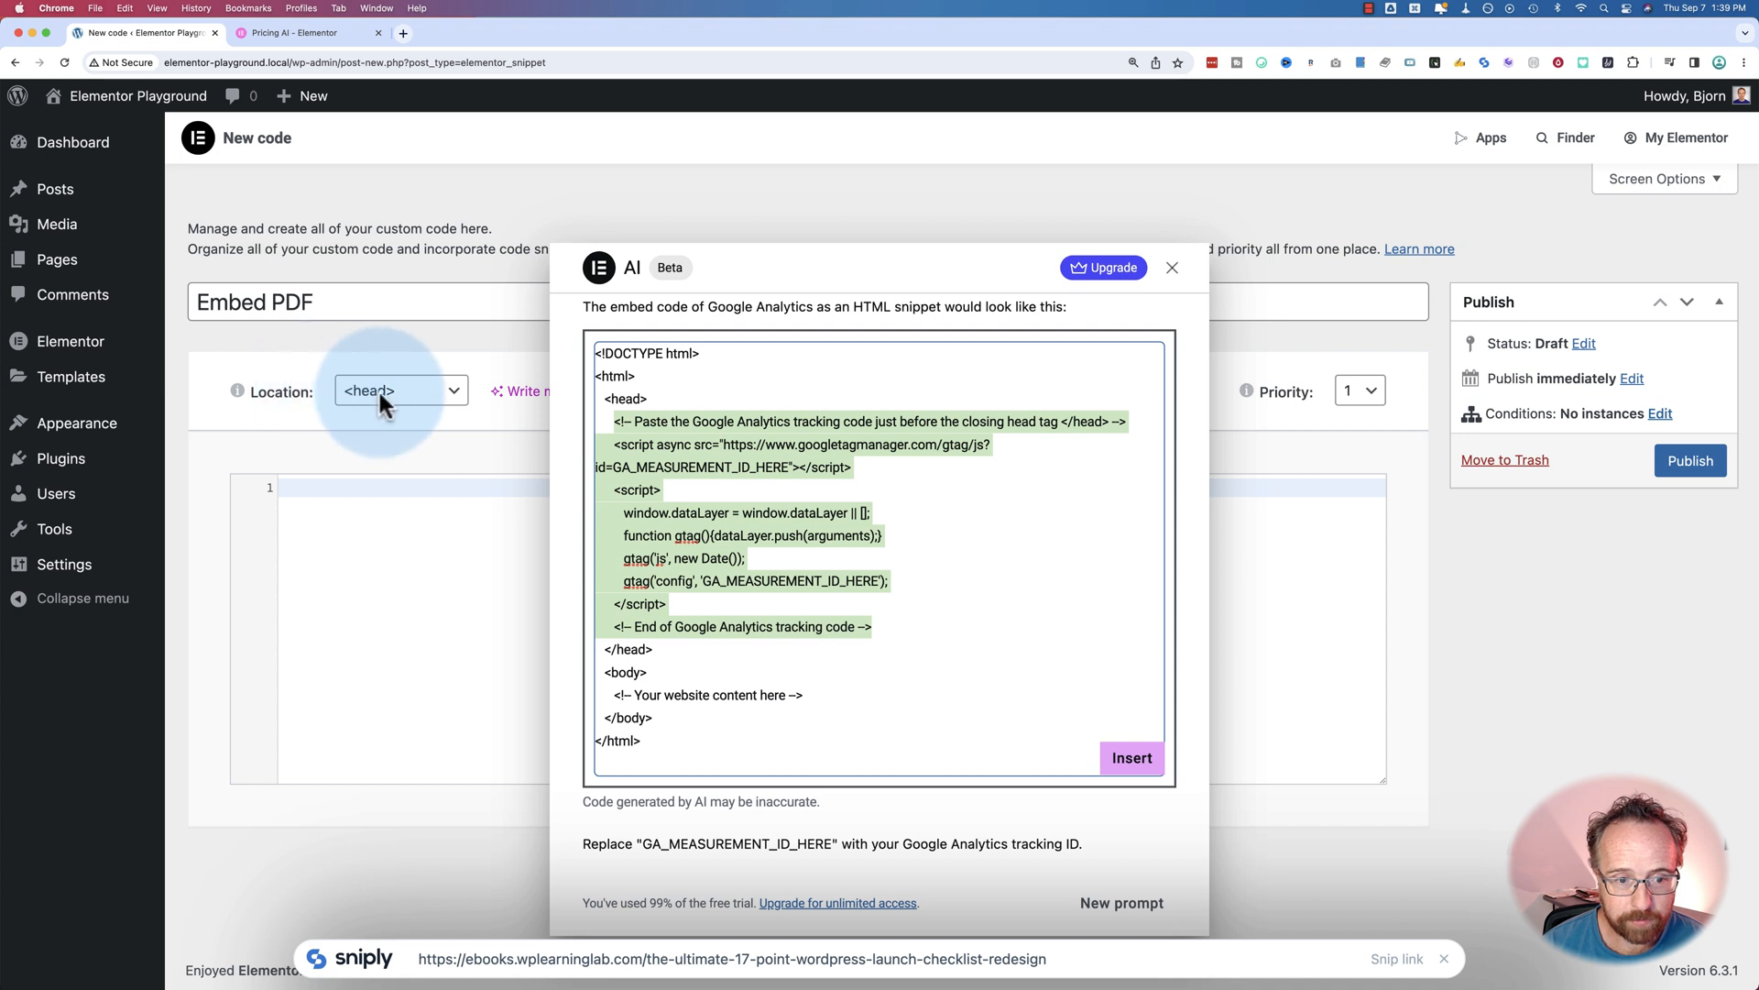
mouse_move(616, 421)
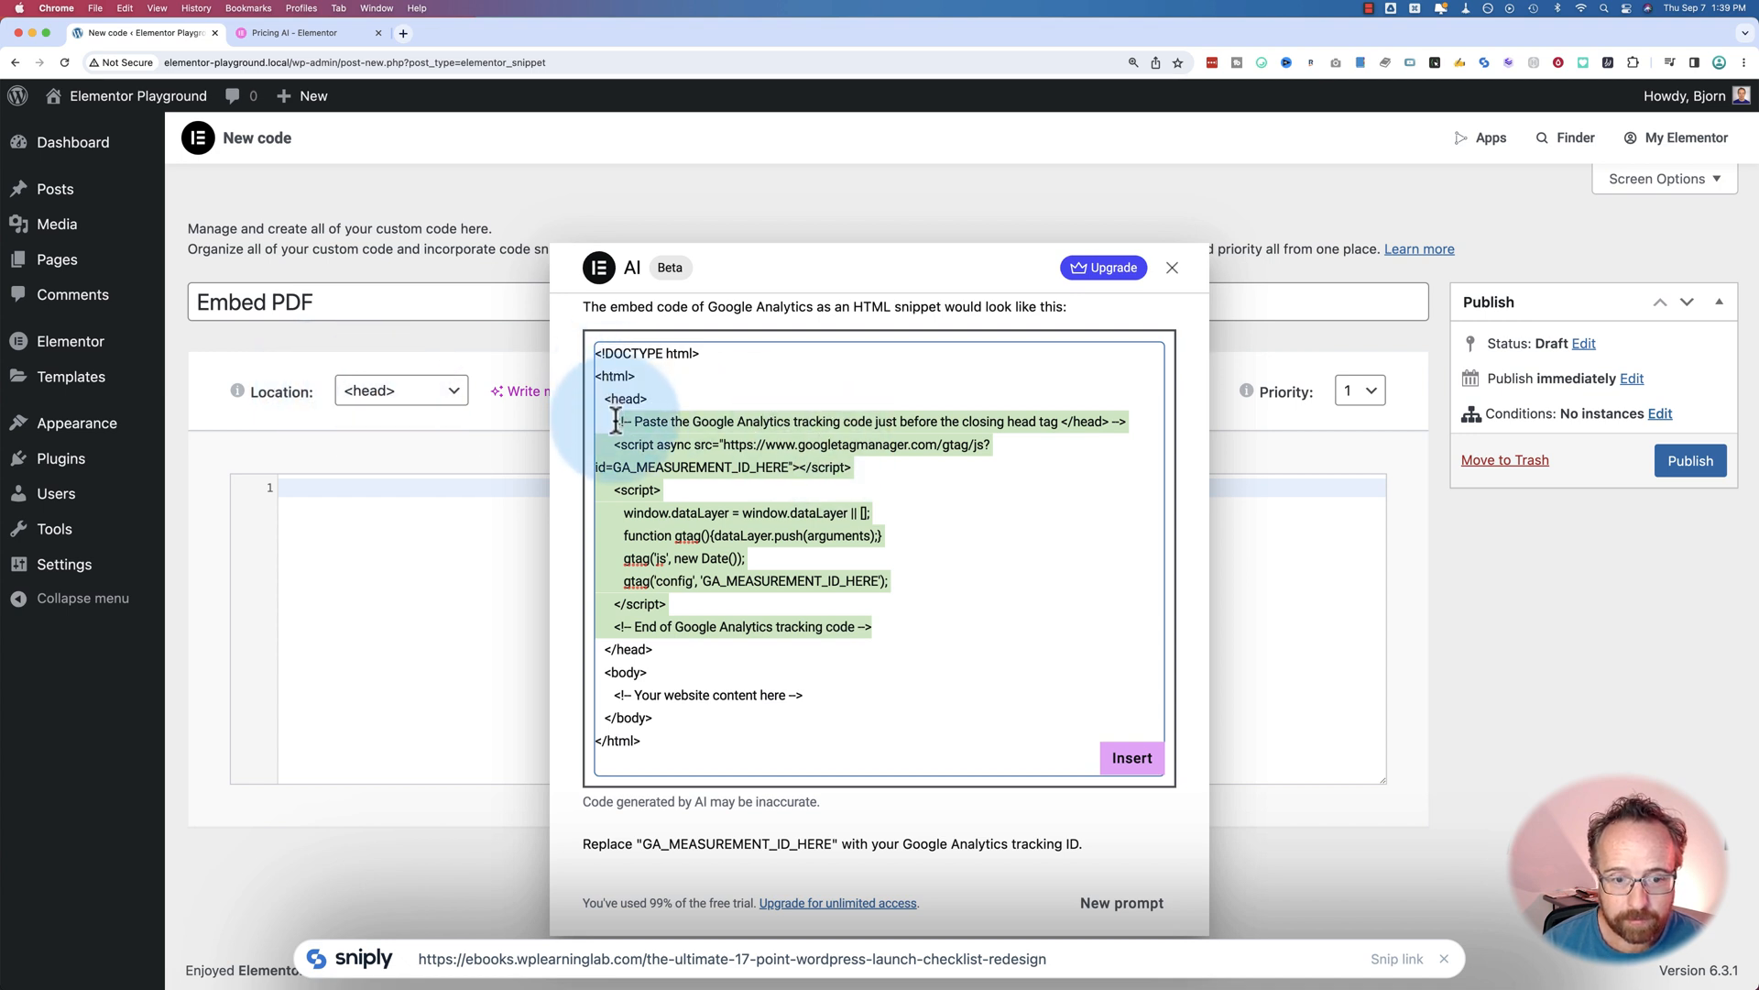